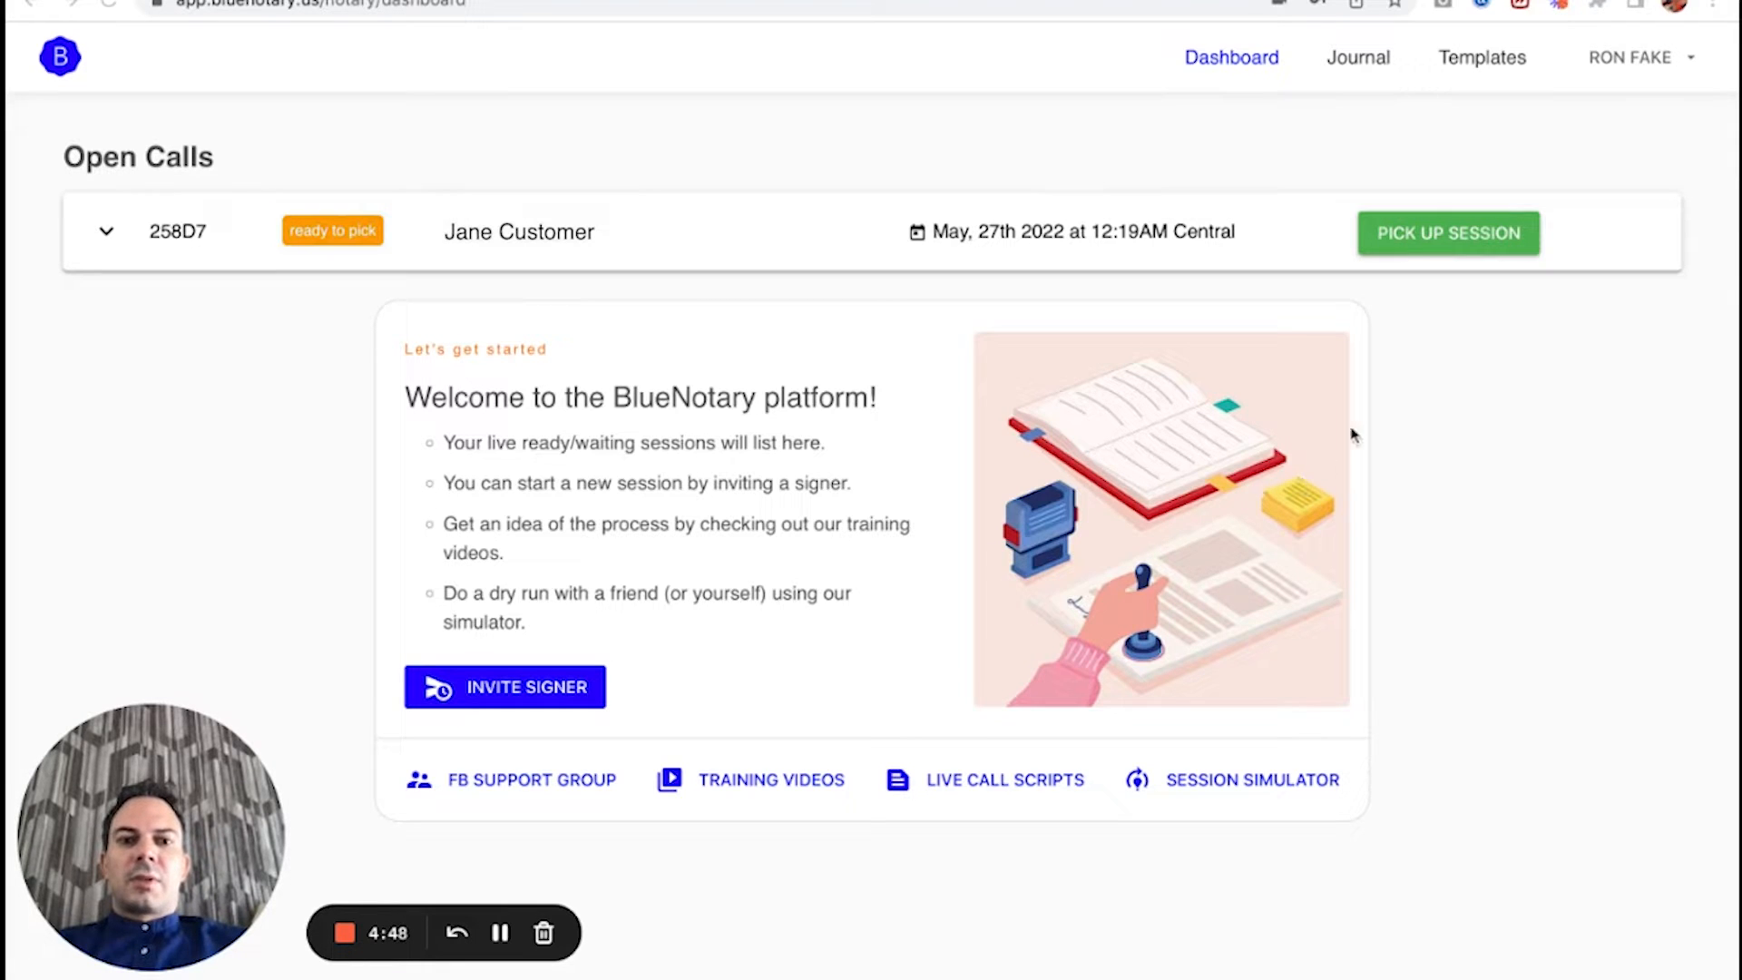
pyautogui.moveTo(569, 361)
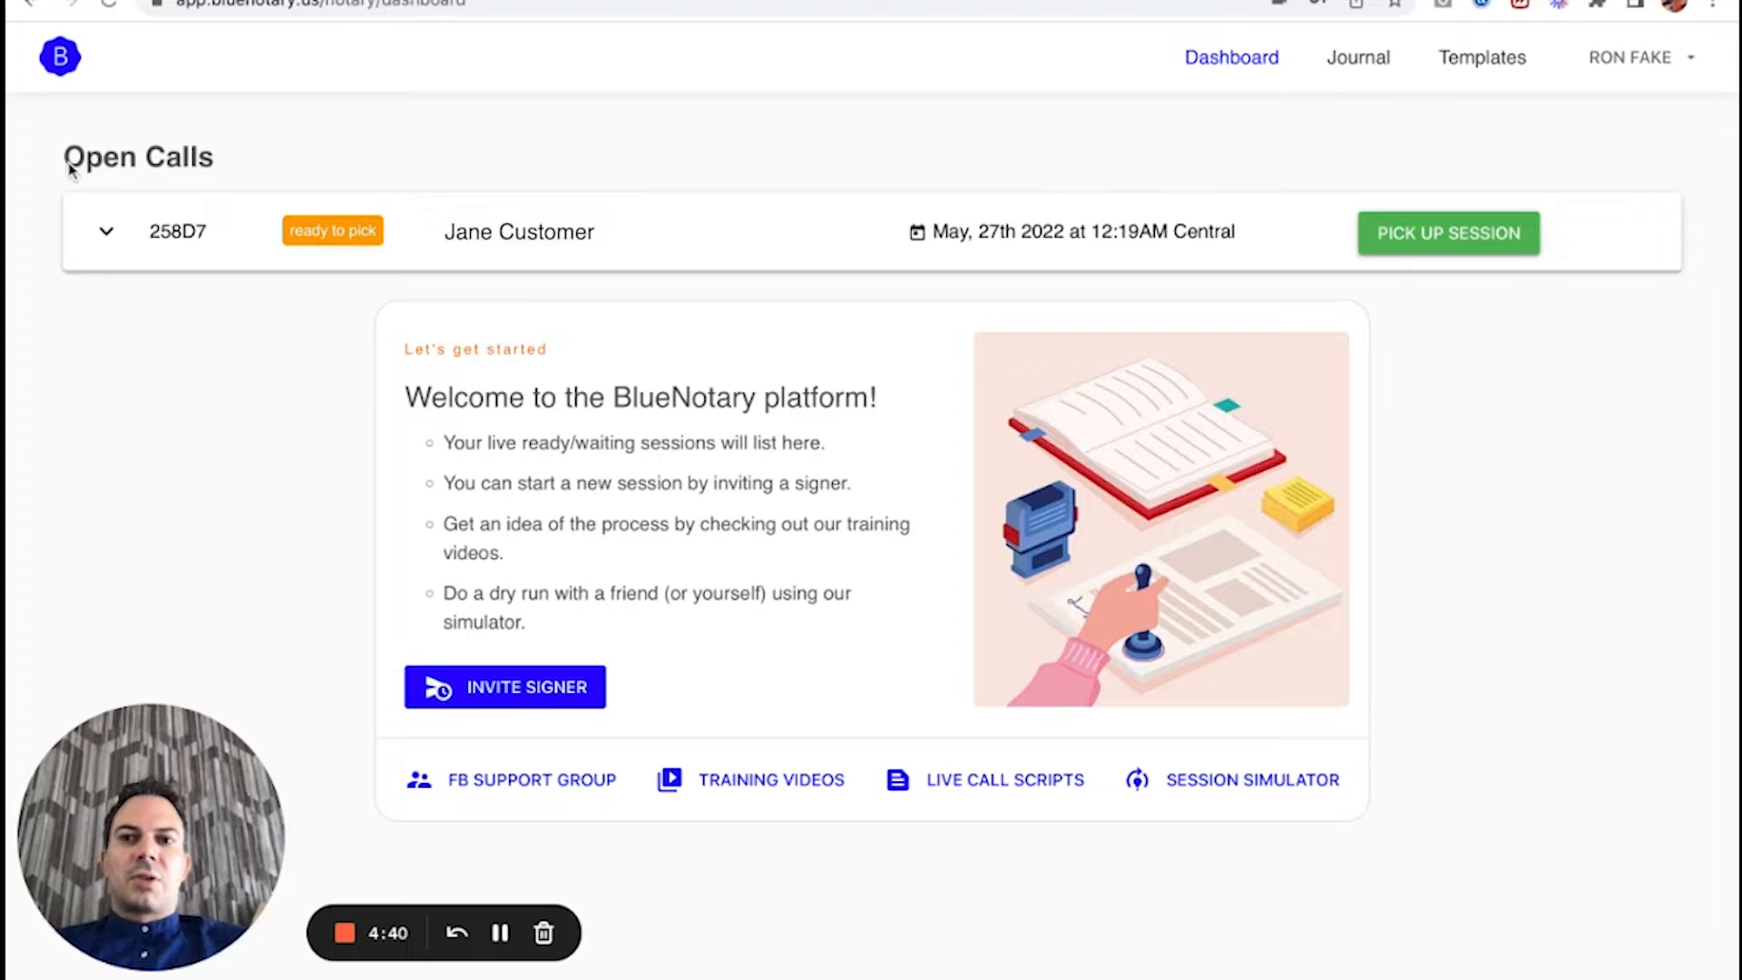
pyautogui.moveTo(1097, 168)
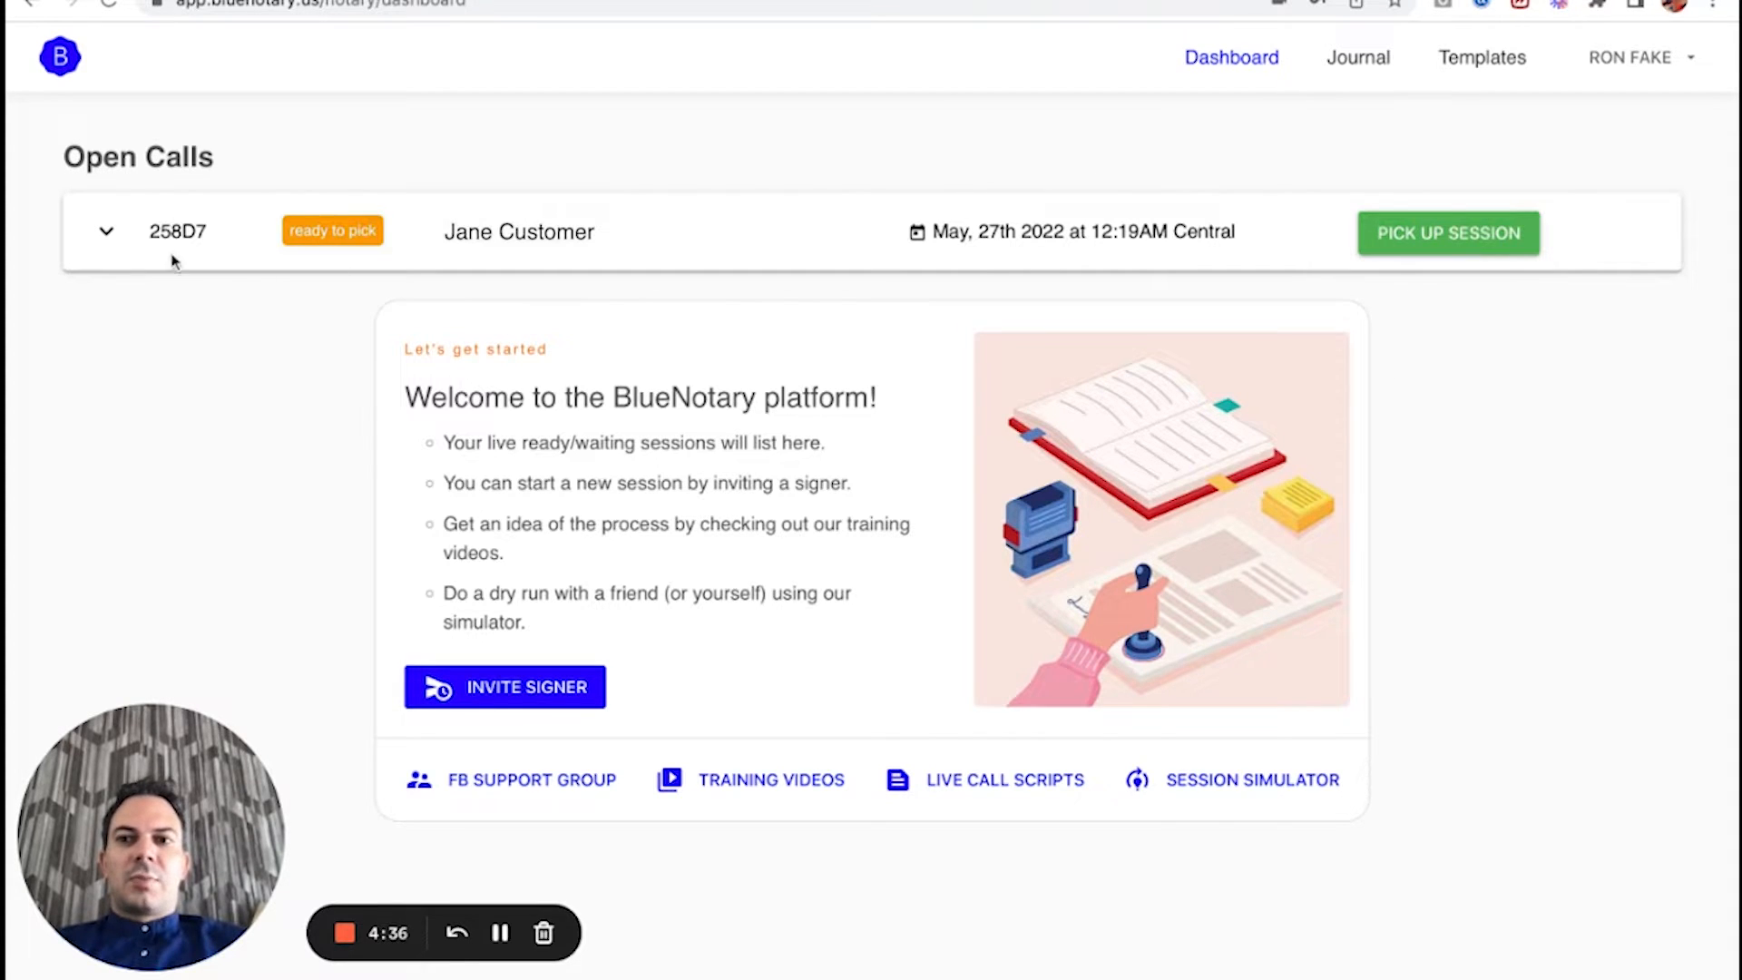
# Review open call 258D7's details on the dashboard, then go to the Journal.
pyautogui.click(108, 232)
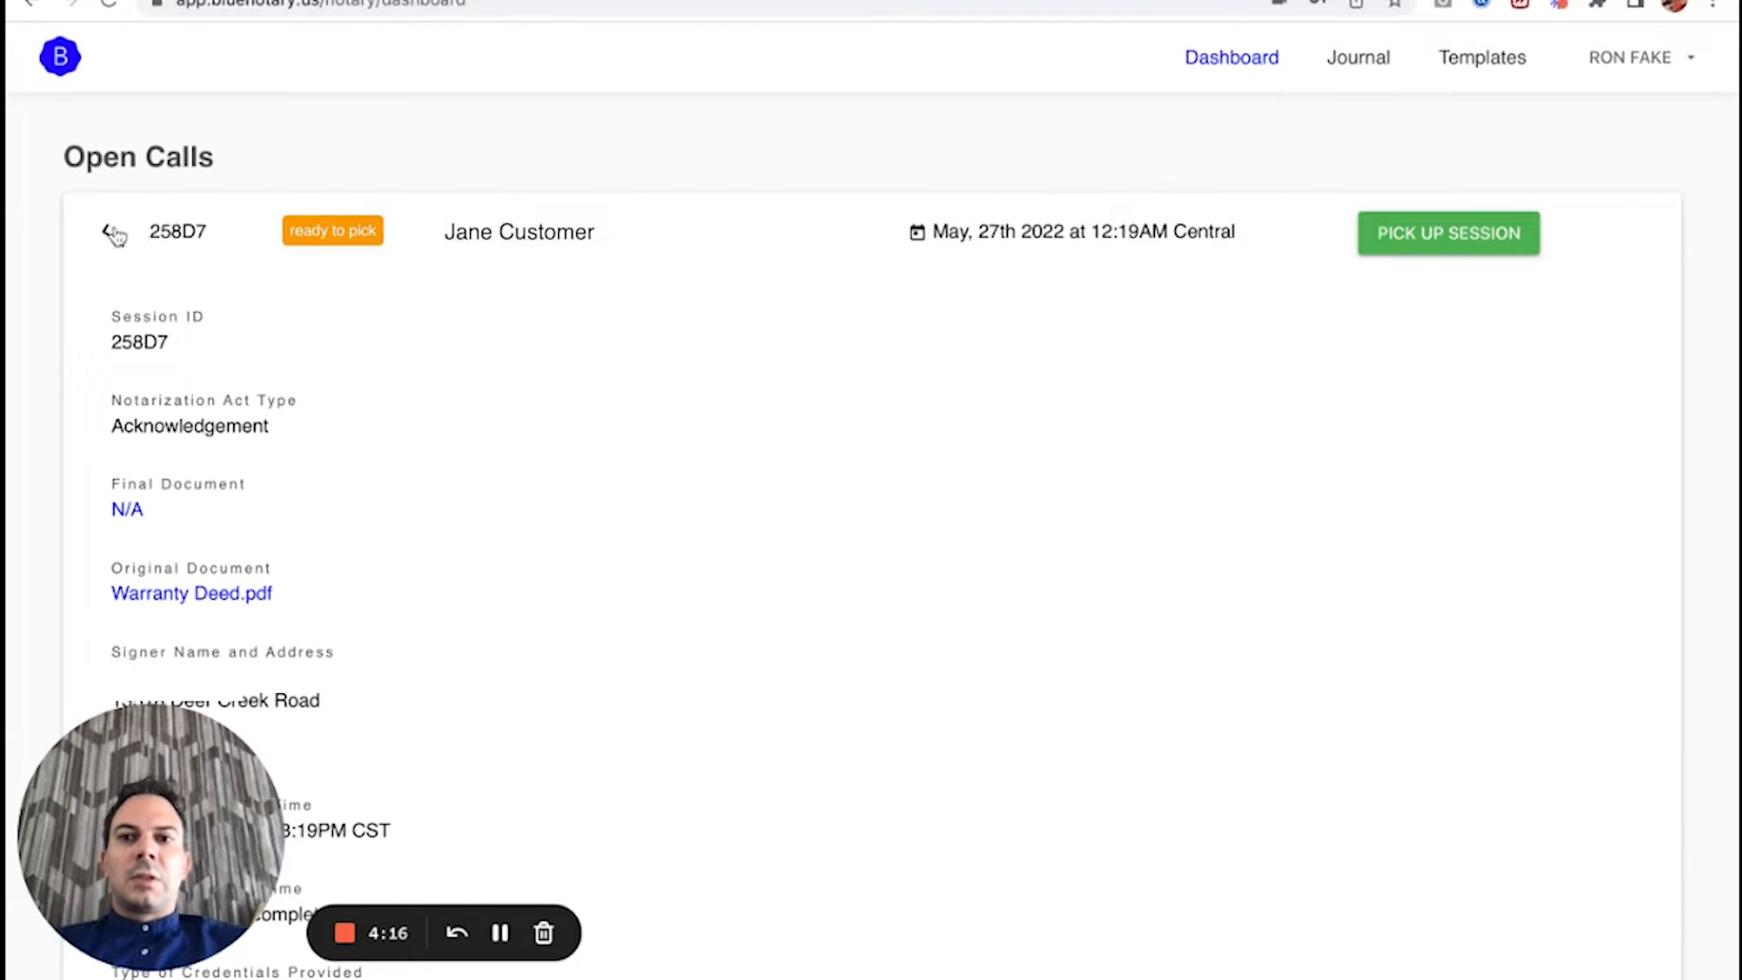
pyautogui.click(108, 232)
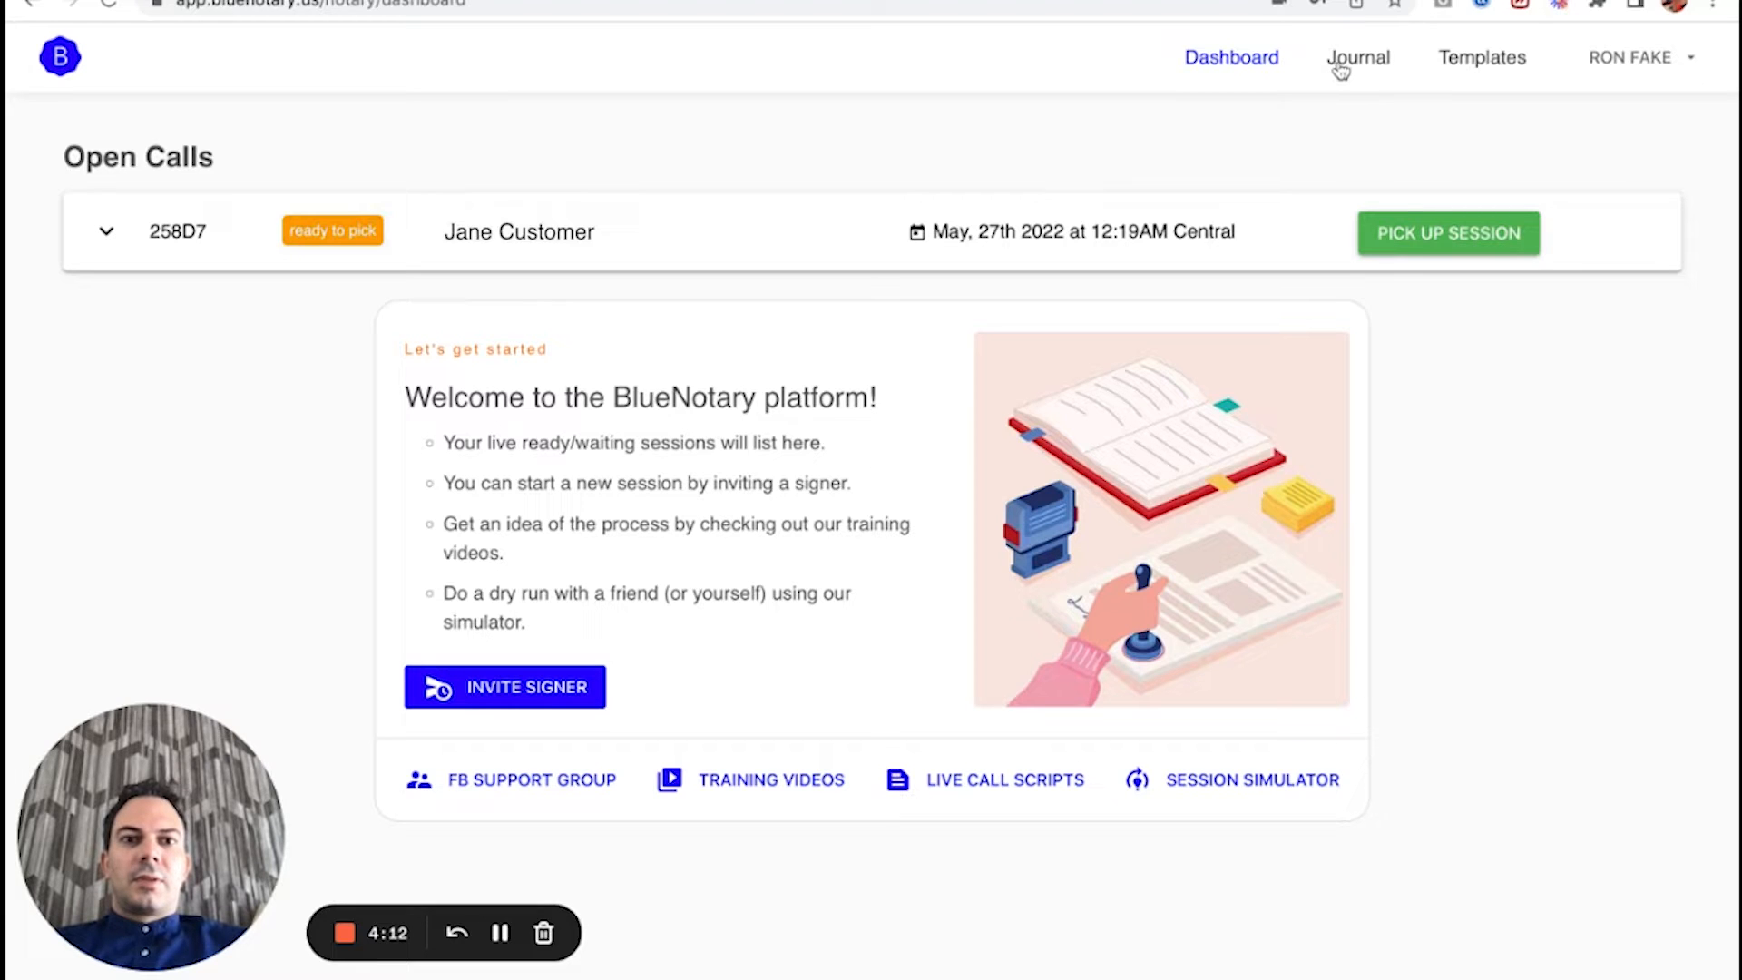
pyautogui.click(1358, 56)
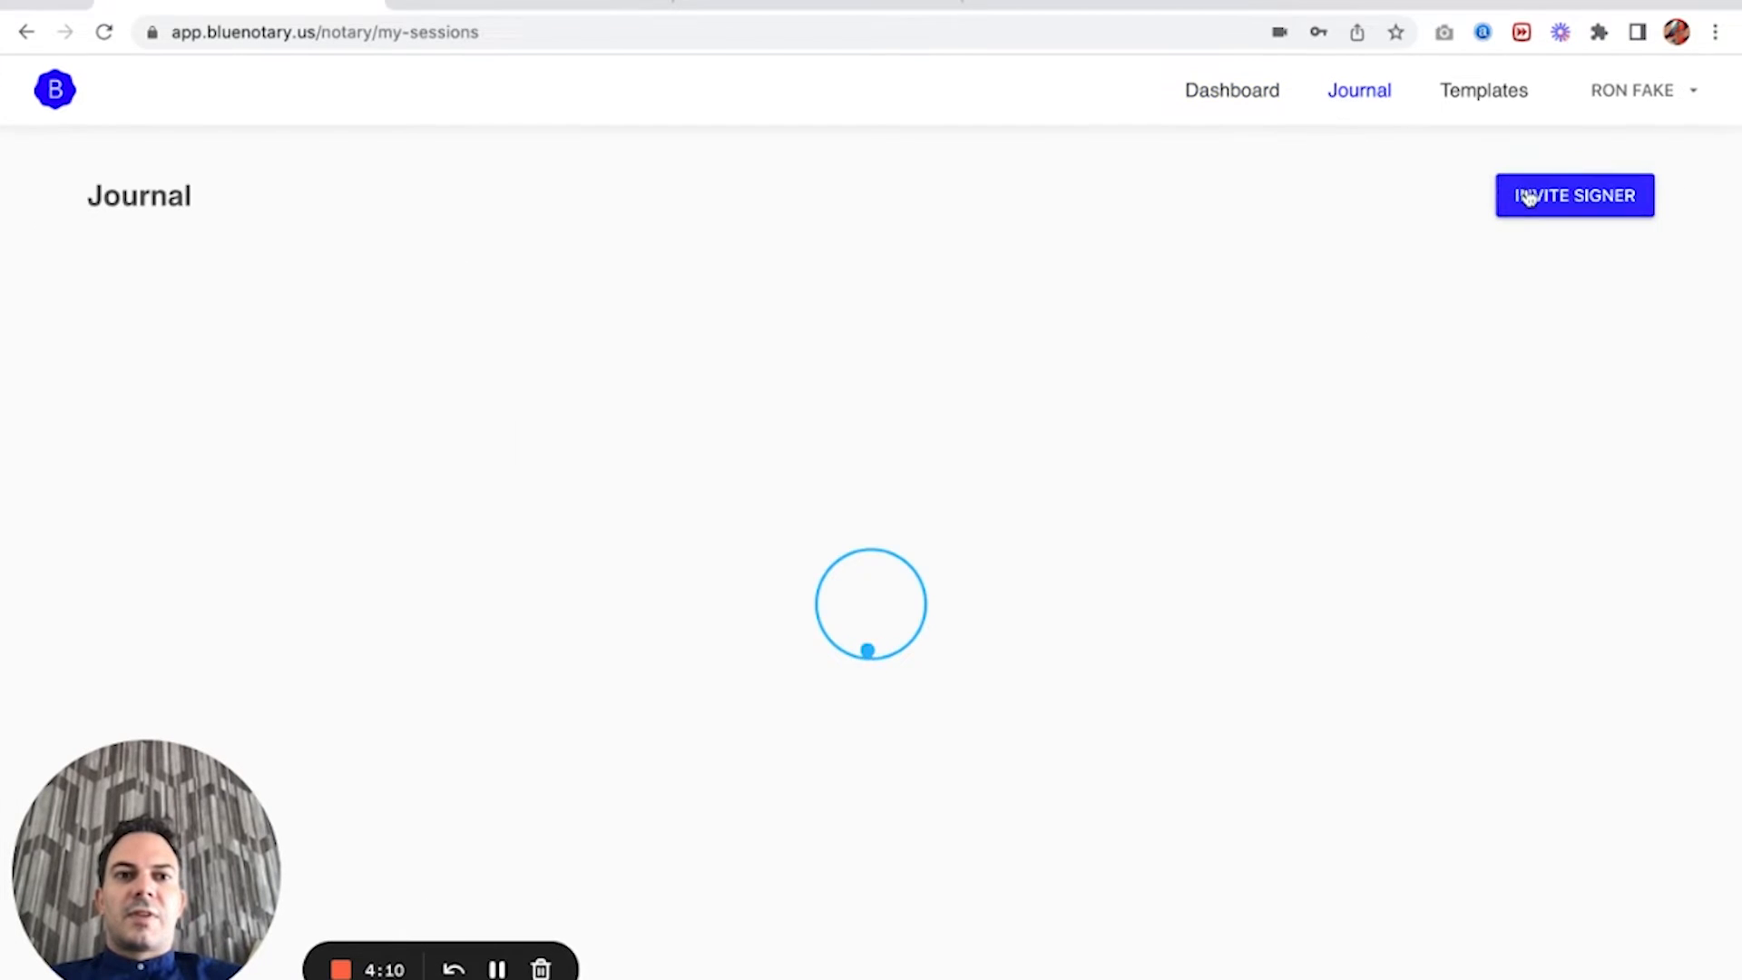
# View the Invite A Signer form and return to the dashboard.
pyautogui.click(1574, 196)
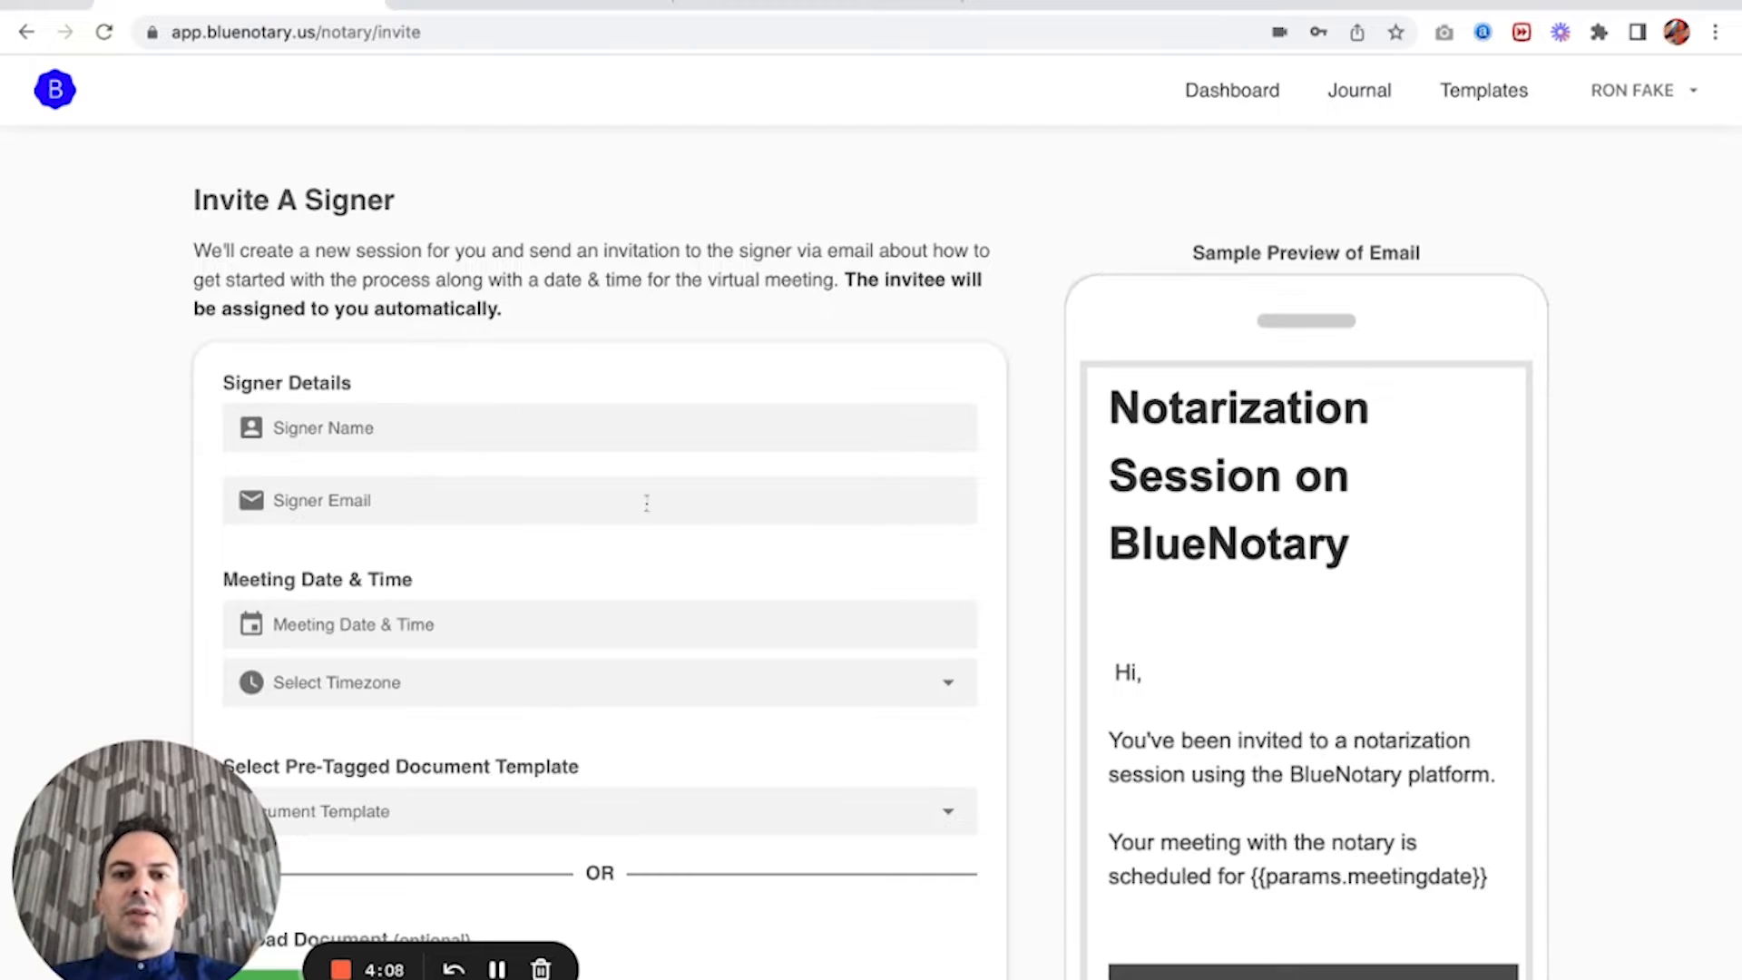
pyautogui.moveTo(756, 728)
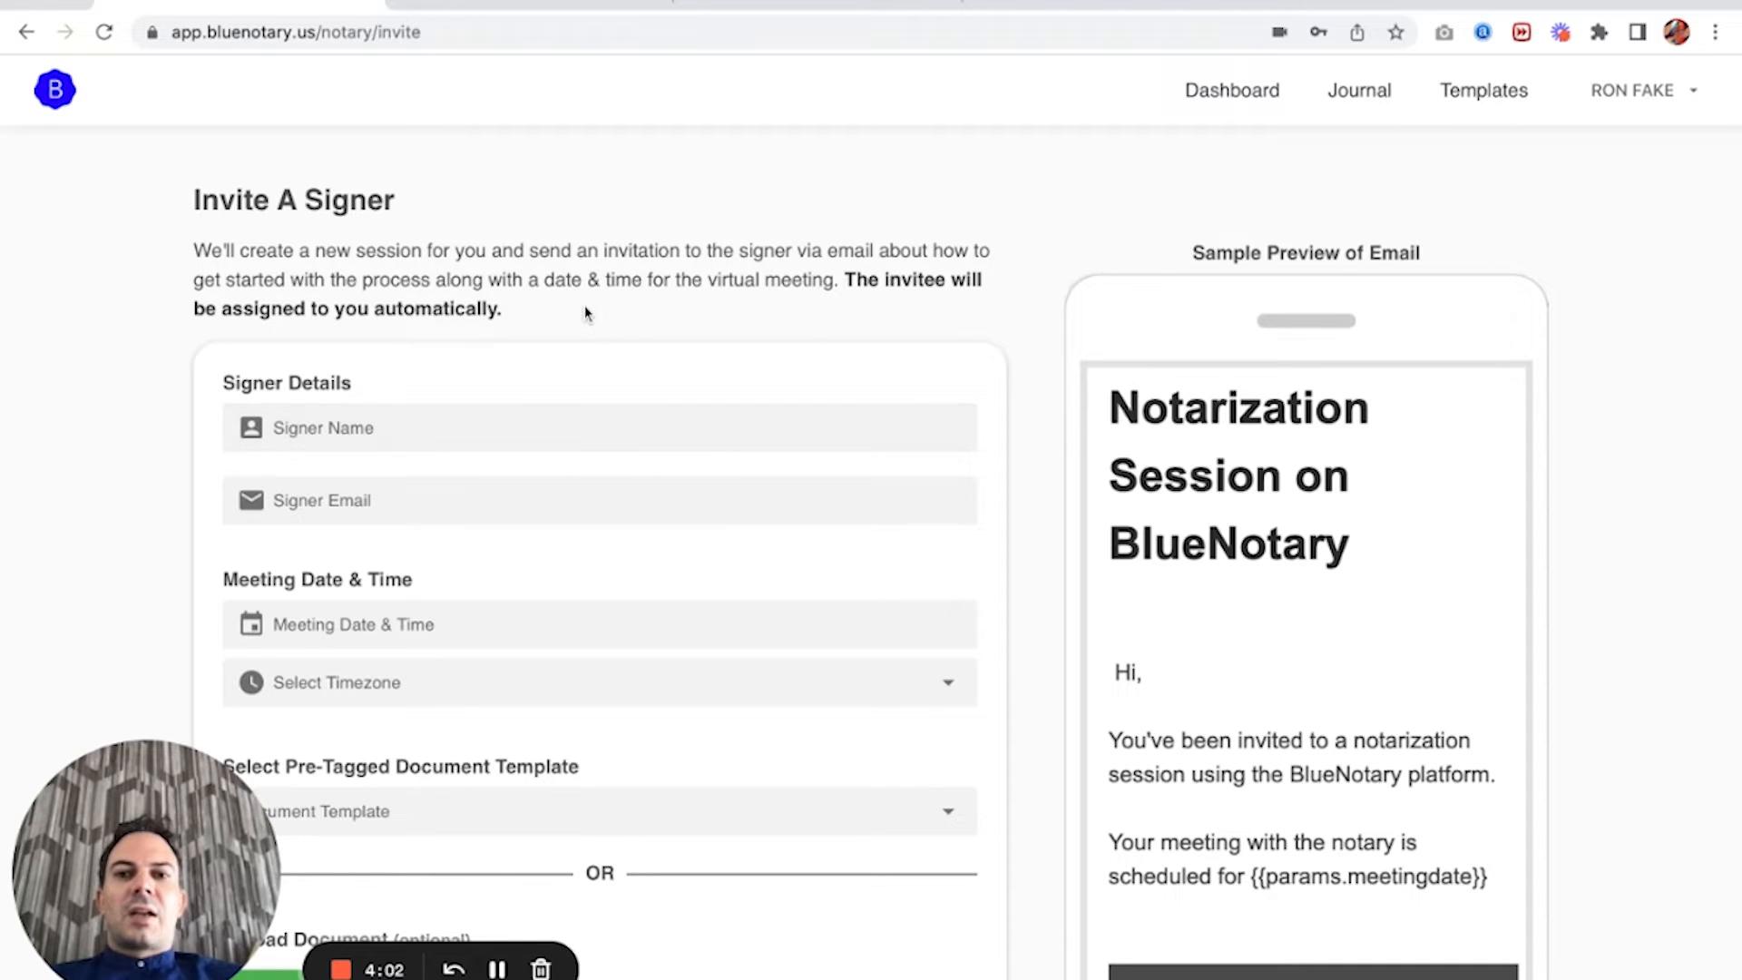
pyautogui.moveTo(1220, 99)
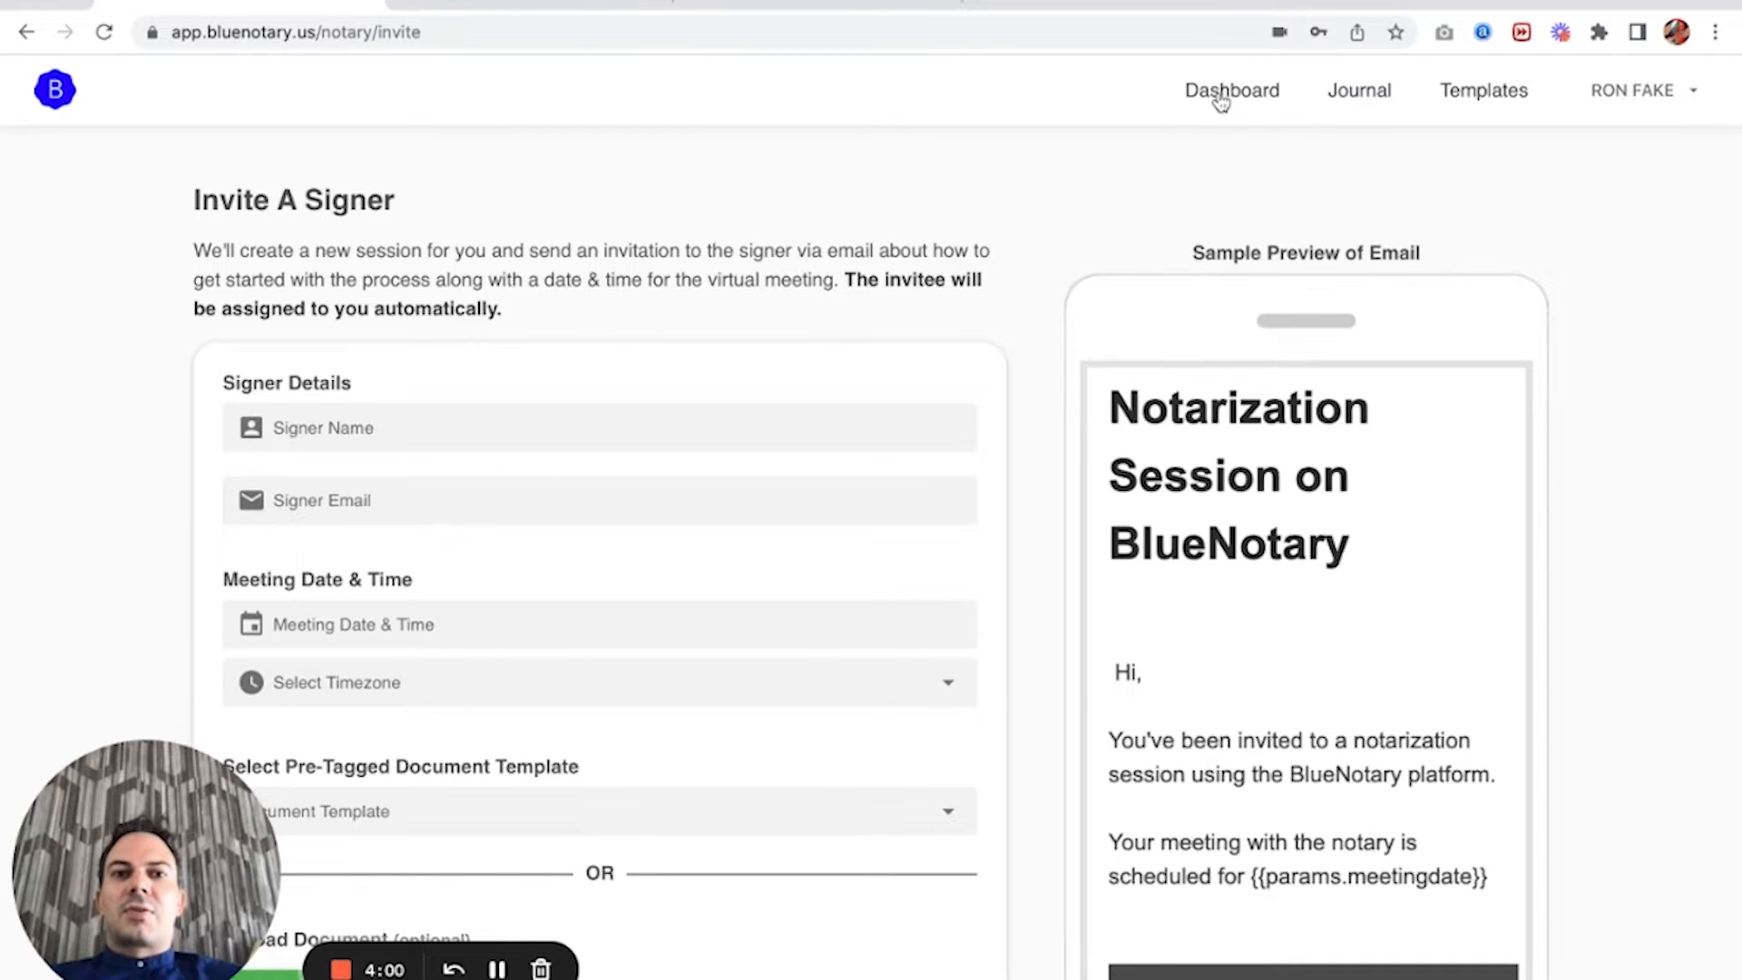
pyautogui.click(1231, 90)
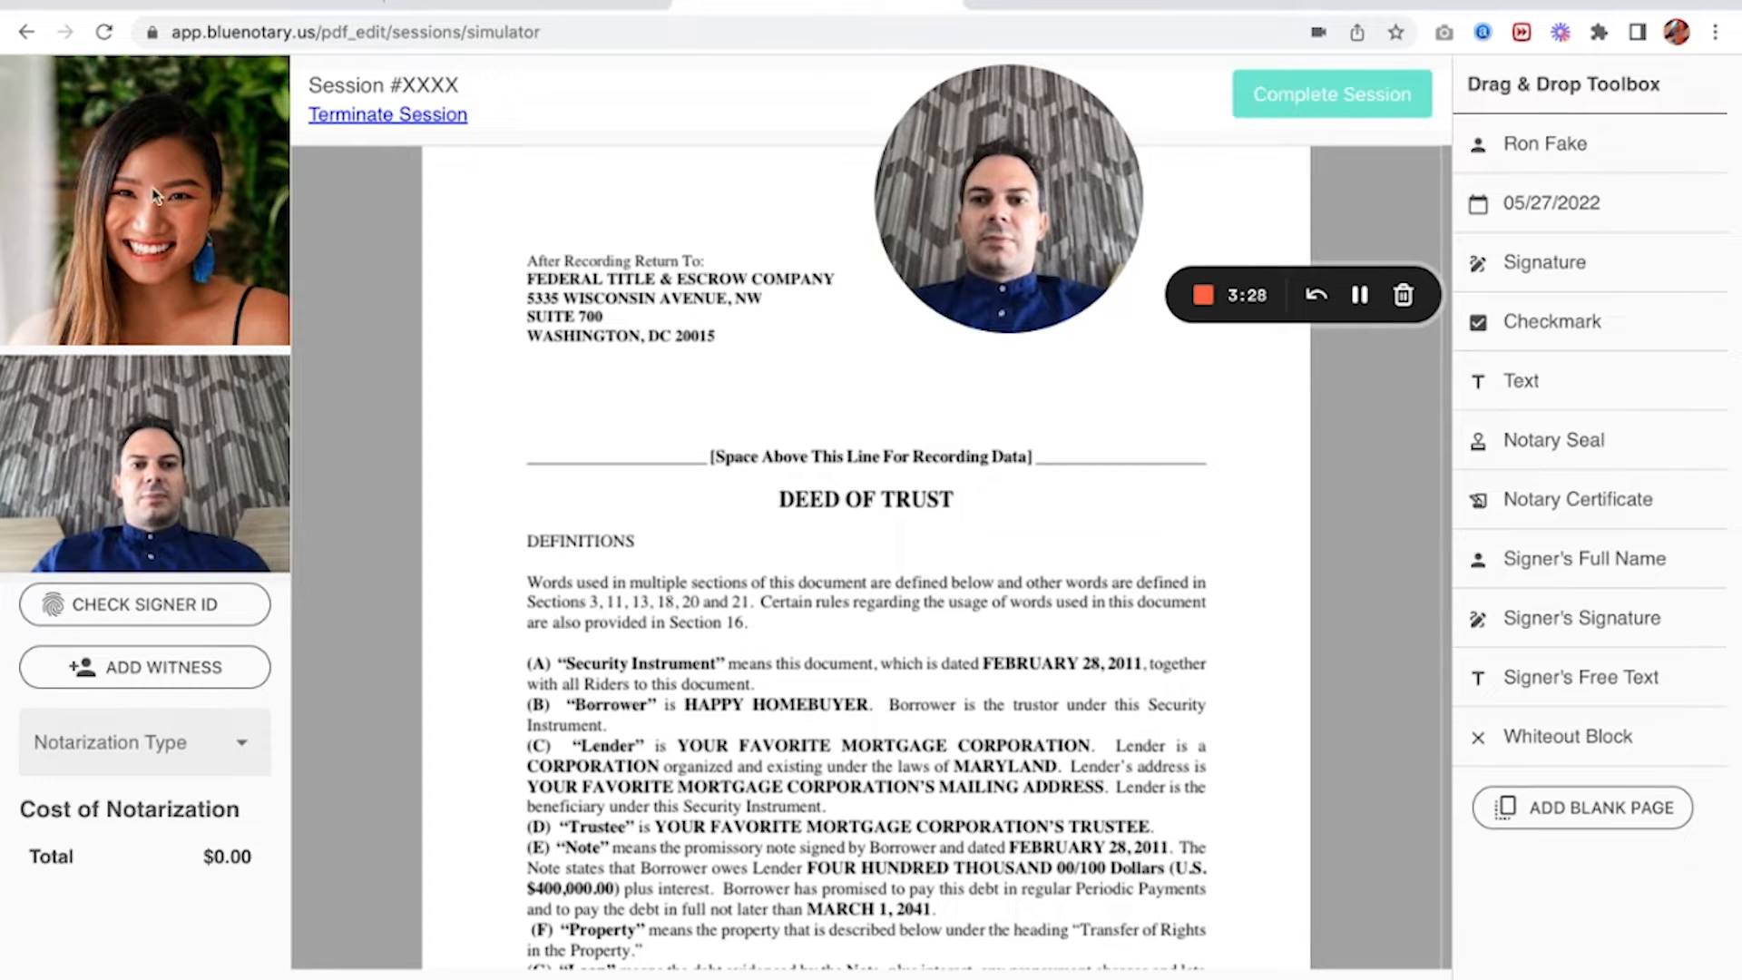
pyautogui.moveTo(229, 212)
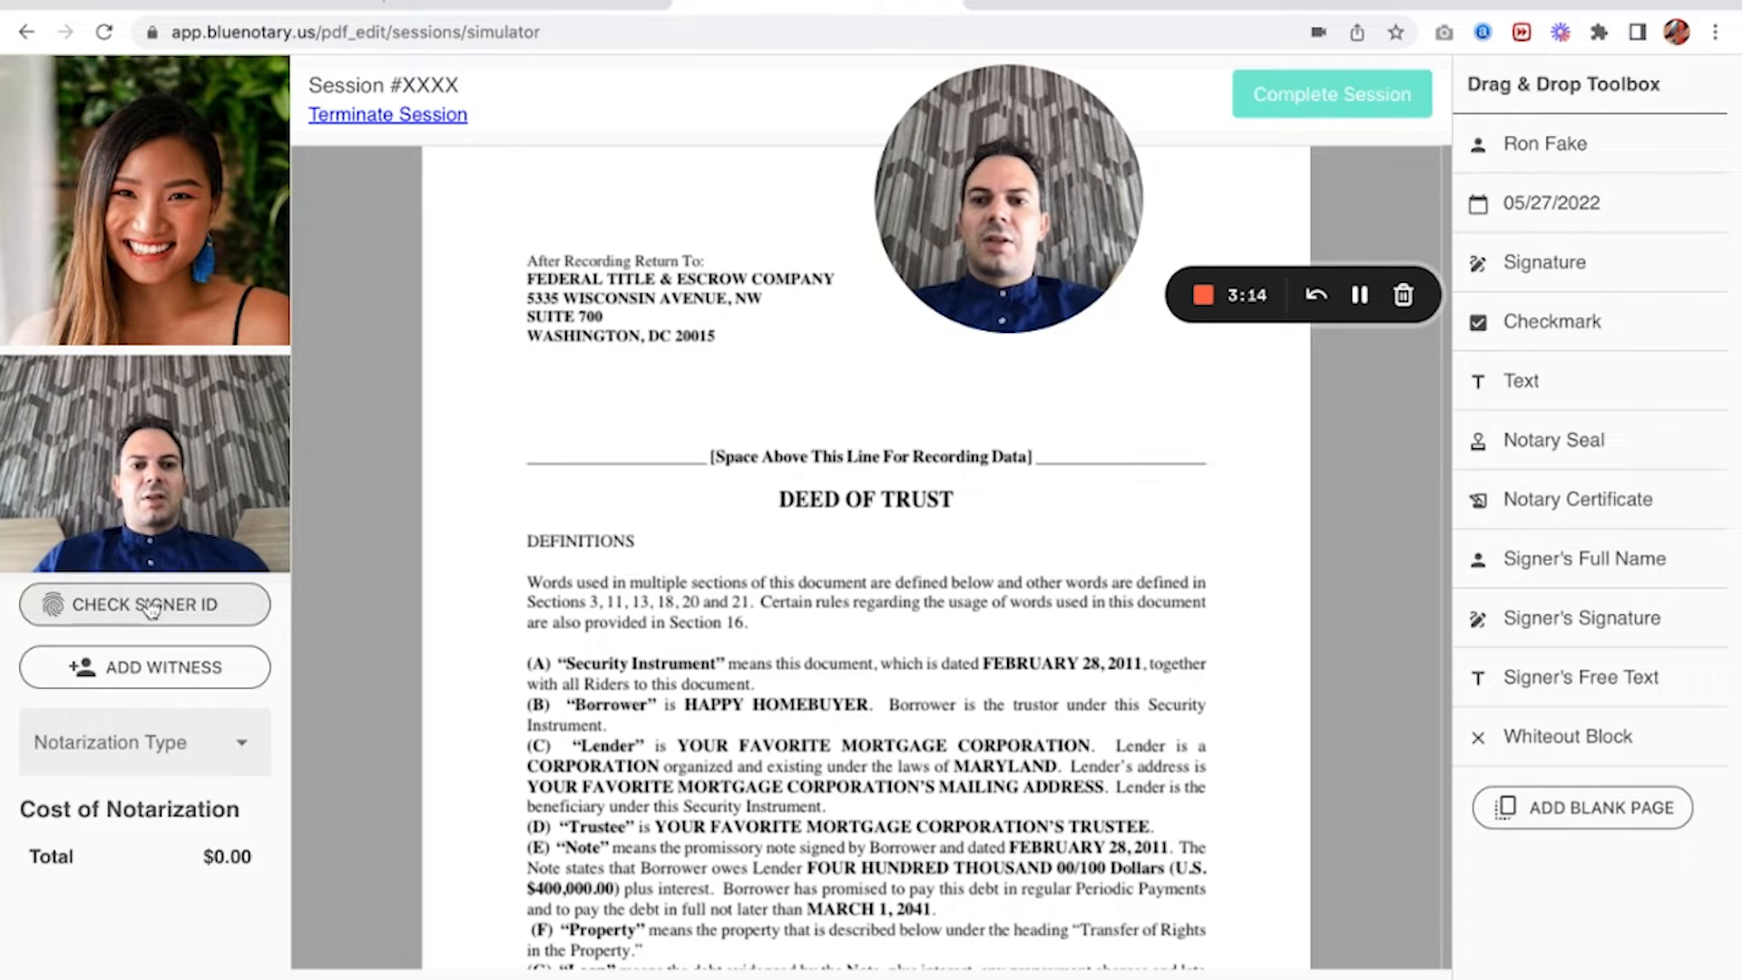
pyautogui.click(144, 605)
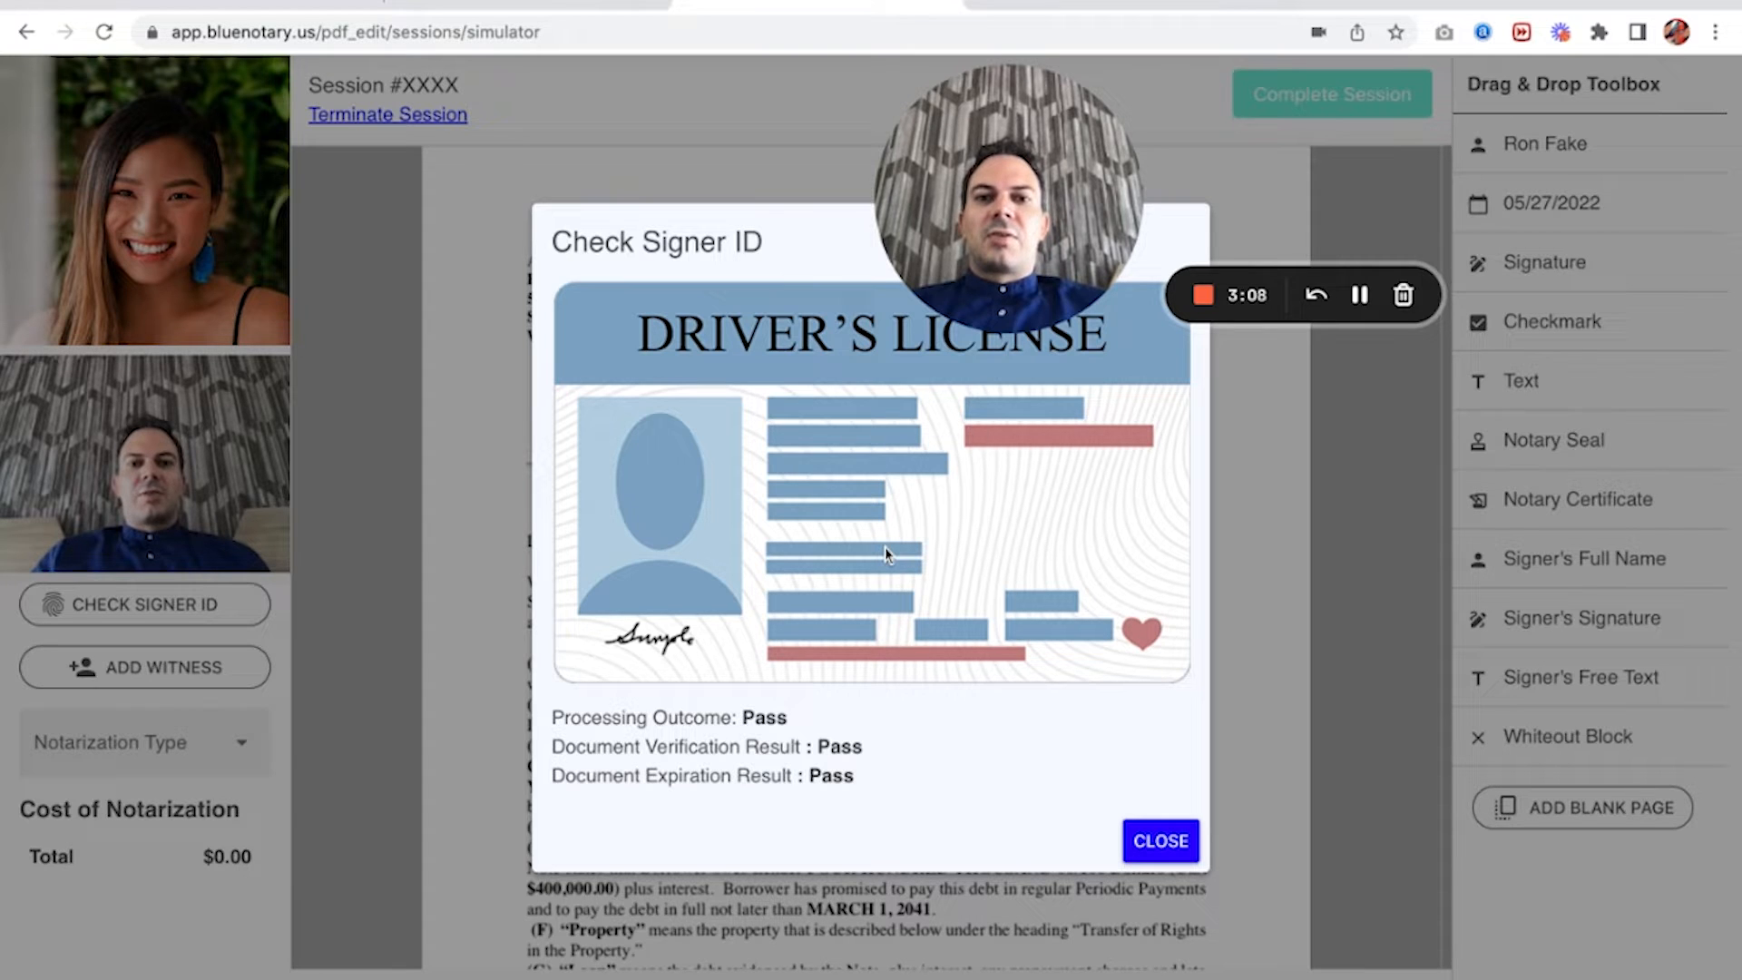
pyautogui.moveTo(694, 372)
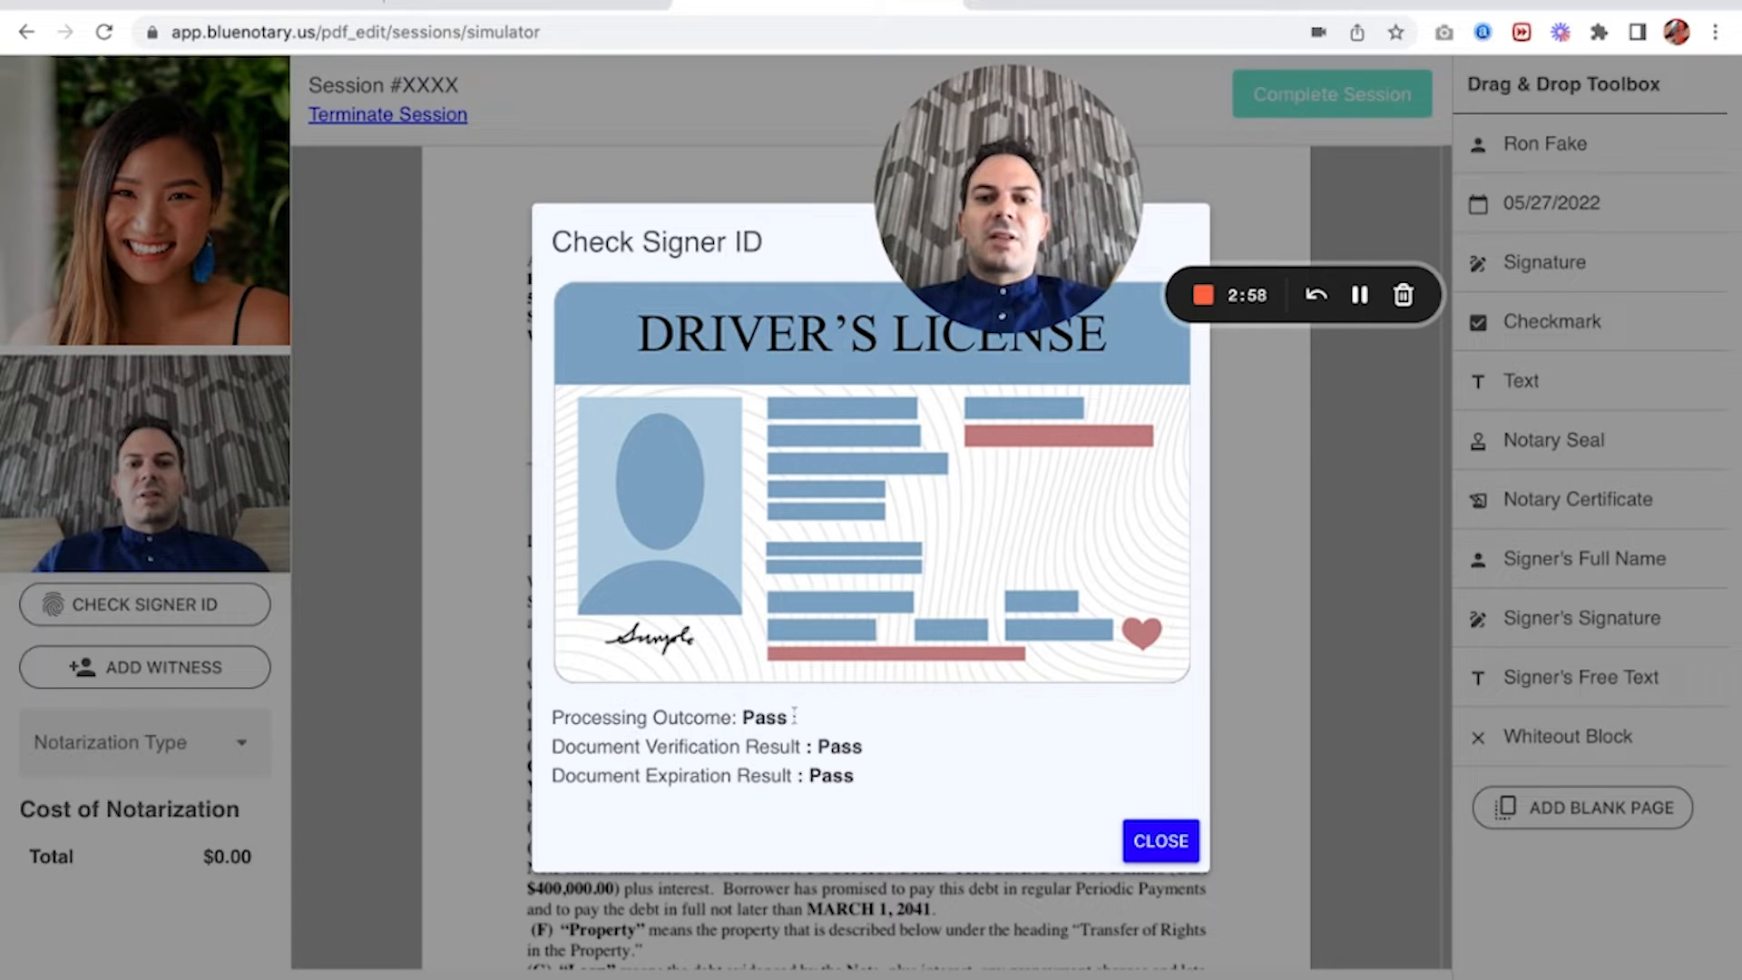
pyautogui.doubleClick(764, 717)
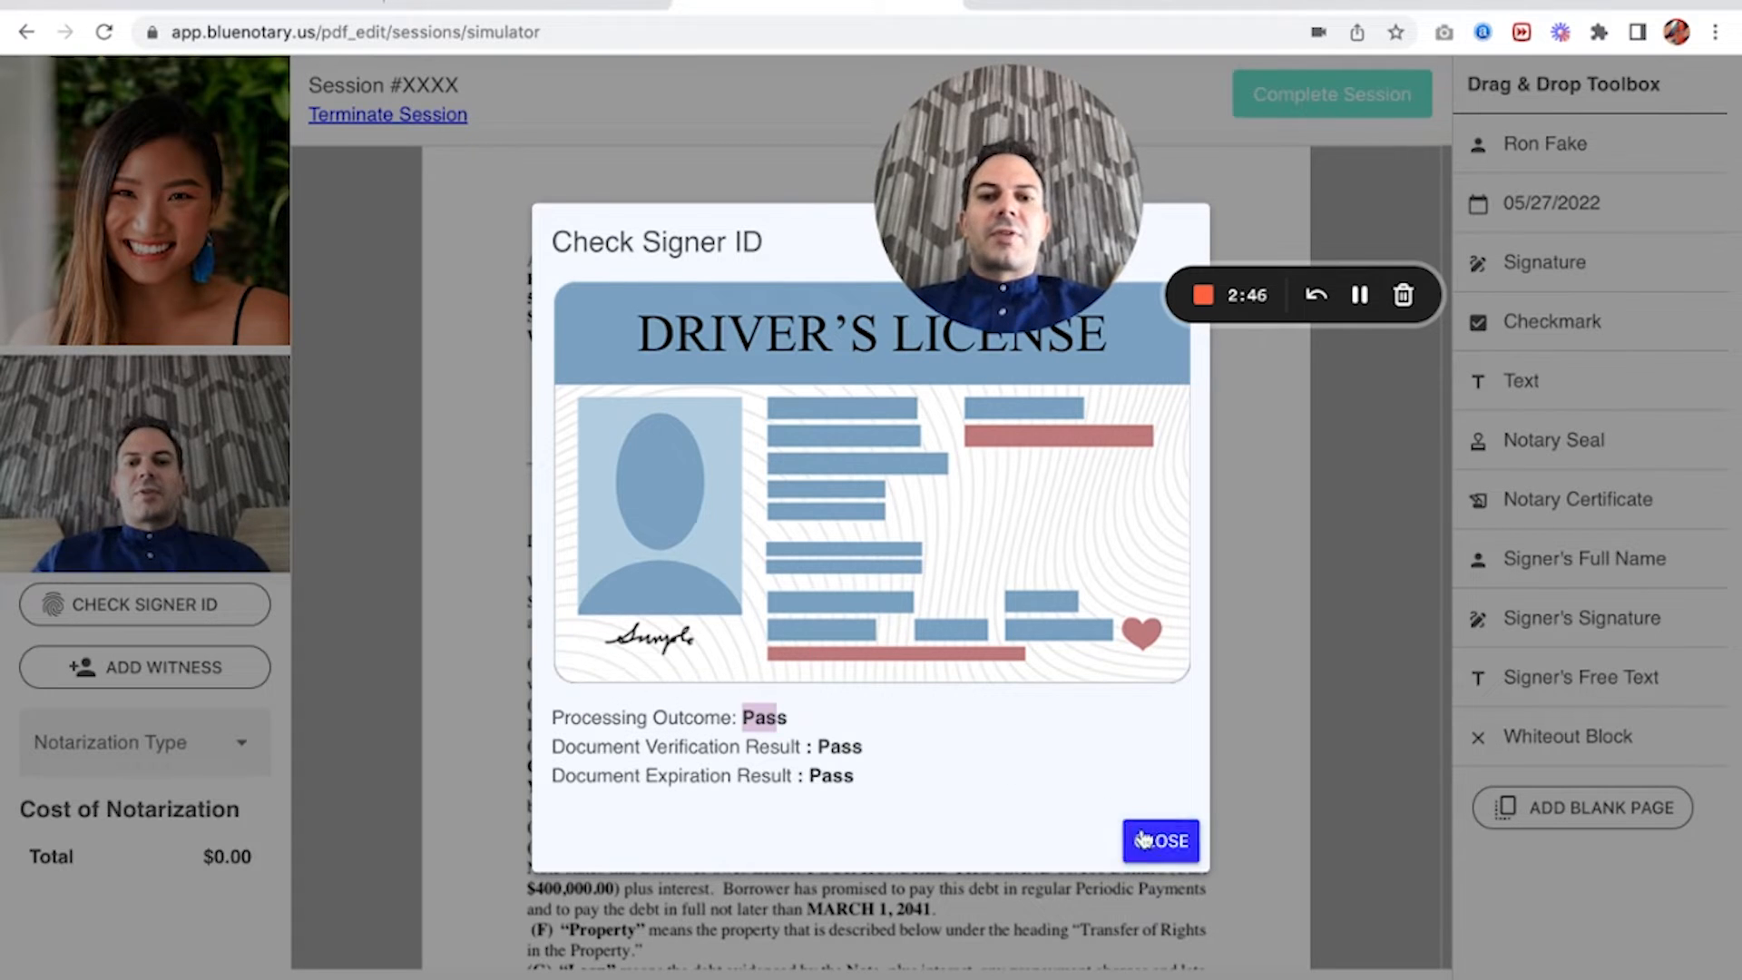
pyautogui.click(1159, 841)
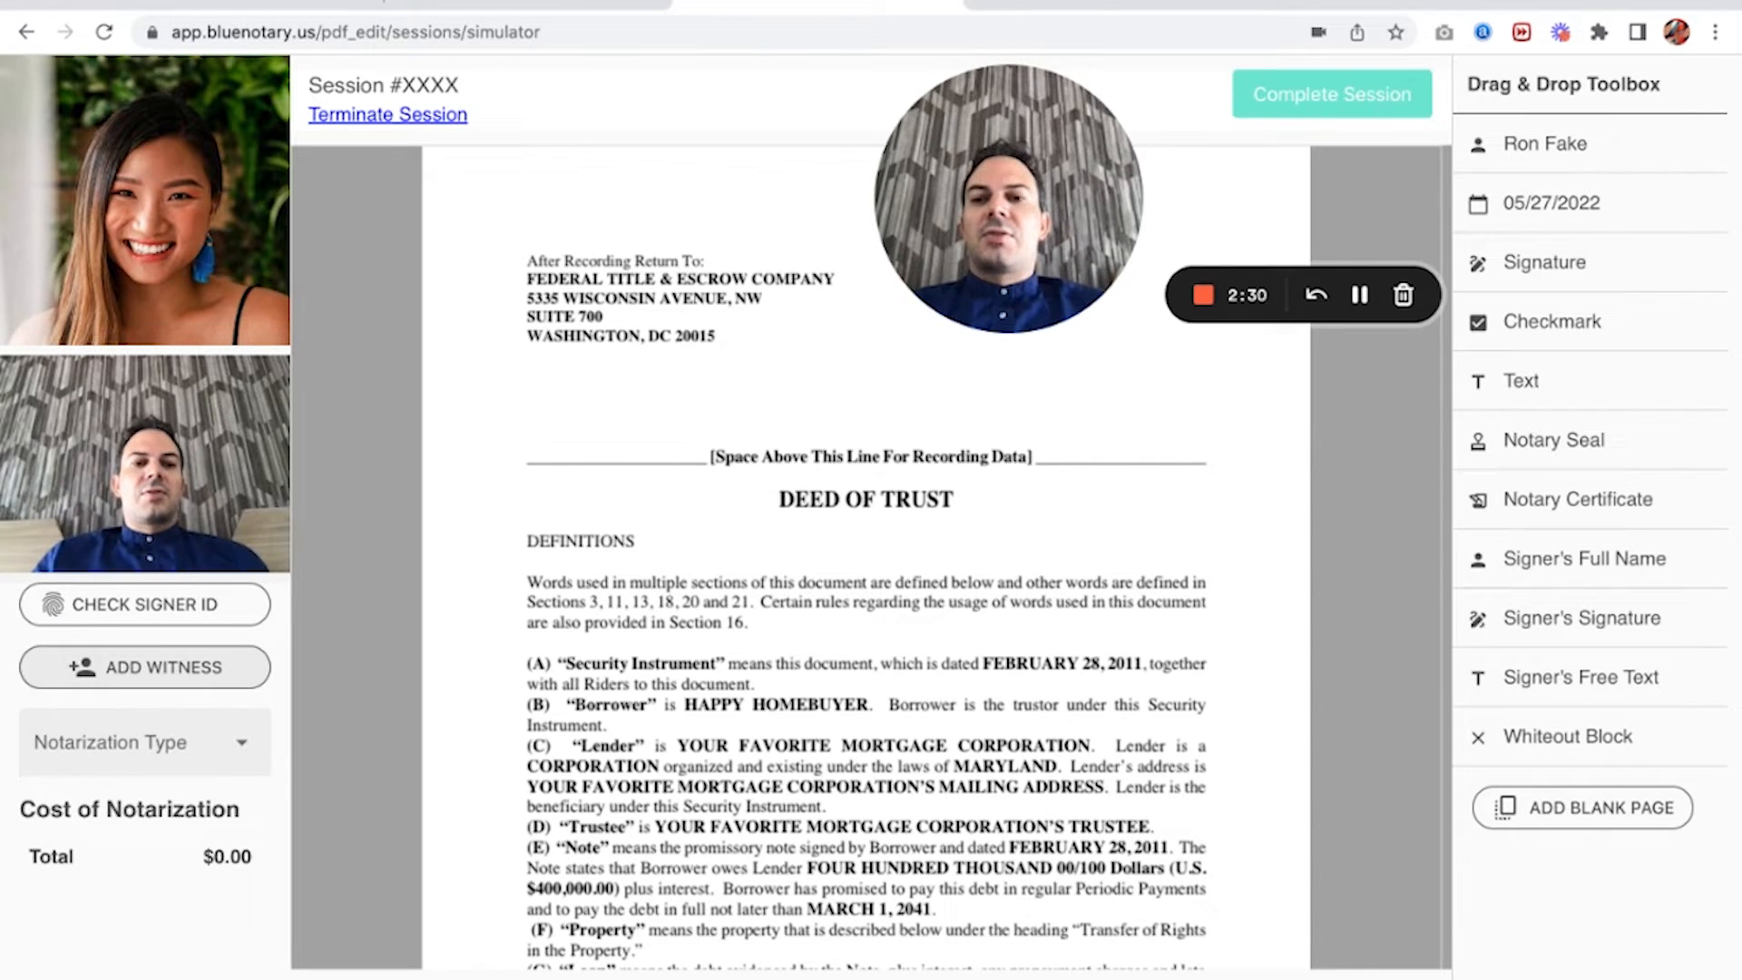
pyautogui.click(144, 667)
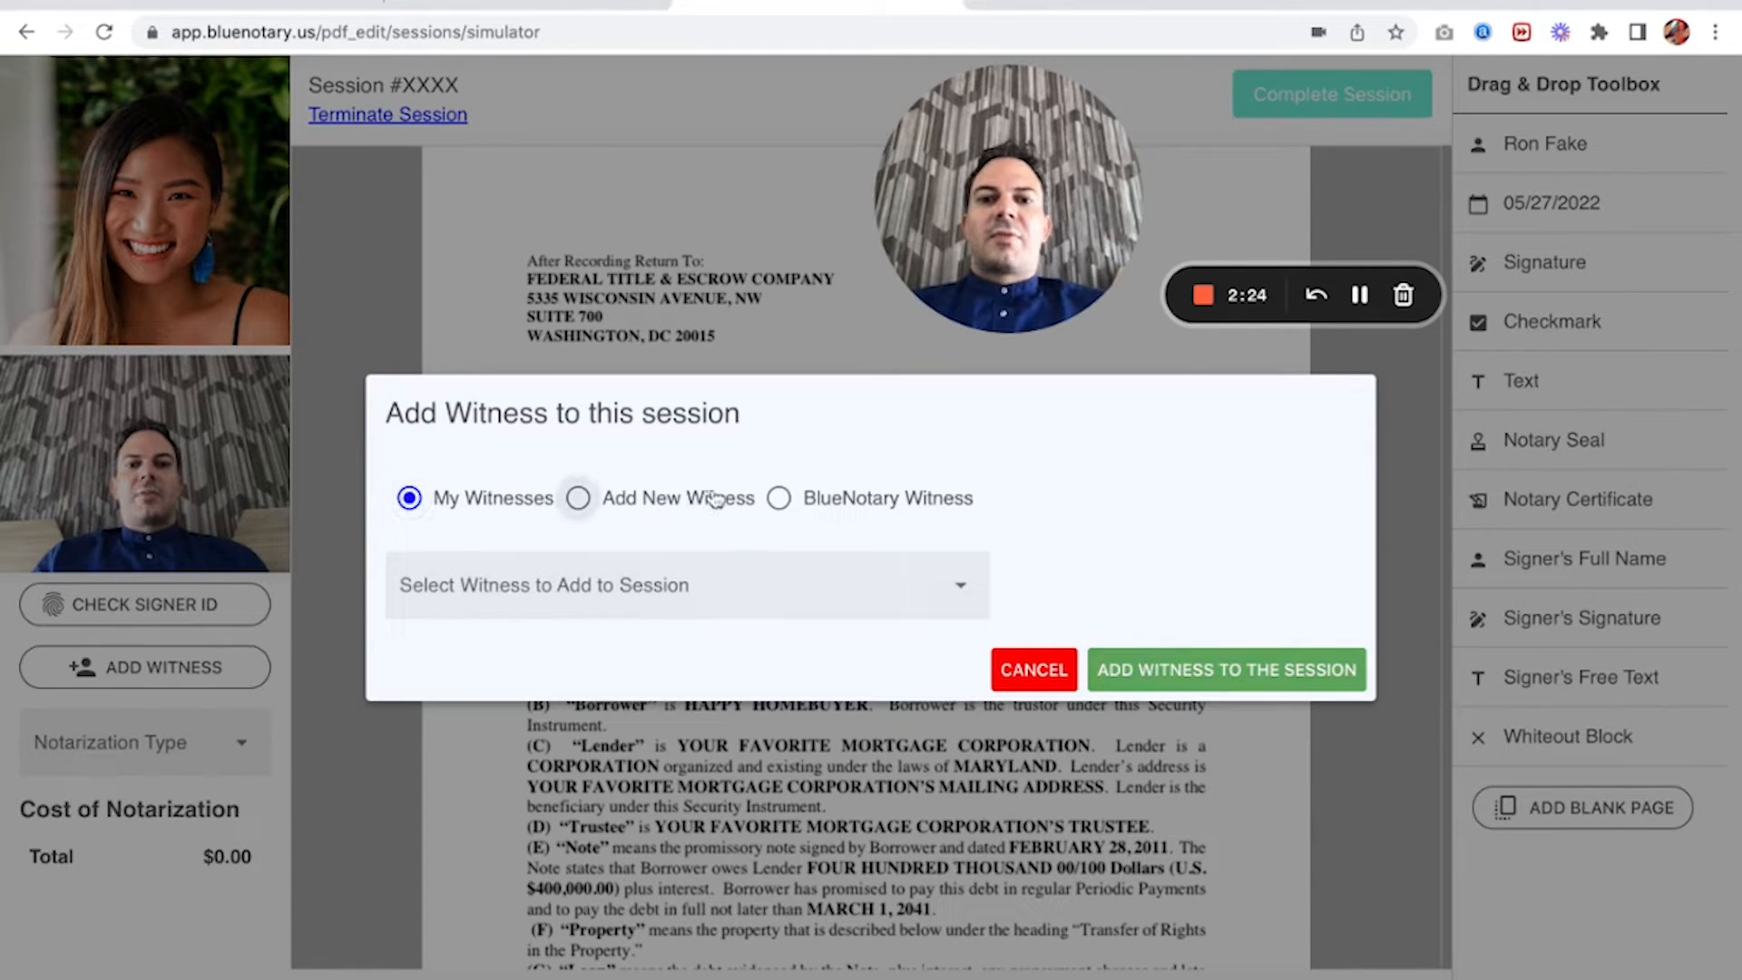
pyautogui.click(686, 584)
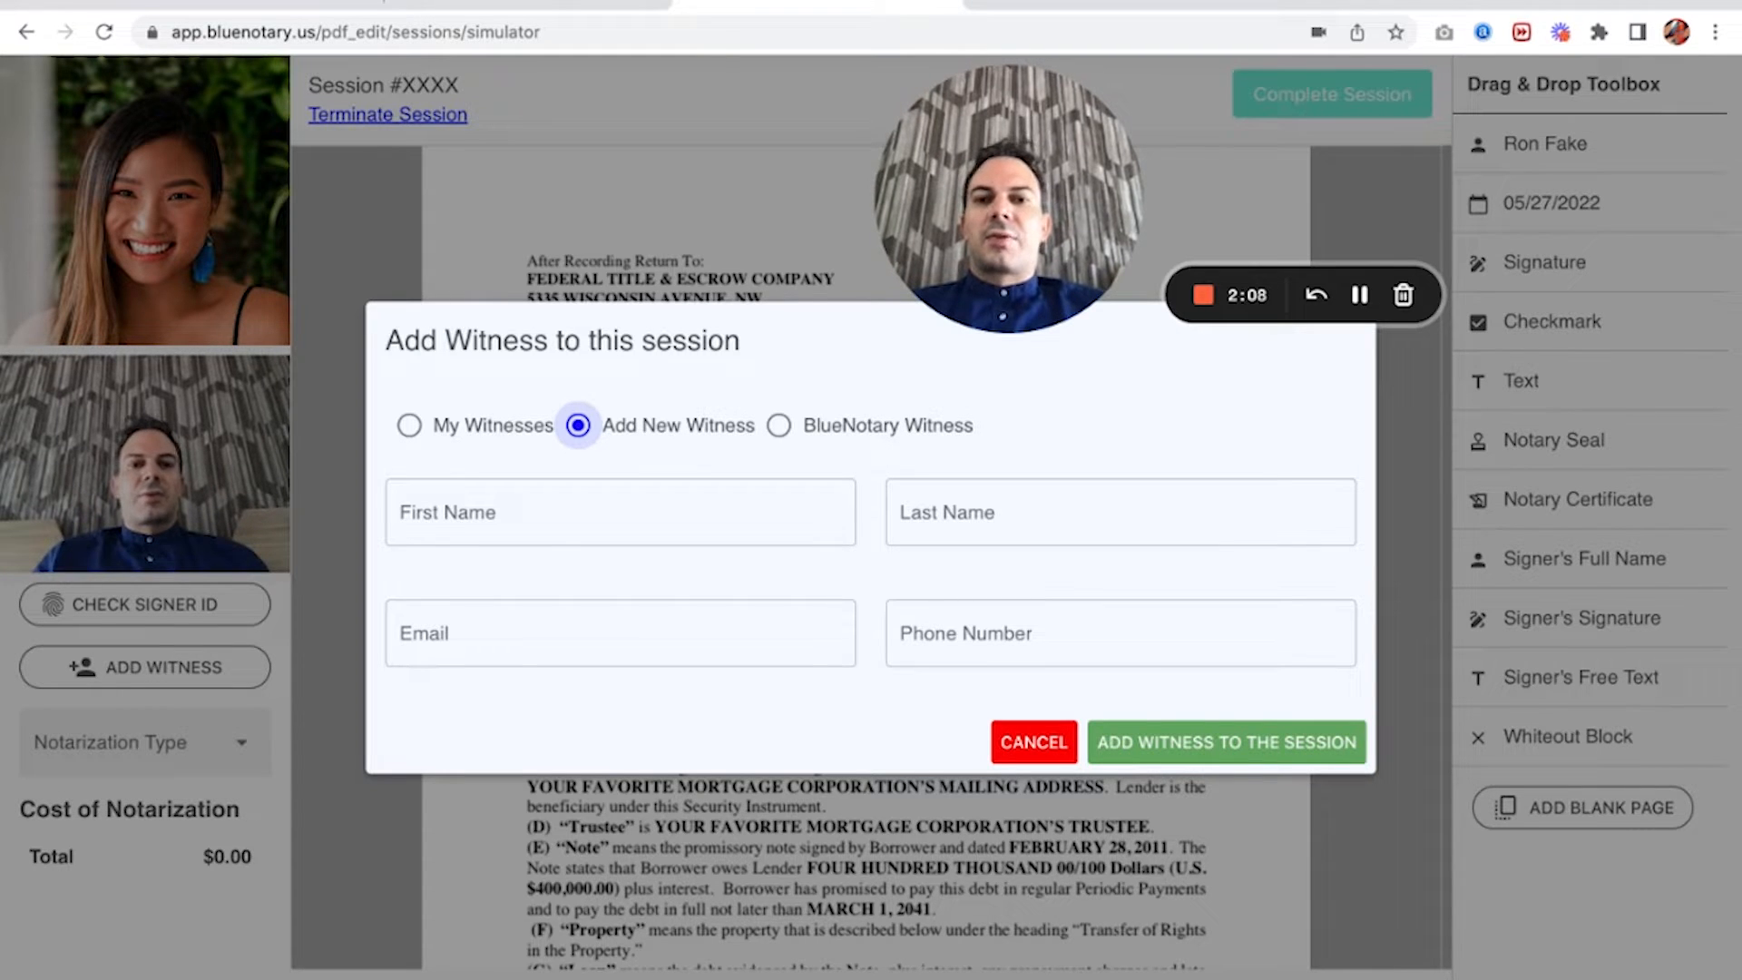
pyautogui.click(619, 512)
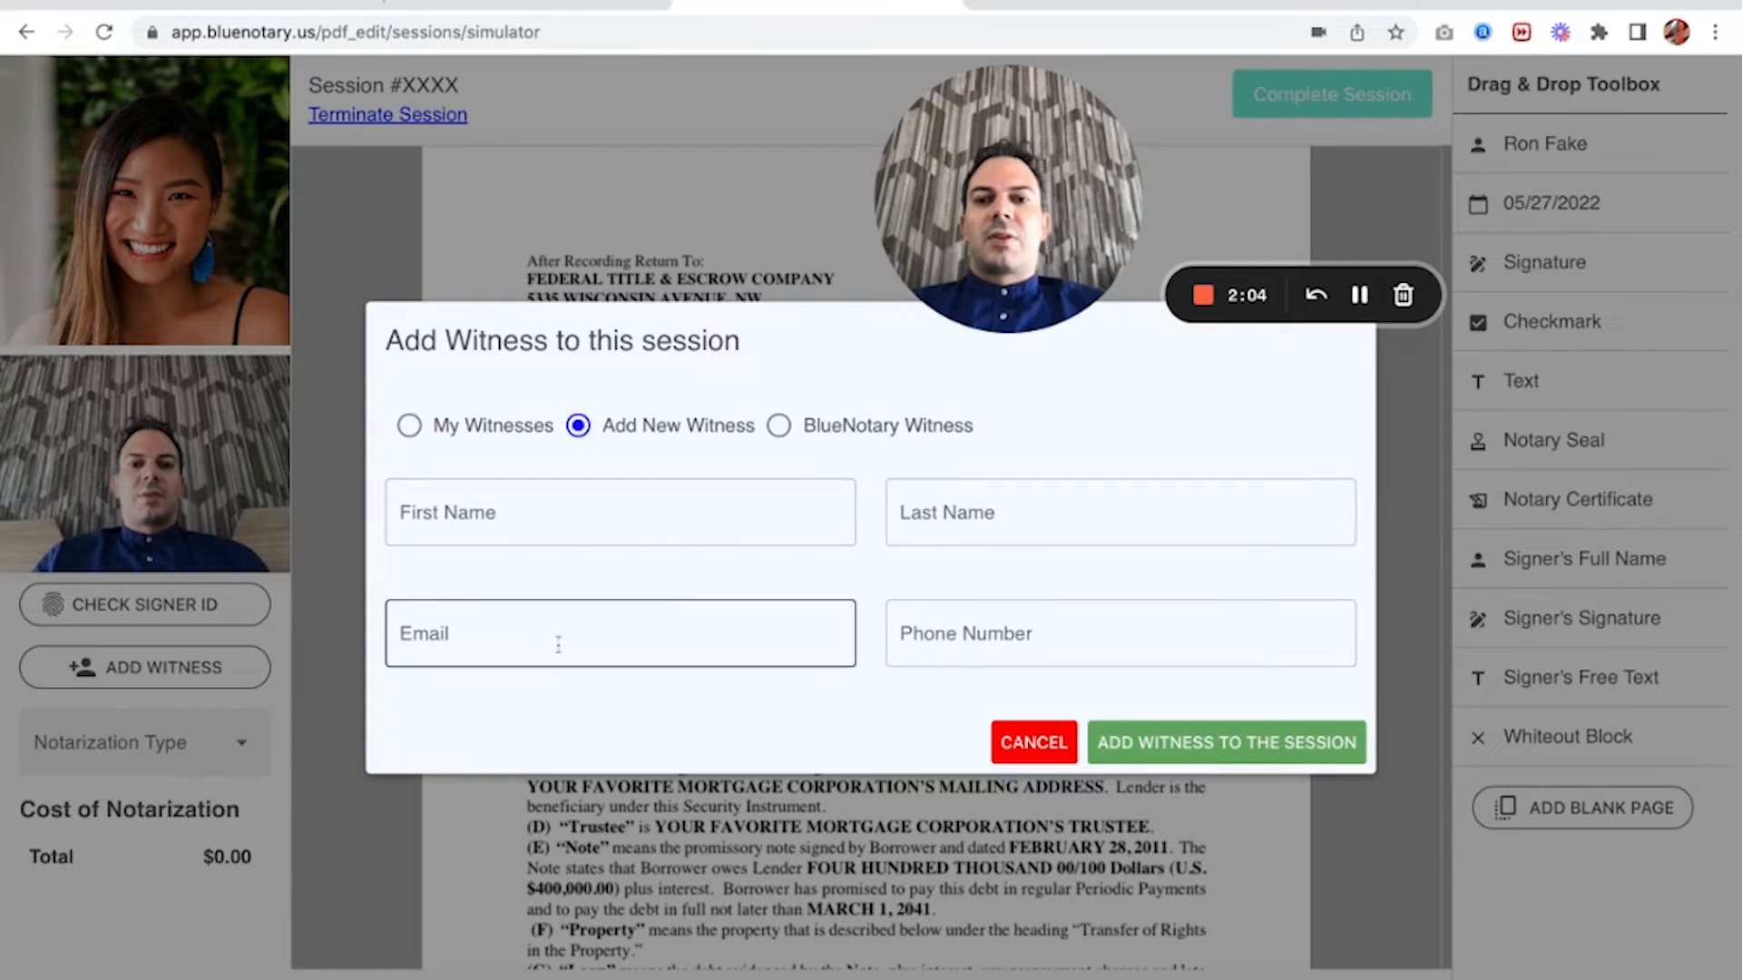
pyautogui.click(1119, 512)
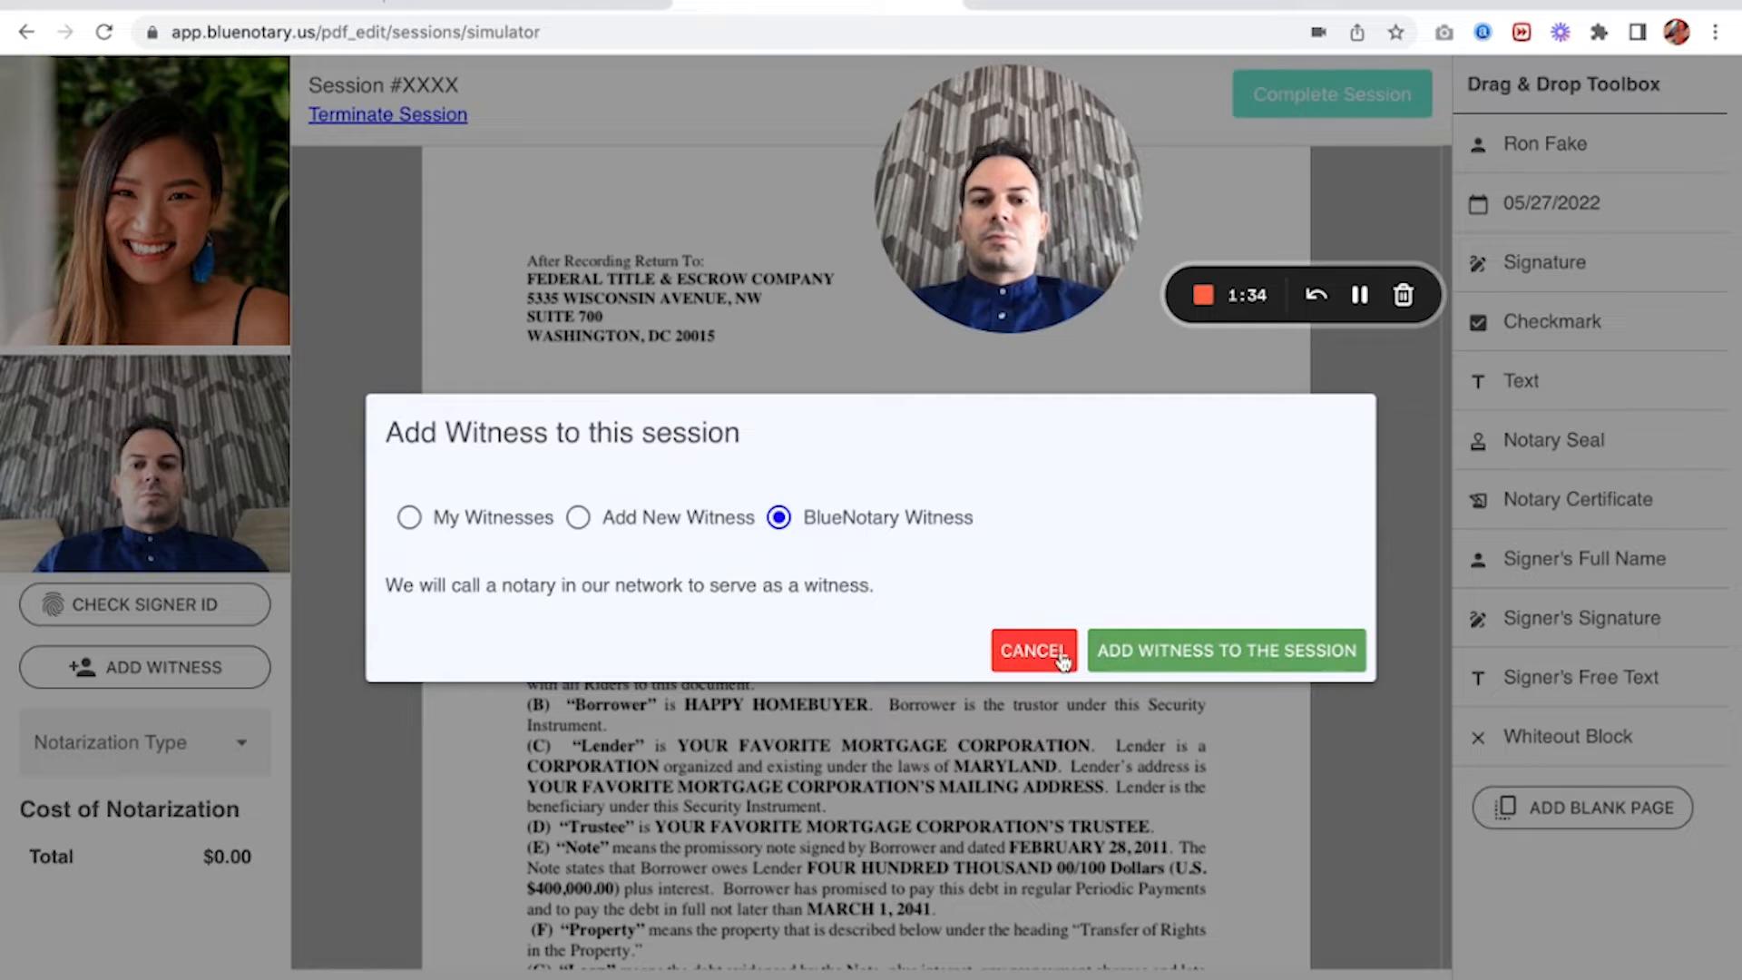
pyautogui.click(1031, 650)
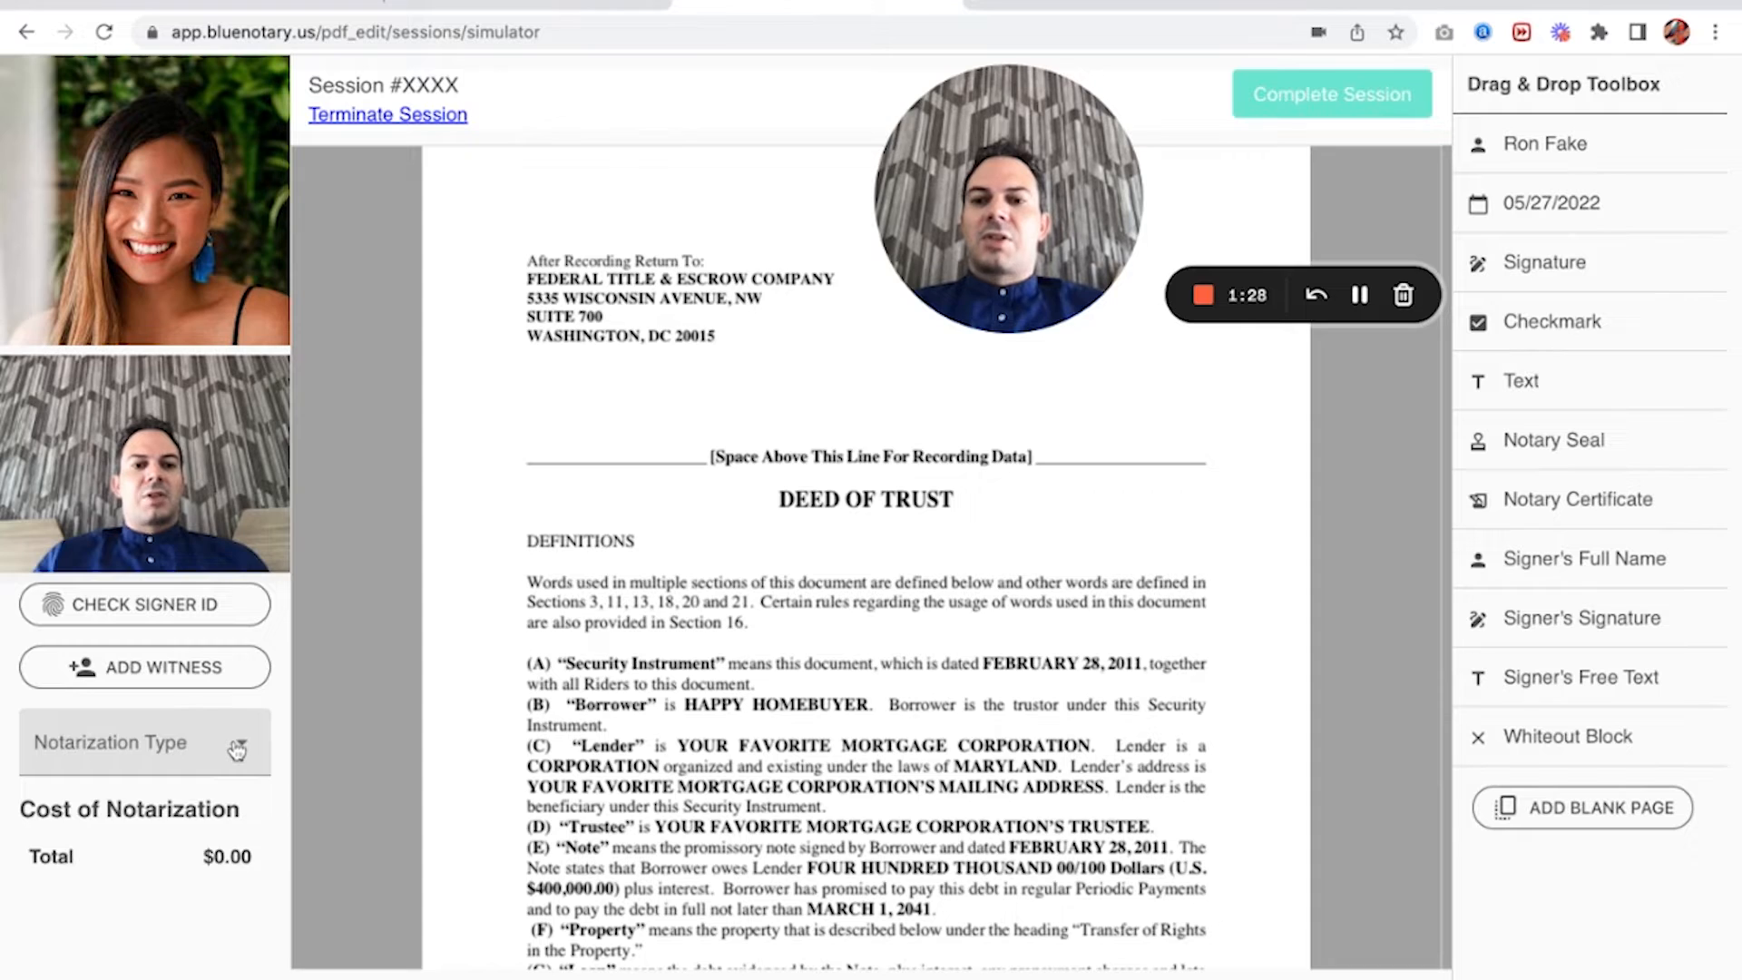
# Set the notarization type to Acknowledgement.
pyautogui.click(144, 742)
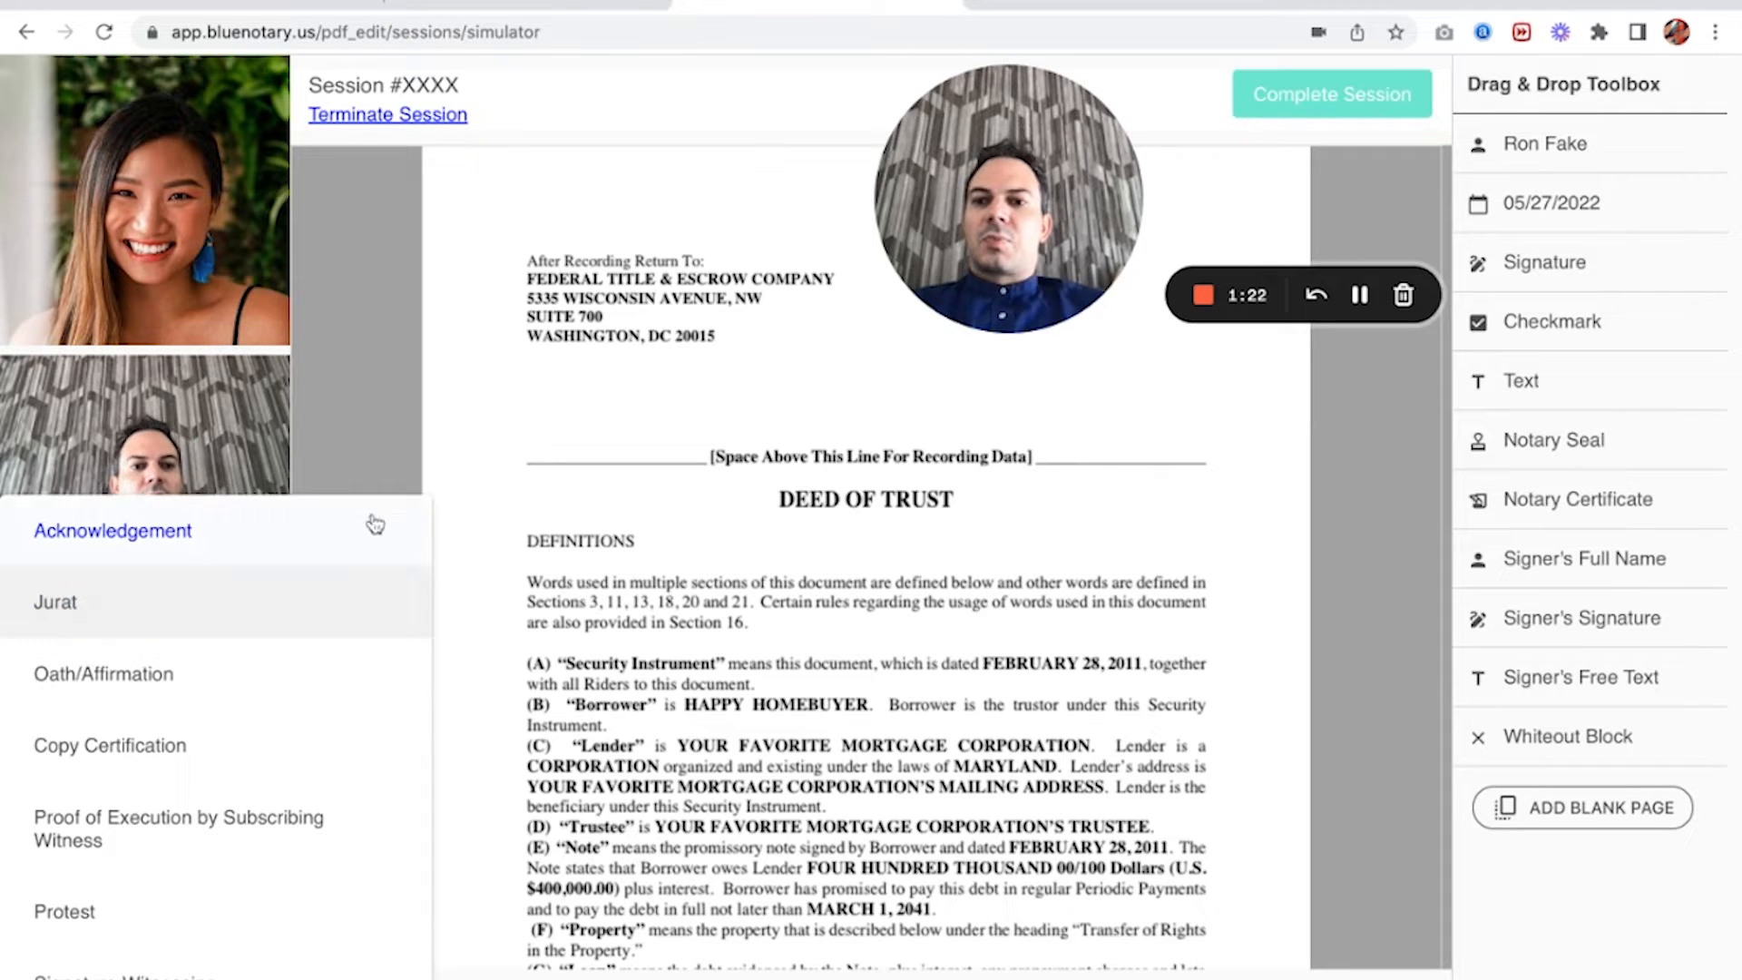
pyautogui.click(112, 530)
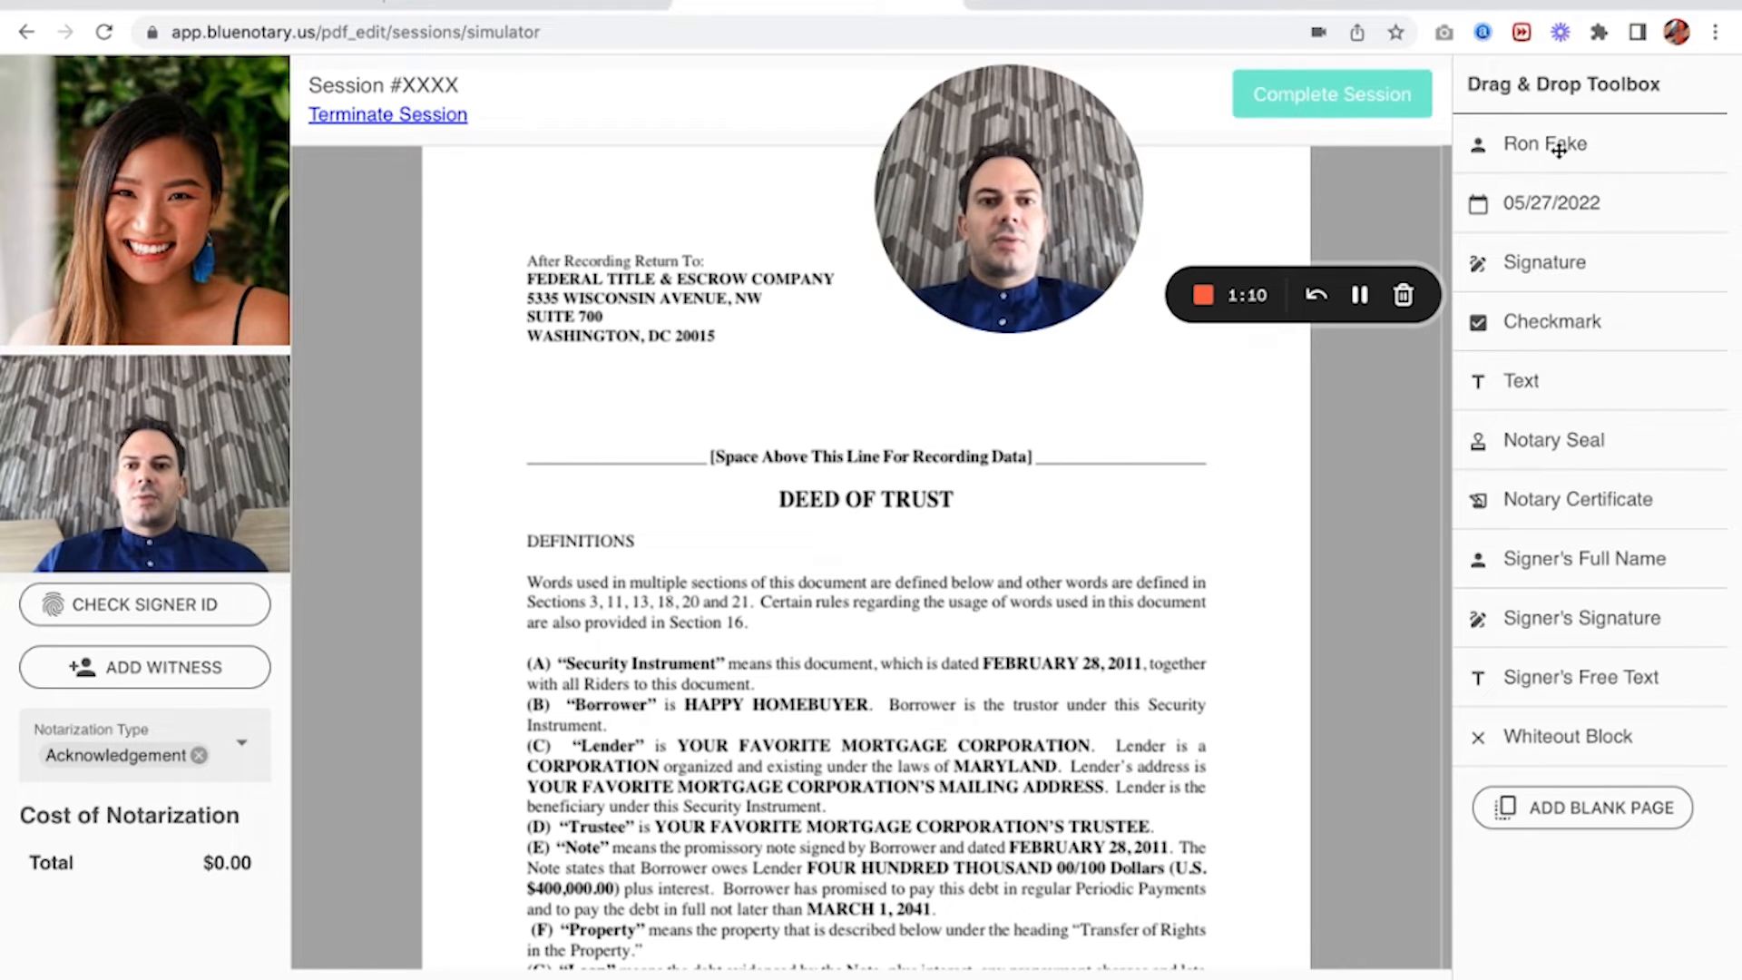
# Place the notary's name and the date on the Witnesses line of the signature page.
pyautogui.moveTo(1544, 143); pyautogui.dragTo(1132, 442)
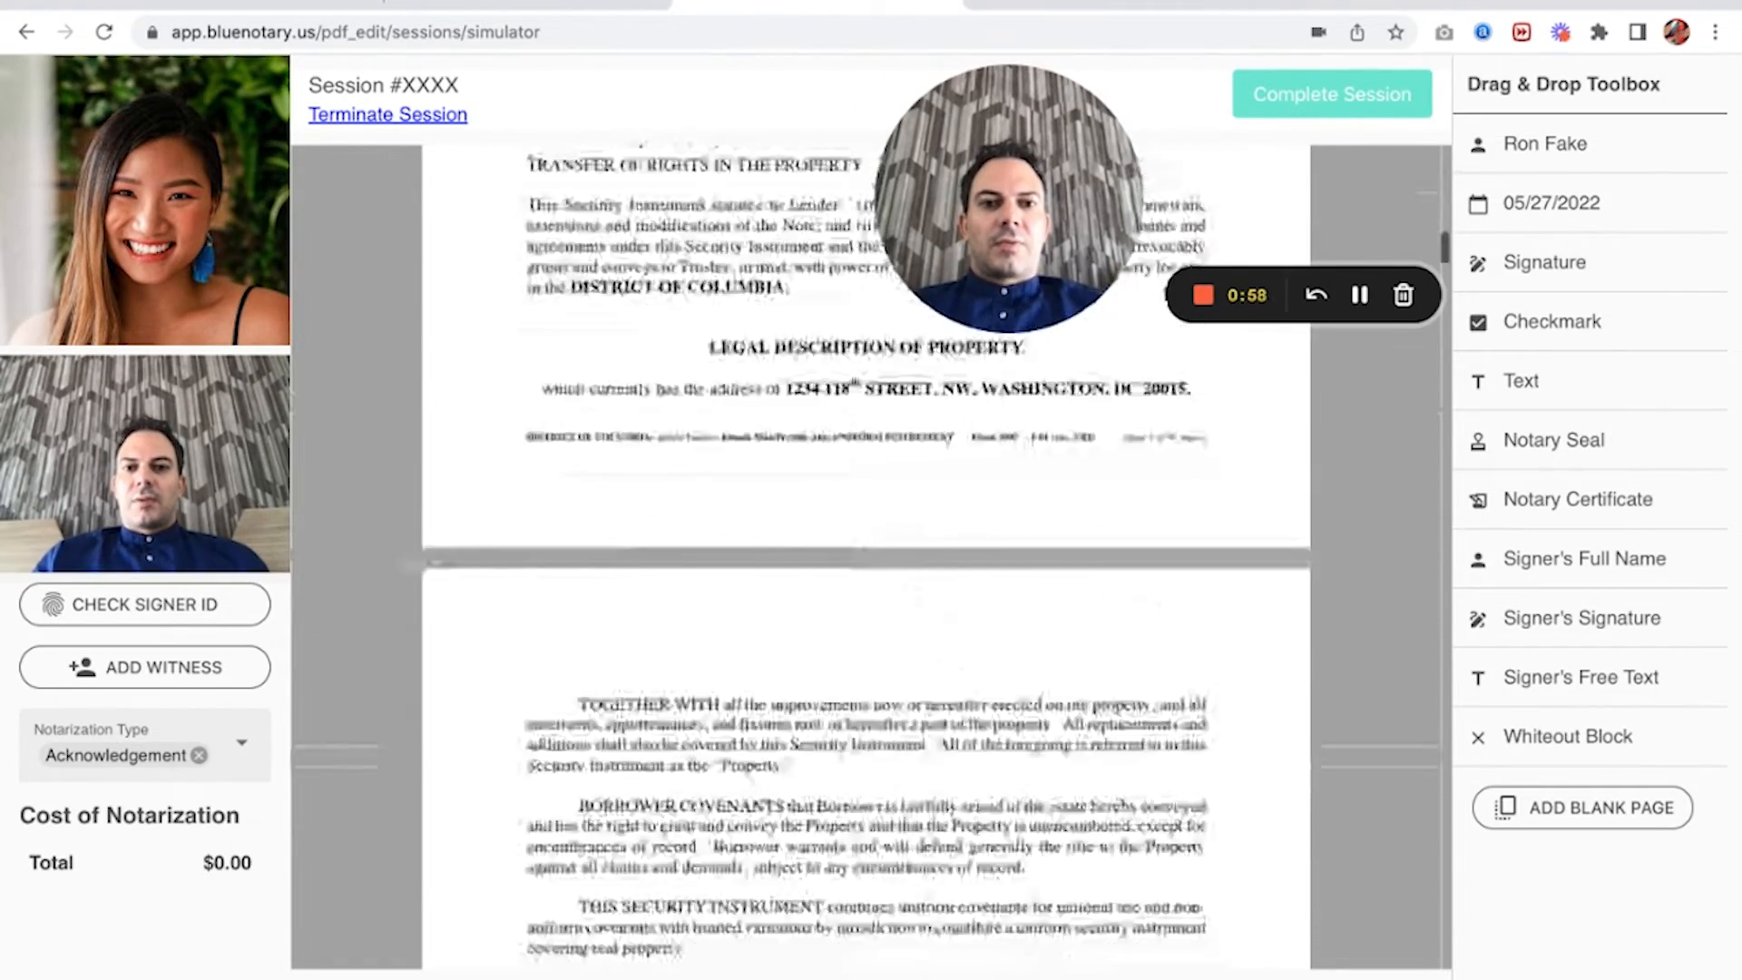
pyautogui.scroll(-3)
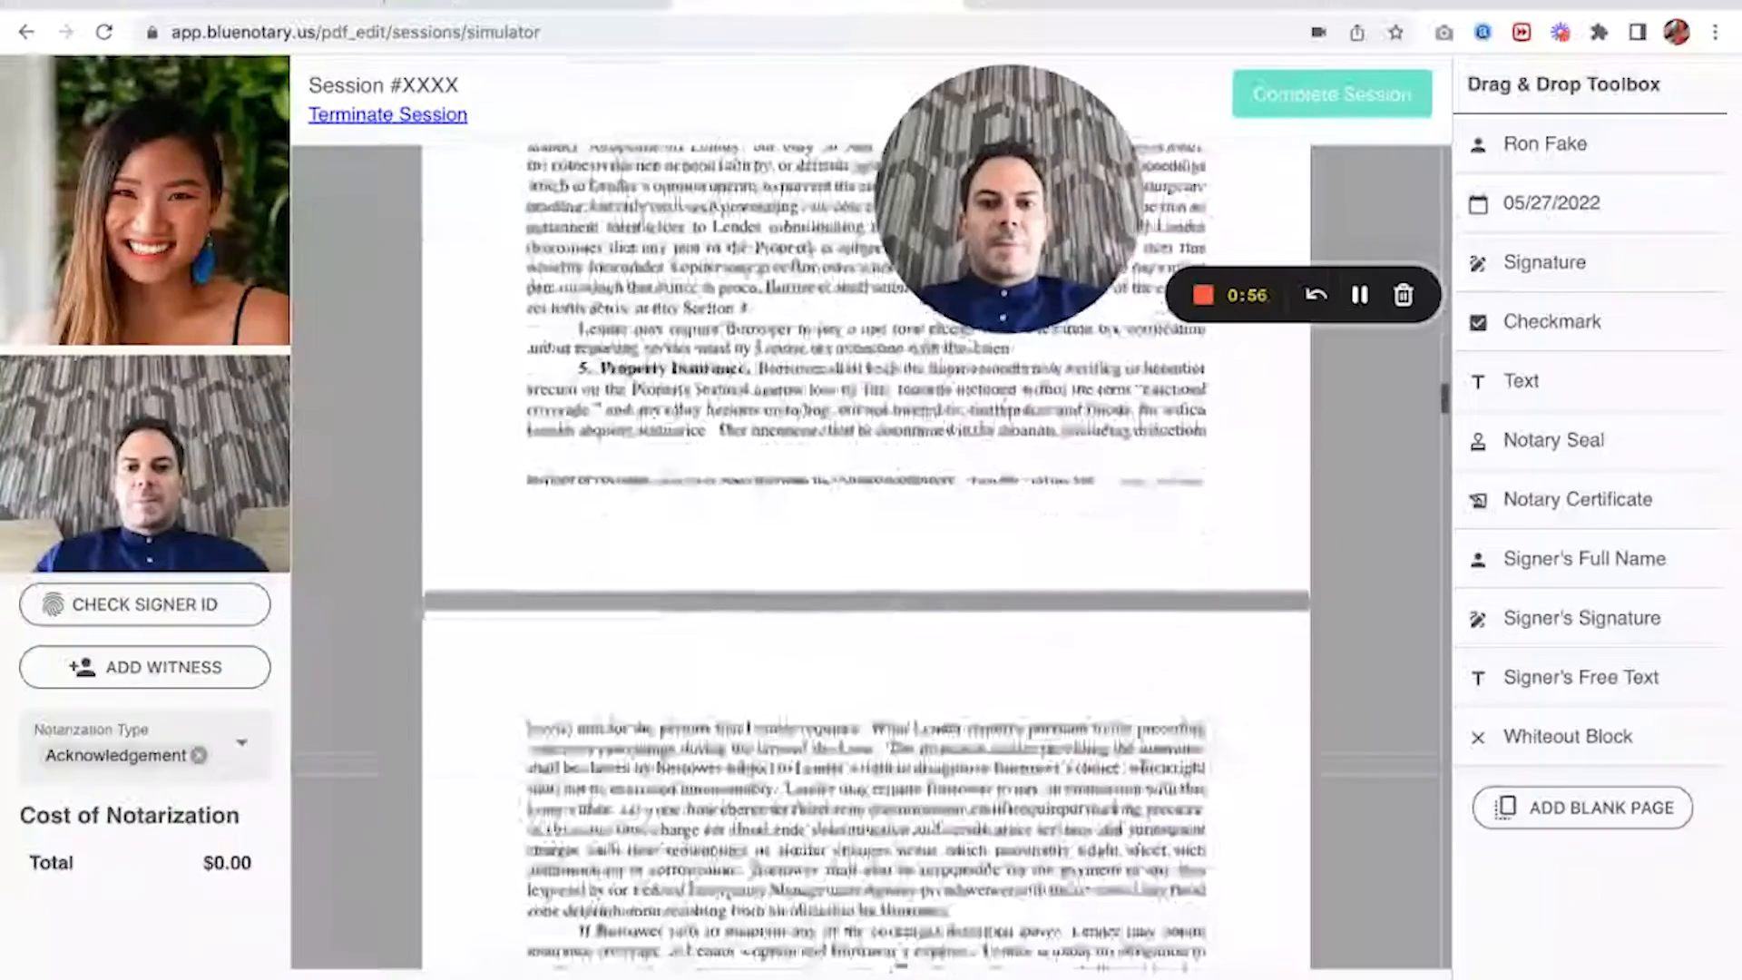
pyautogui.scroll(-3)
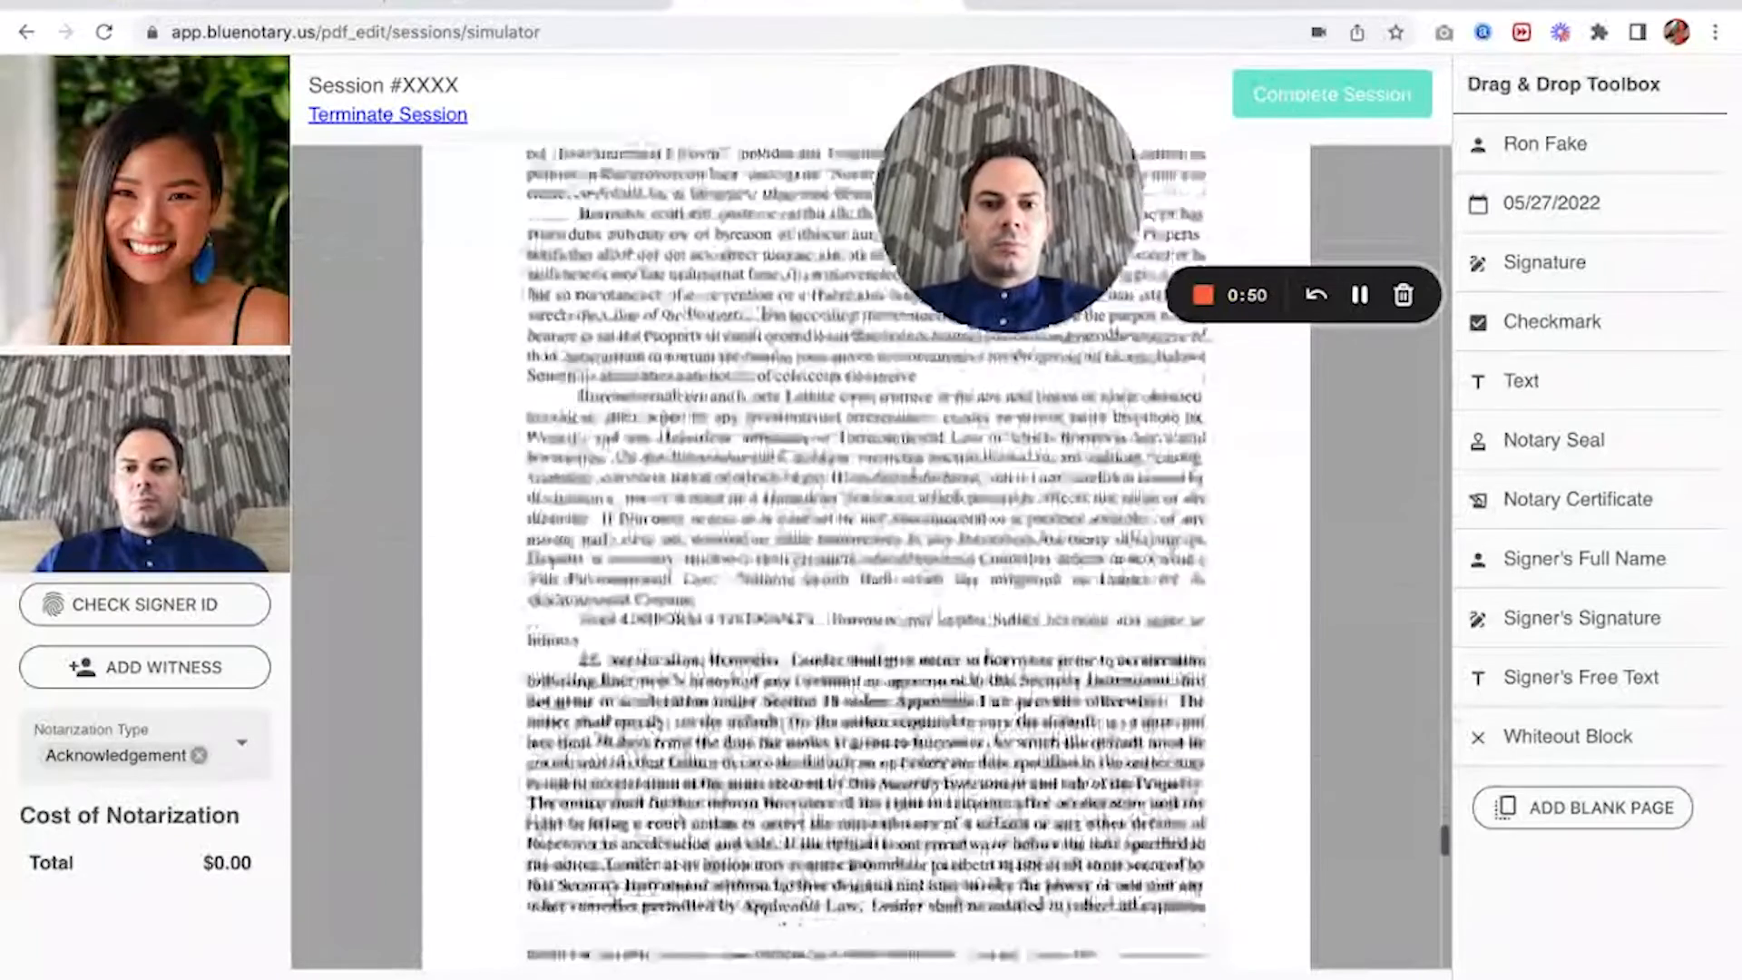
pyautogui.scroll(-3)
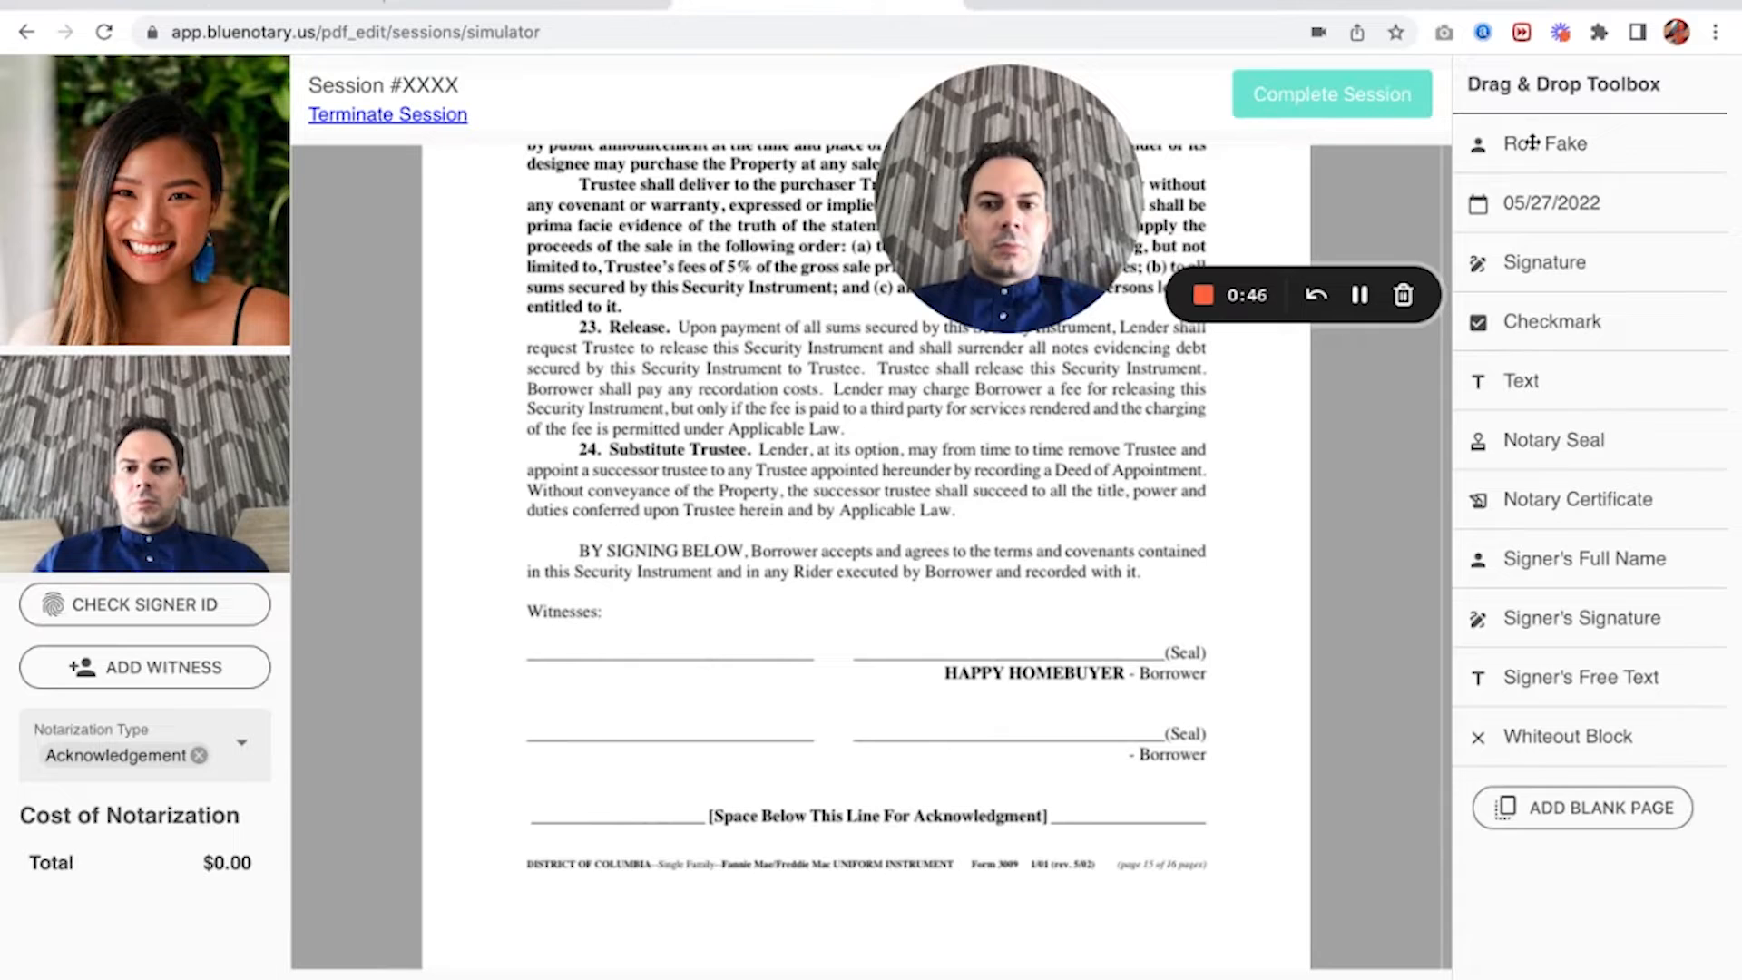
pyautogui.moveTo(1543, 142); pyautogui.dragTo(667, 637)
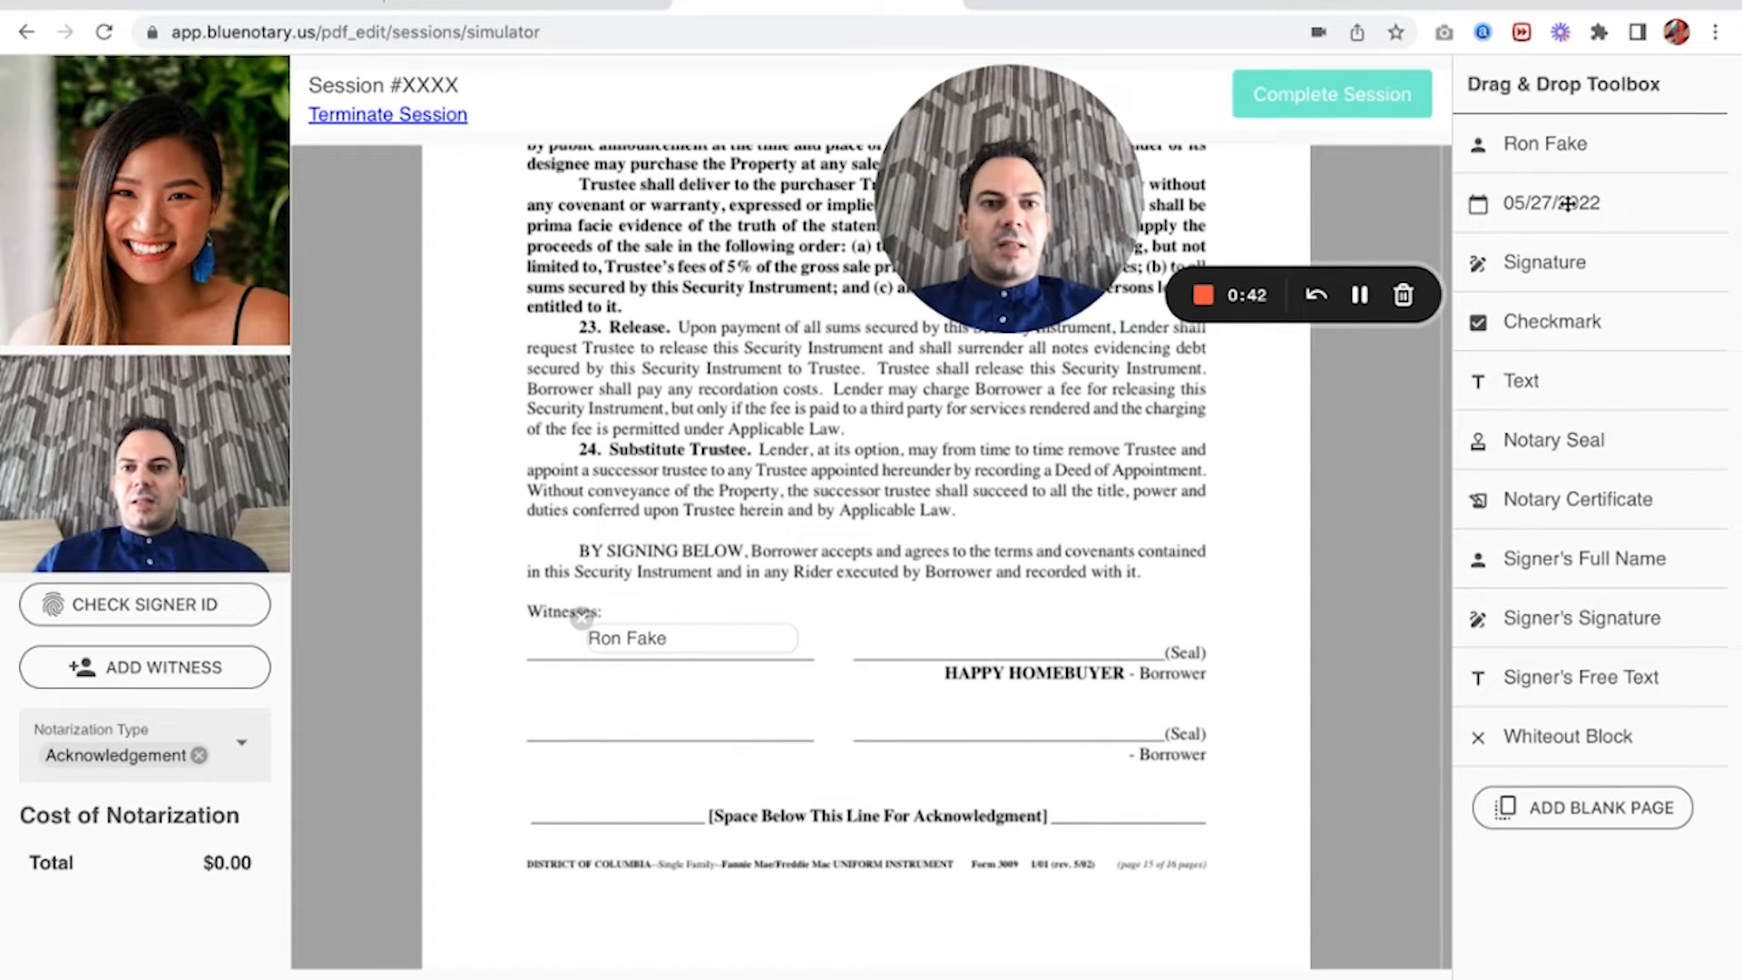
pyautogui.moveTo(1551, 203); pyautogui.dragTo(850, 634)
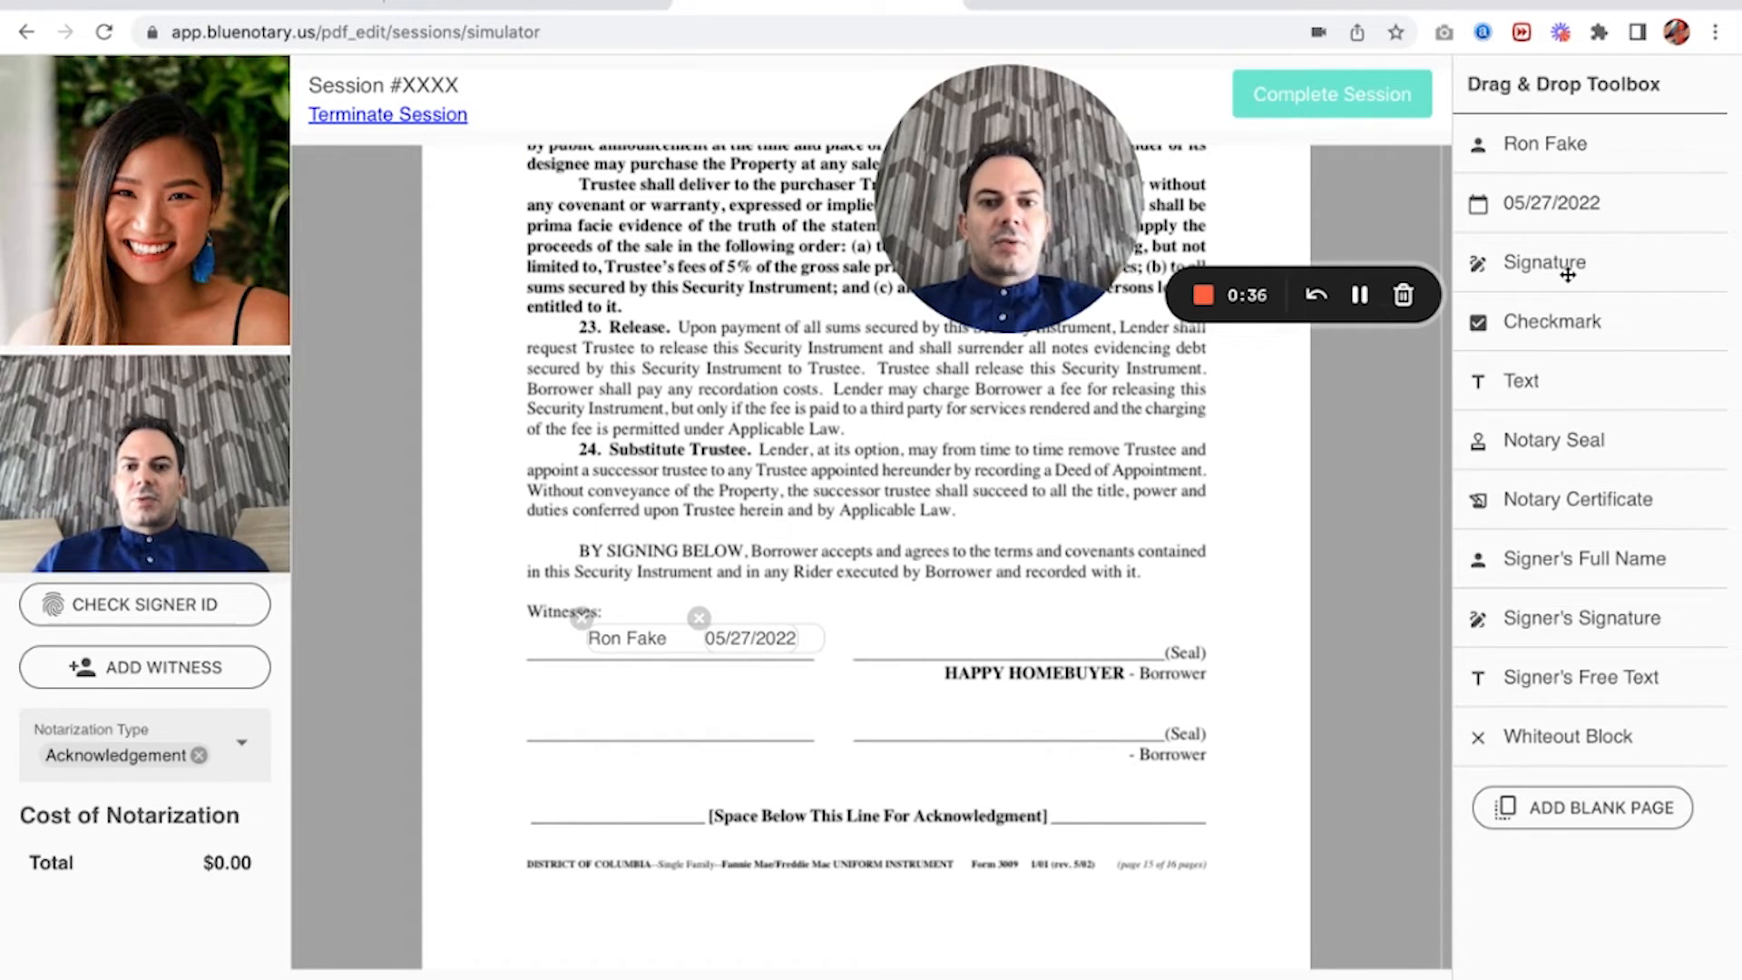
pyautogui.click(1544, 263)
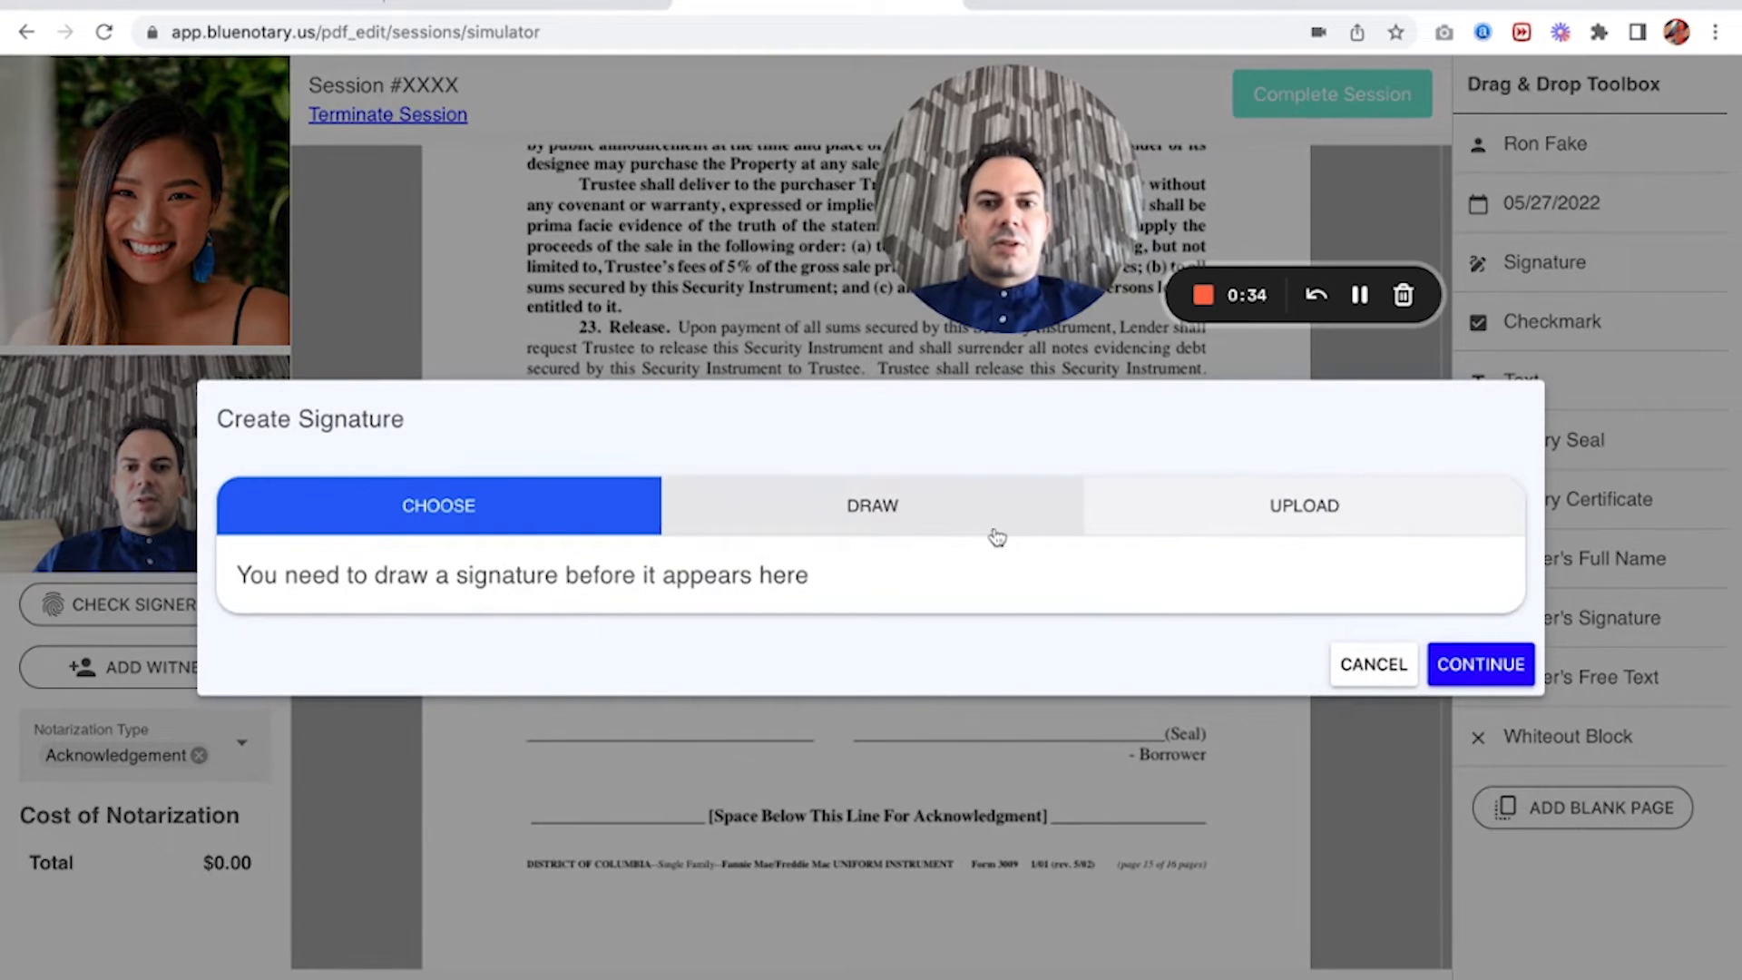
# Choose the notary's saved Ron Fake handwritten signature for the borrower line.
pyautogui.click(438, 505)
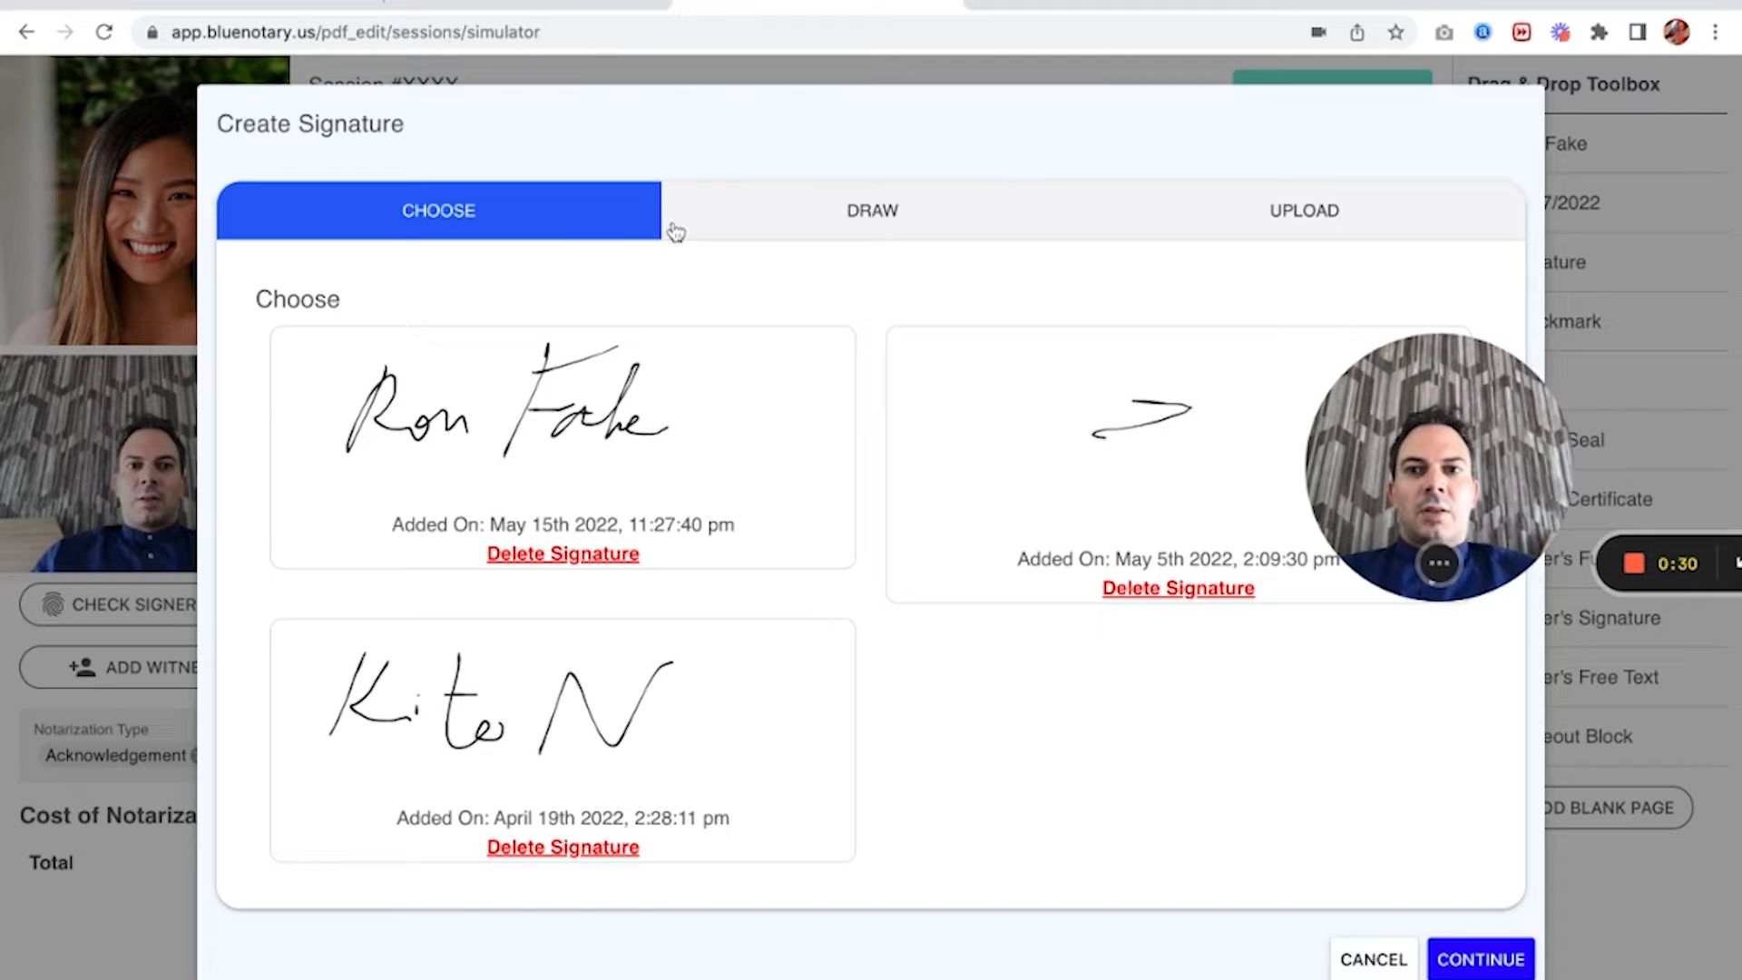
pyautogui.click(561, 450)
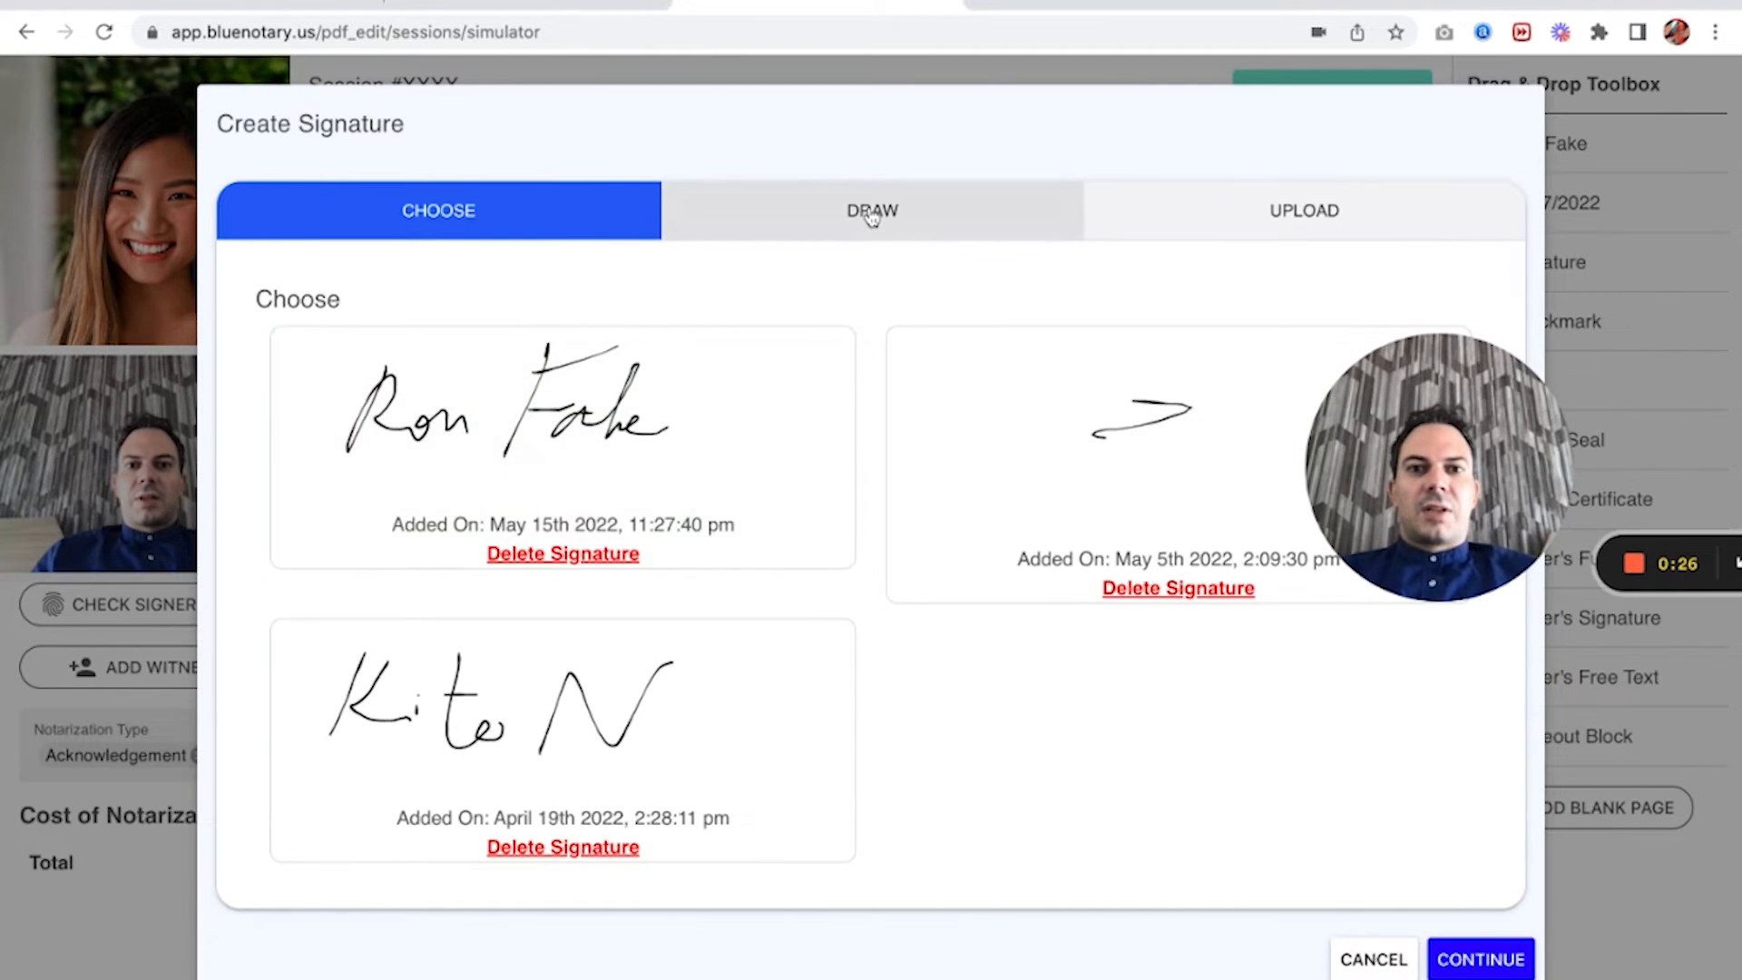
pyautogui.click(872, 209)
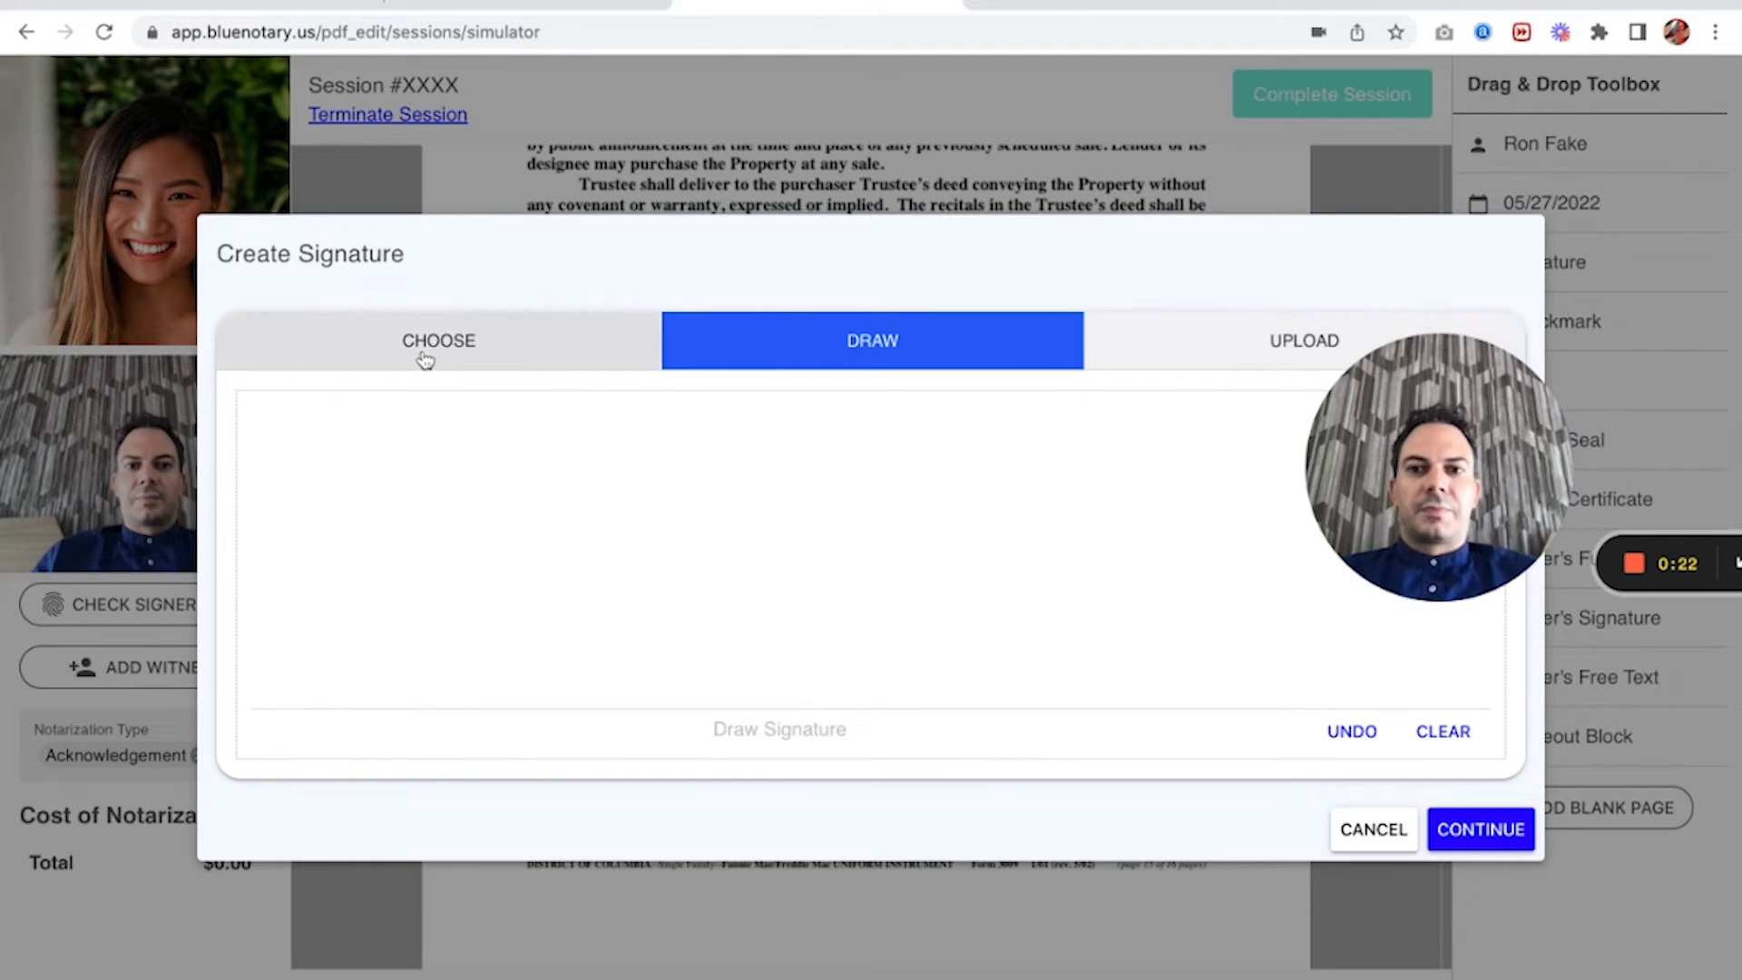
pyautogui.click(437, 340)
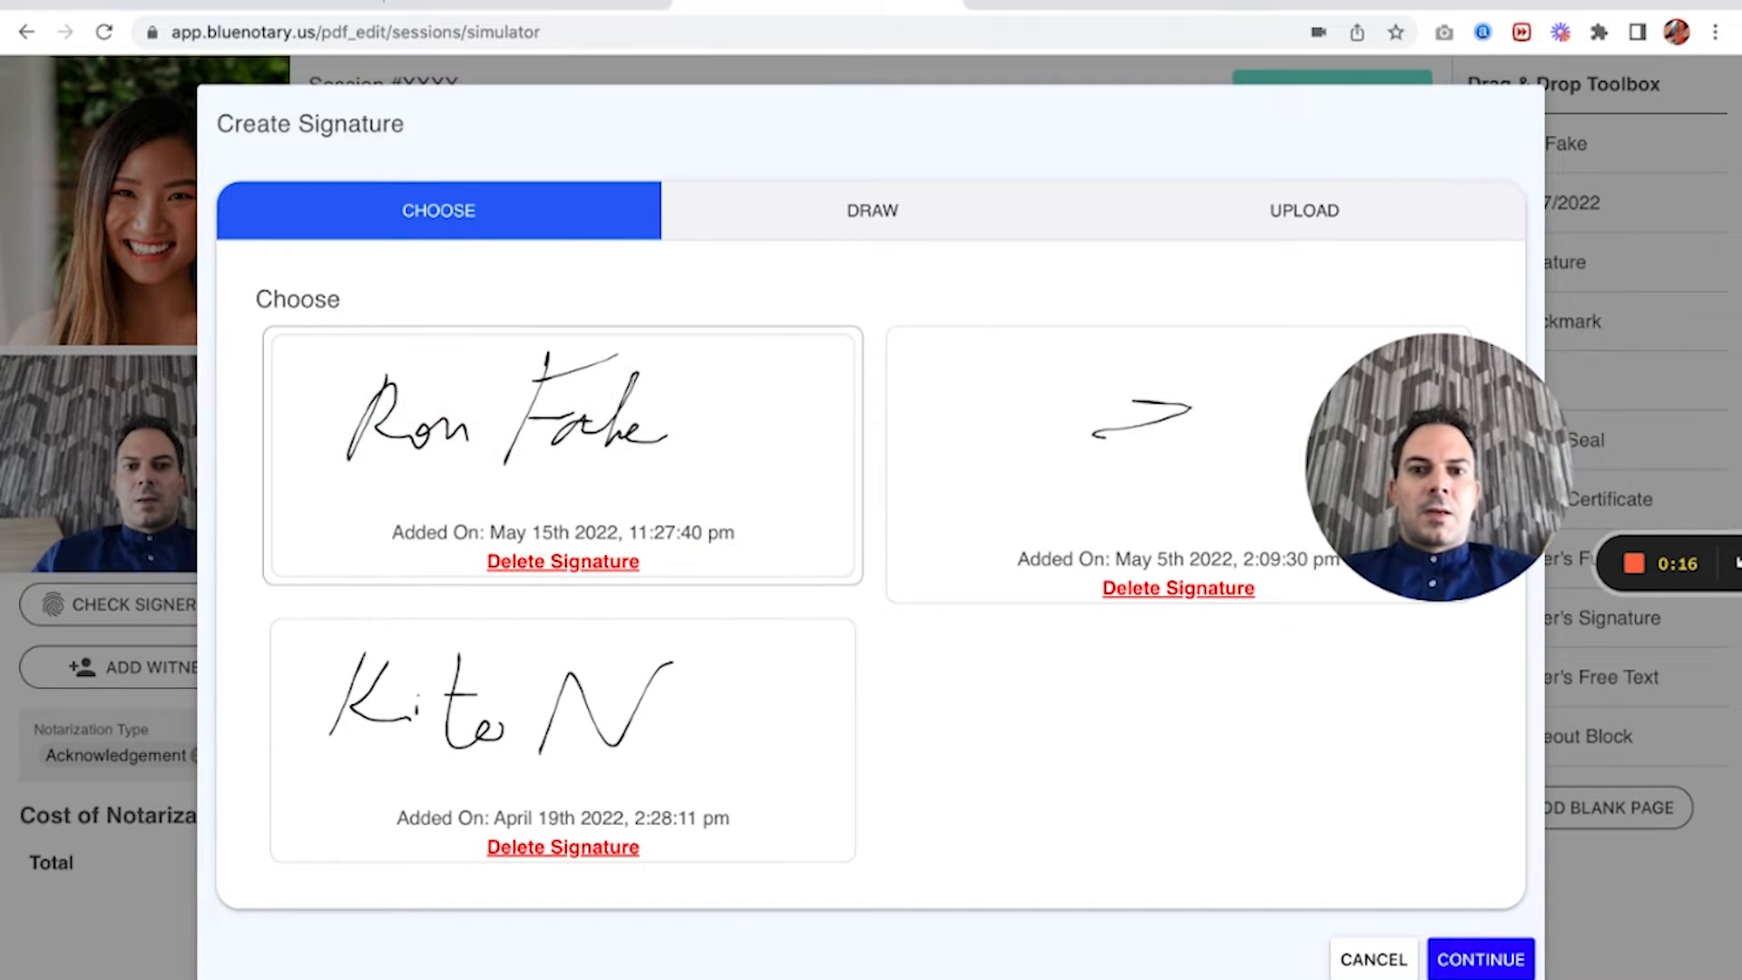
pyautogui.click(1480, 960)
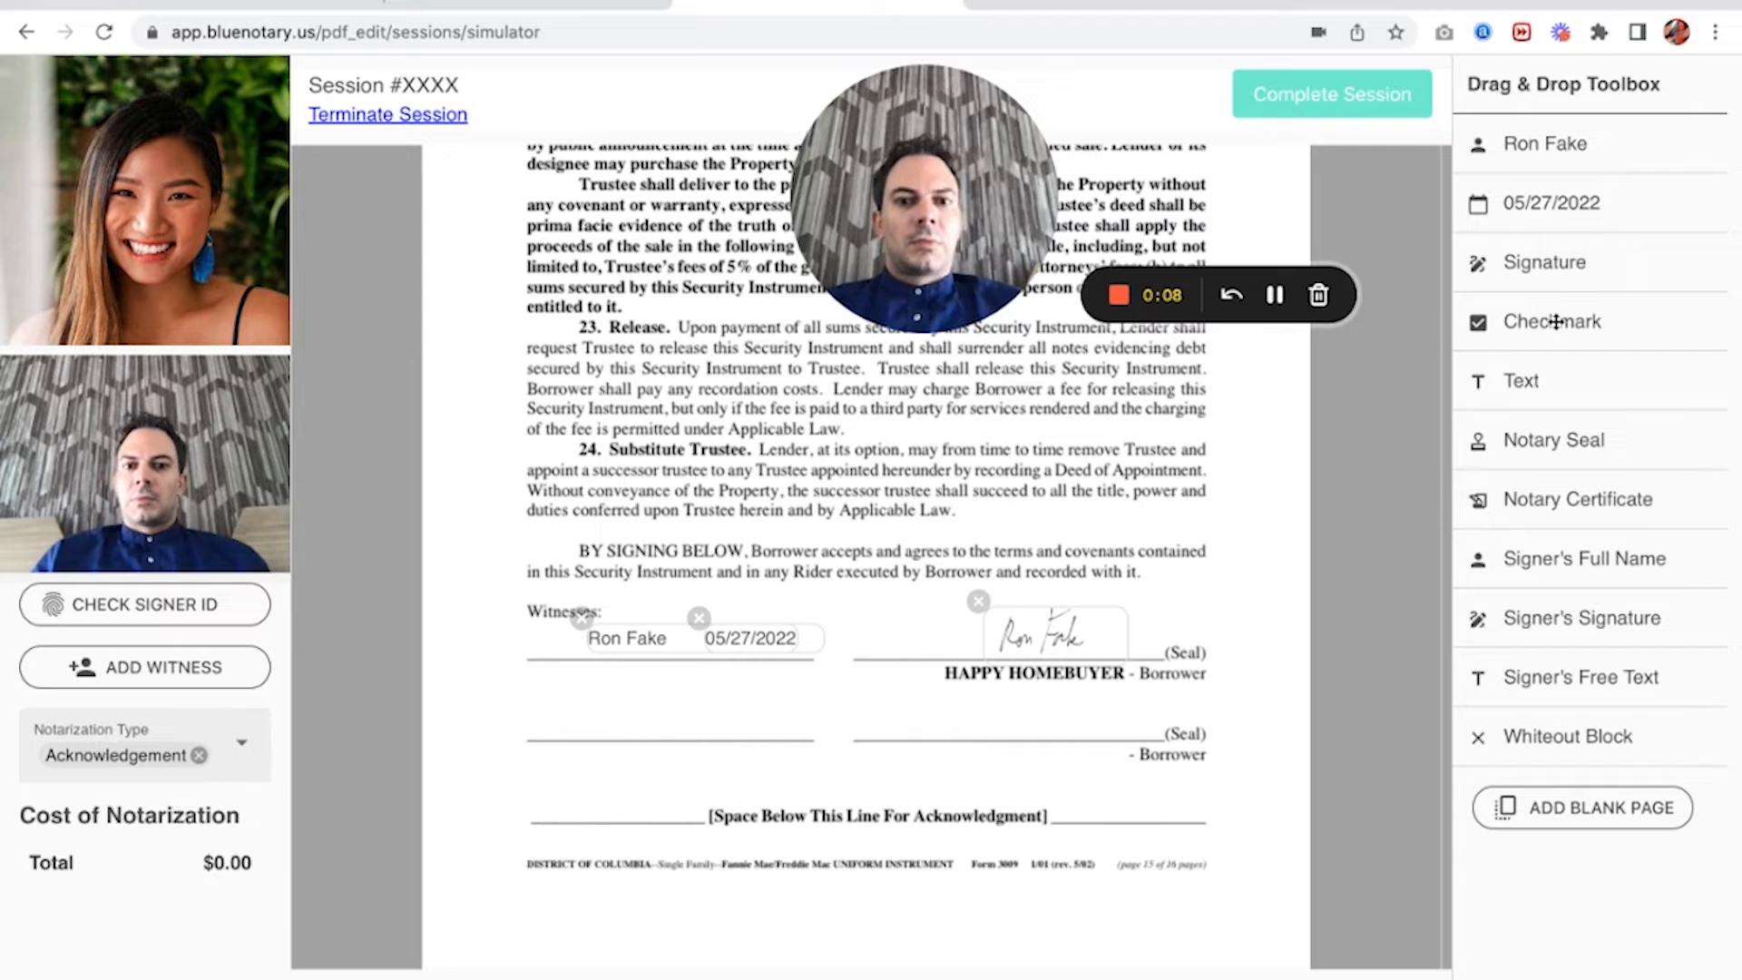
# Place the notary seal beneath the acknowledgment line, bringing the cost to $27.00.
pyautogui.moveTo(1550, 321); pyautogui.dragTo(1144, 545)
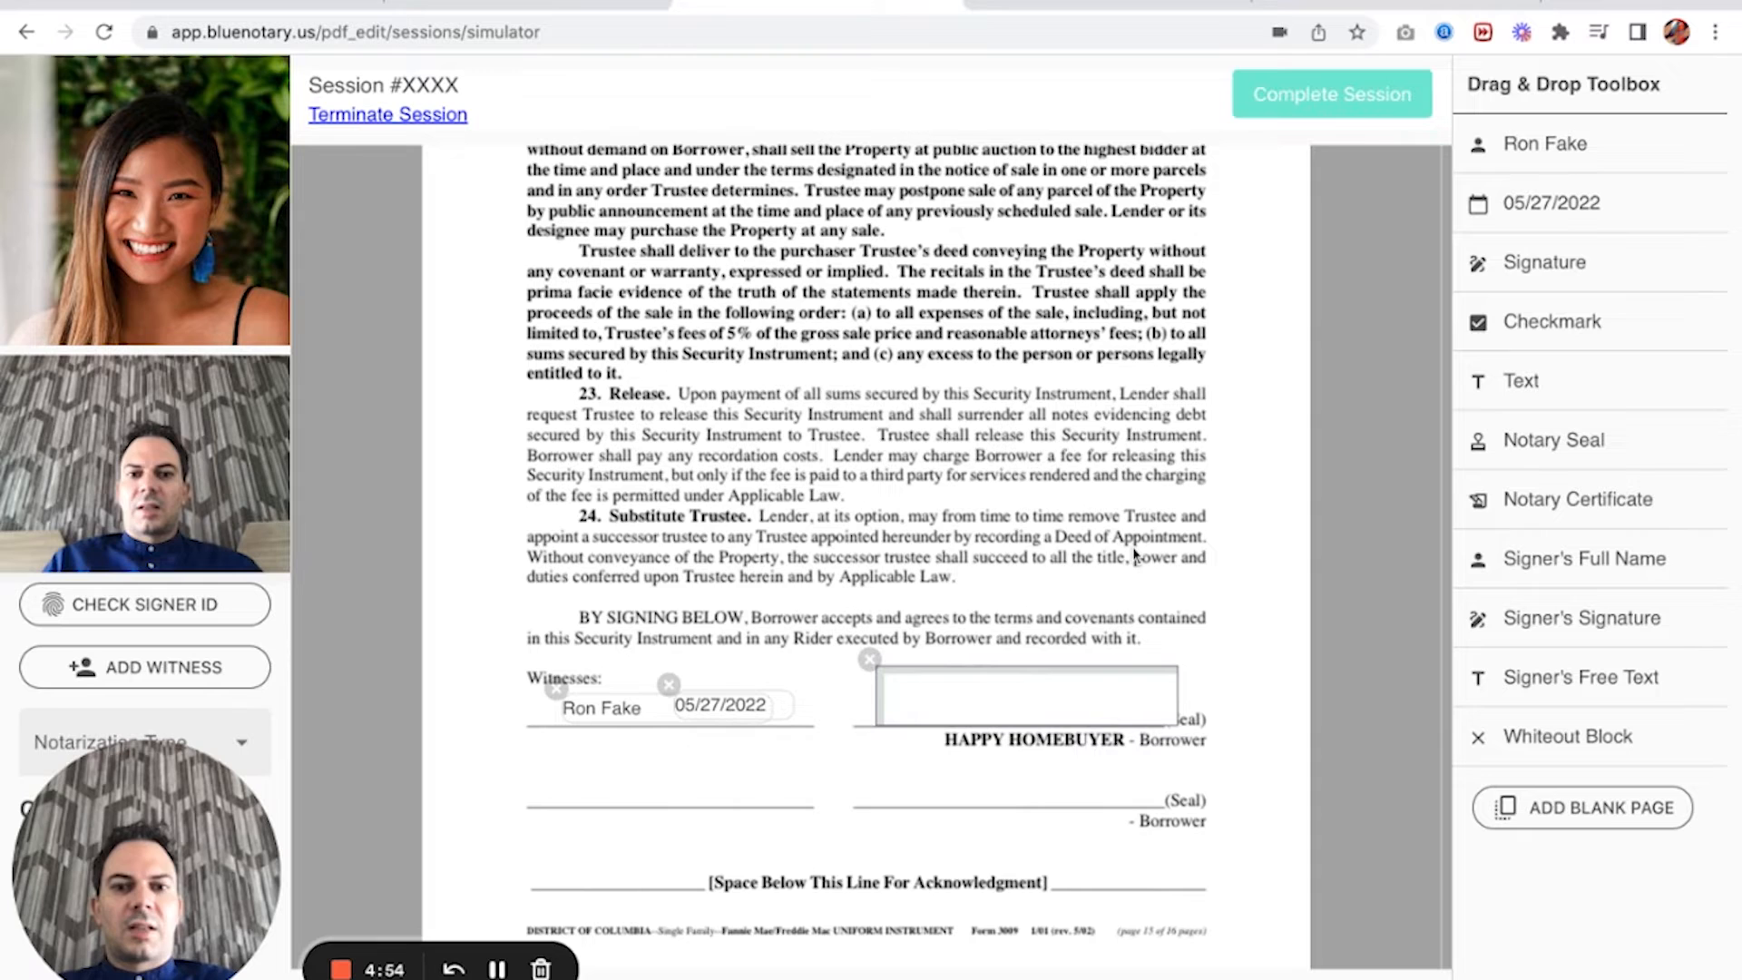
pyautogui.write('asdfasc asdf')
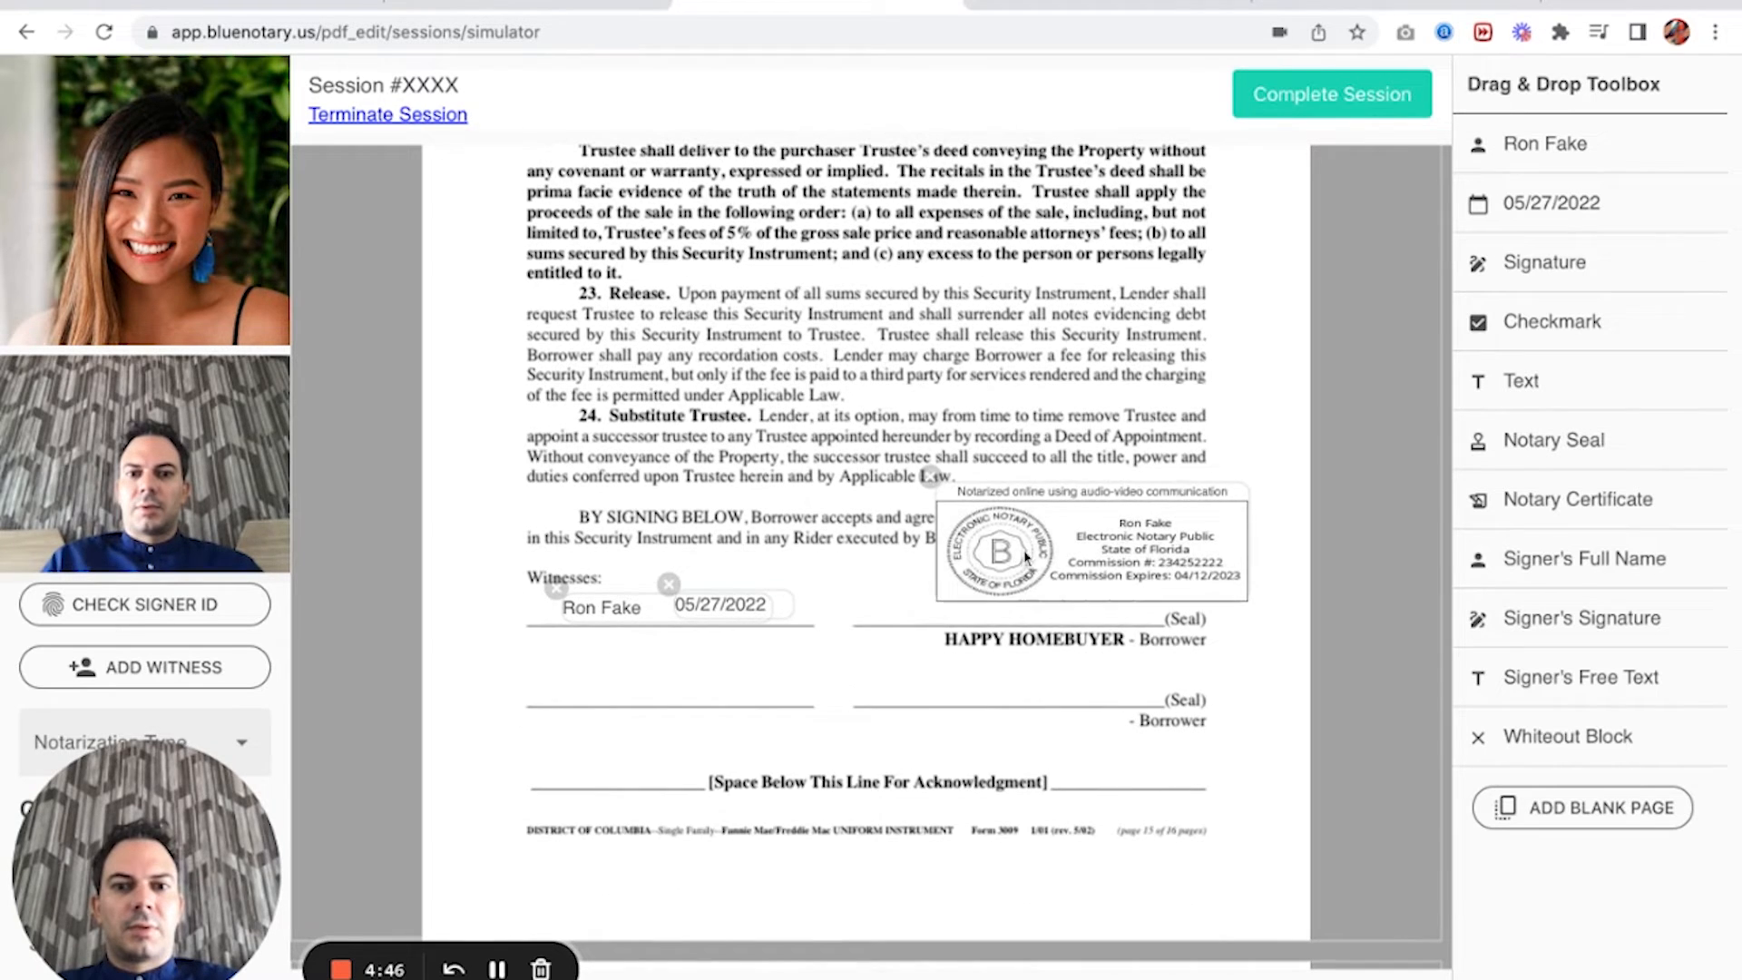
pyautogui.moveTo(1094, 544); pyautogui.dragTo(649, 861)
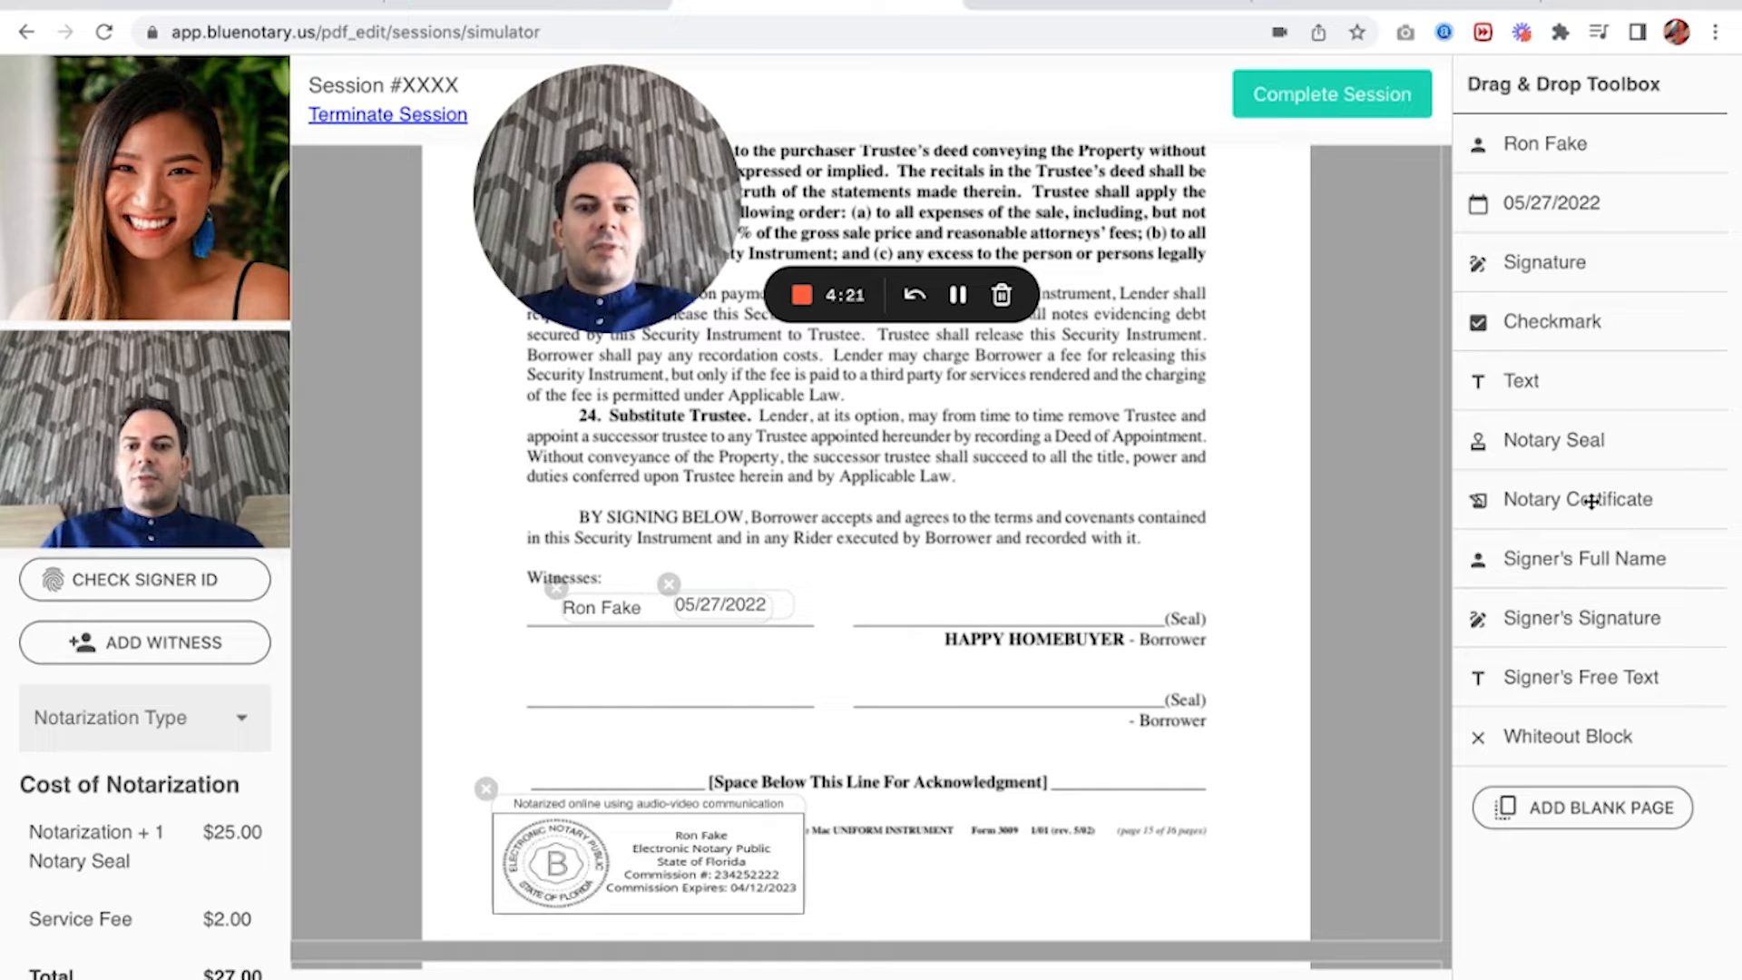
pyautogui.scroll(-3)
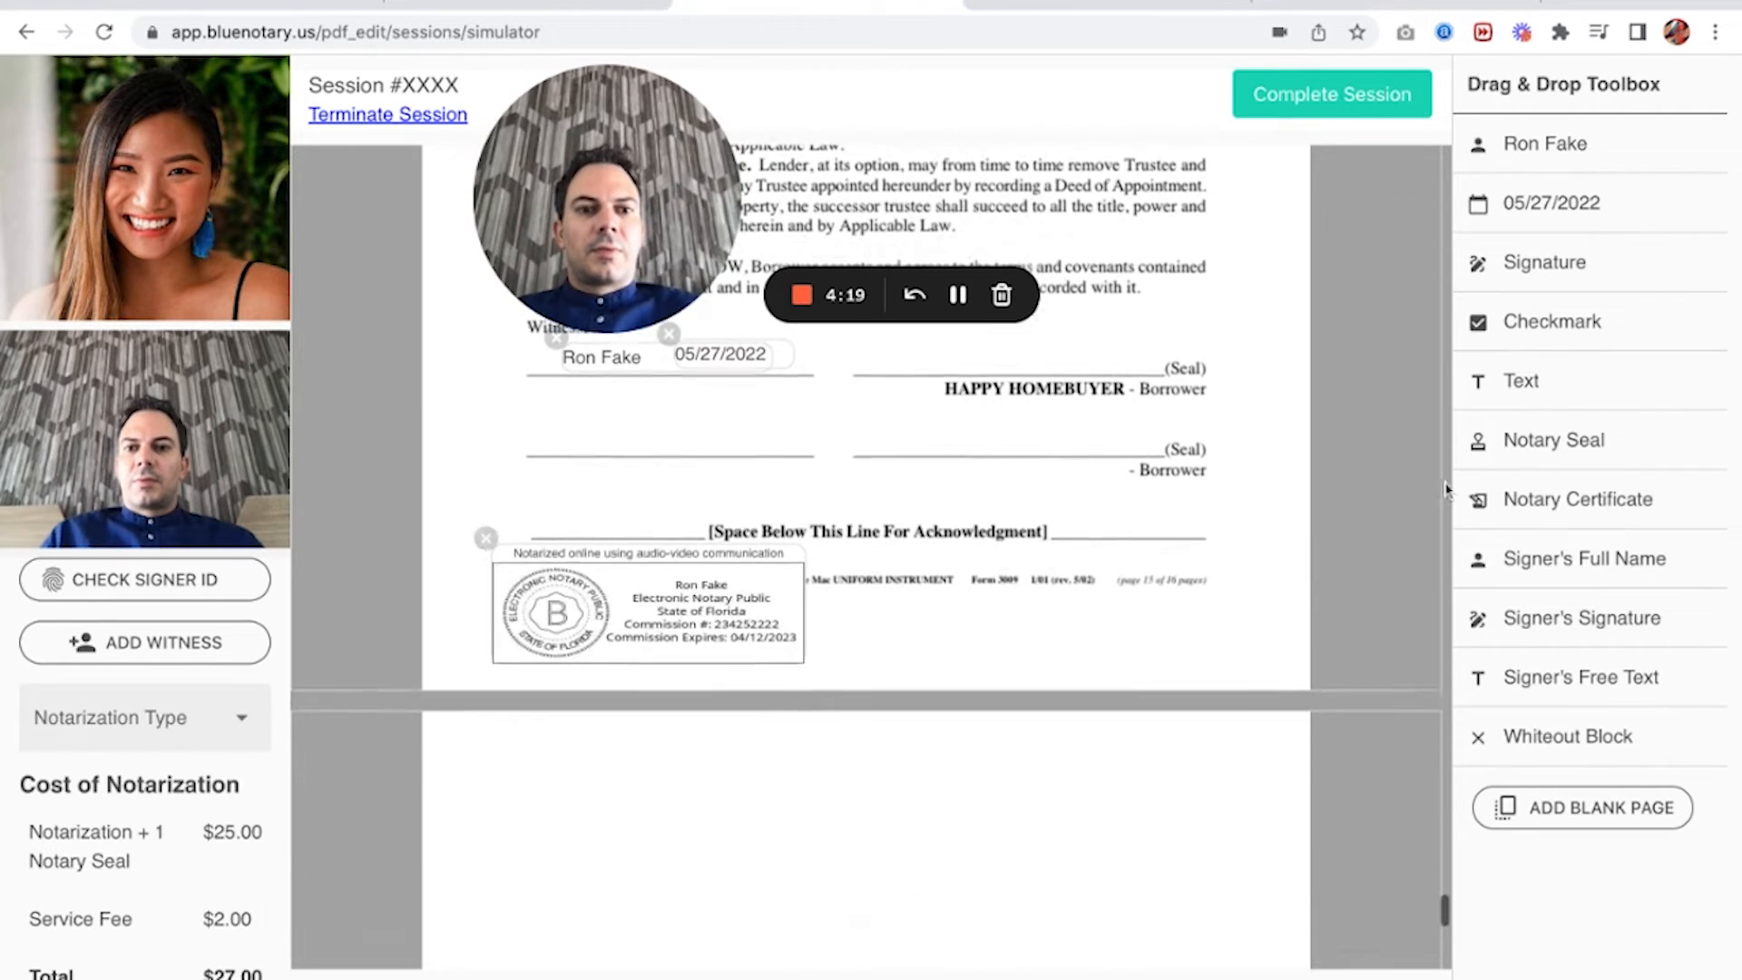
pyautogui.scroll(-3)
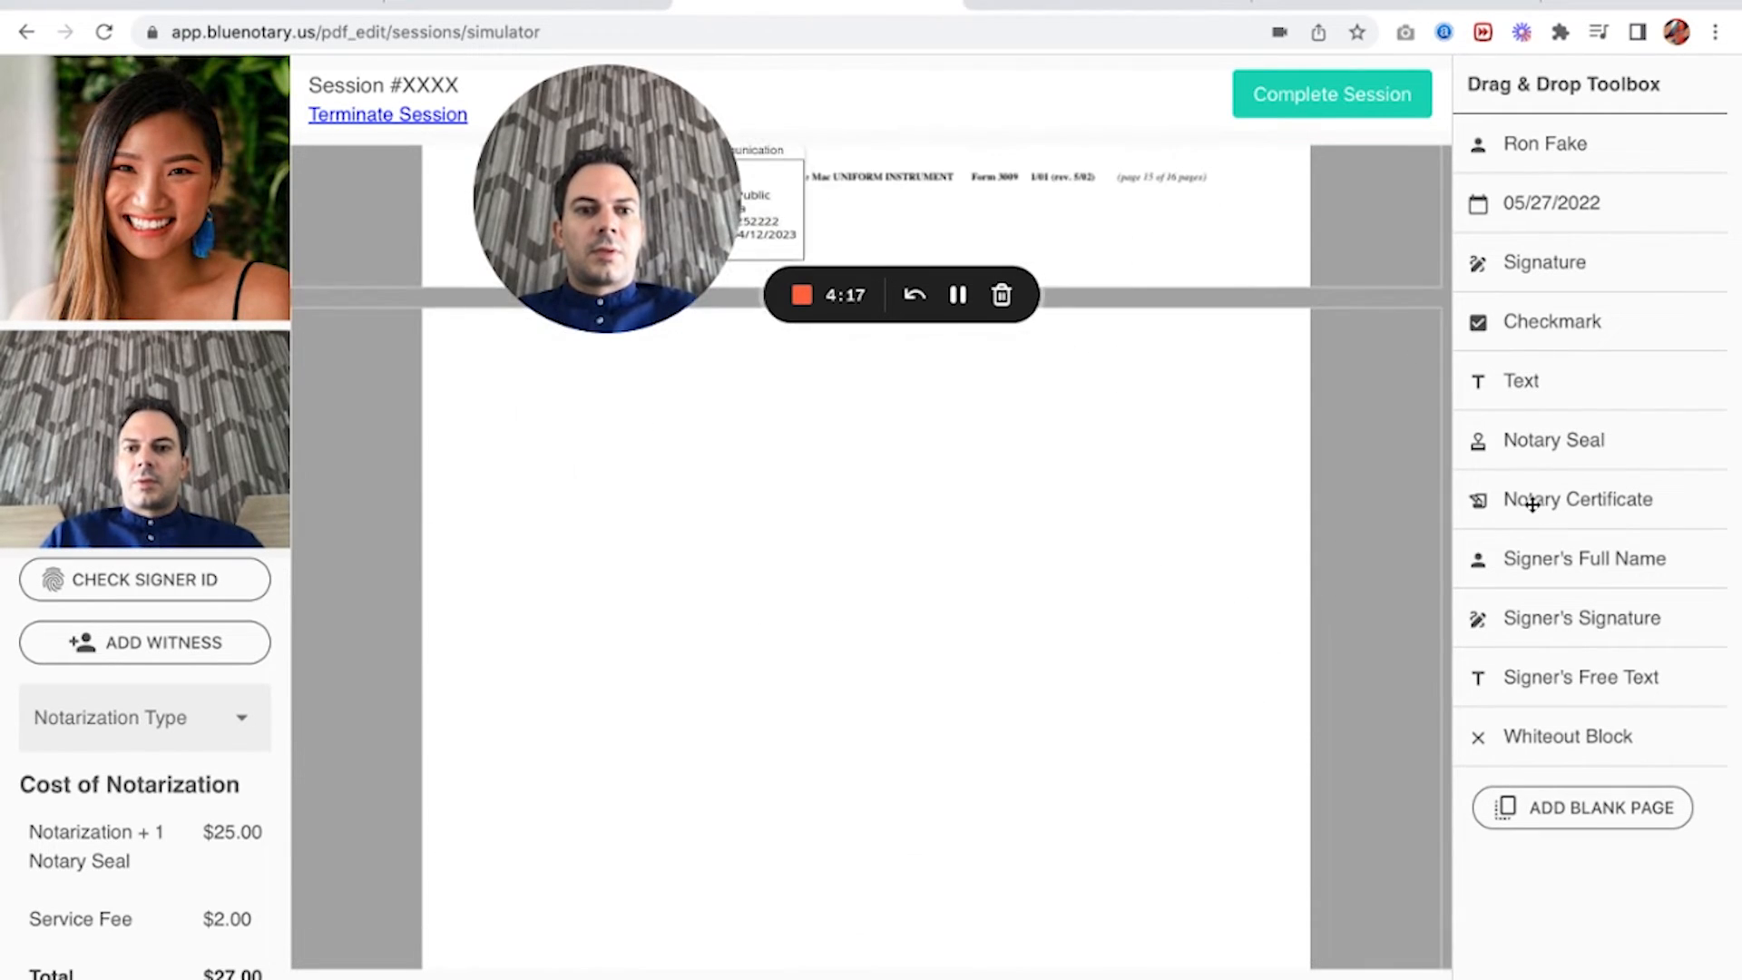
pyautogui.click(1578, 499)
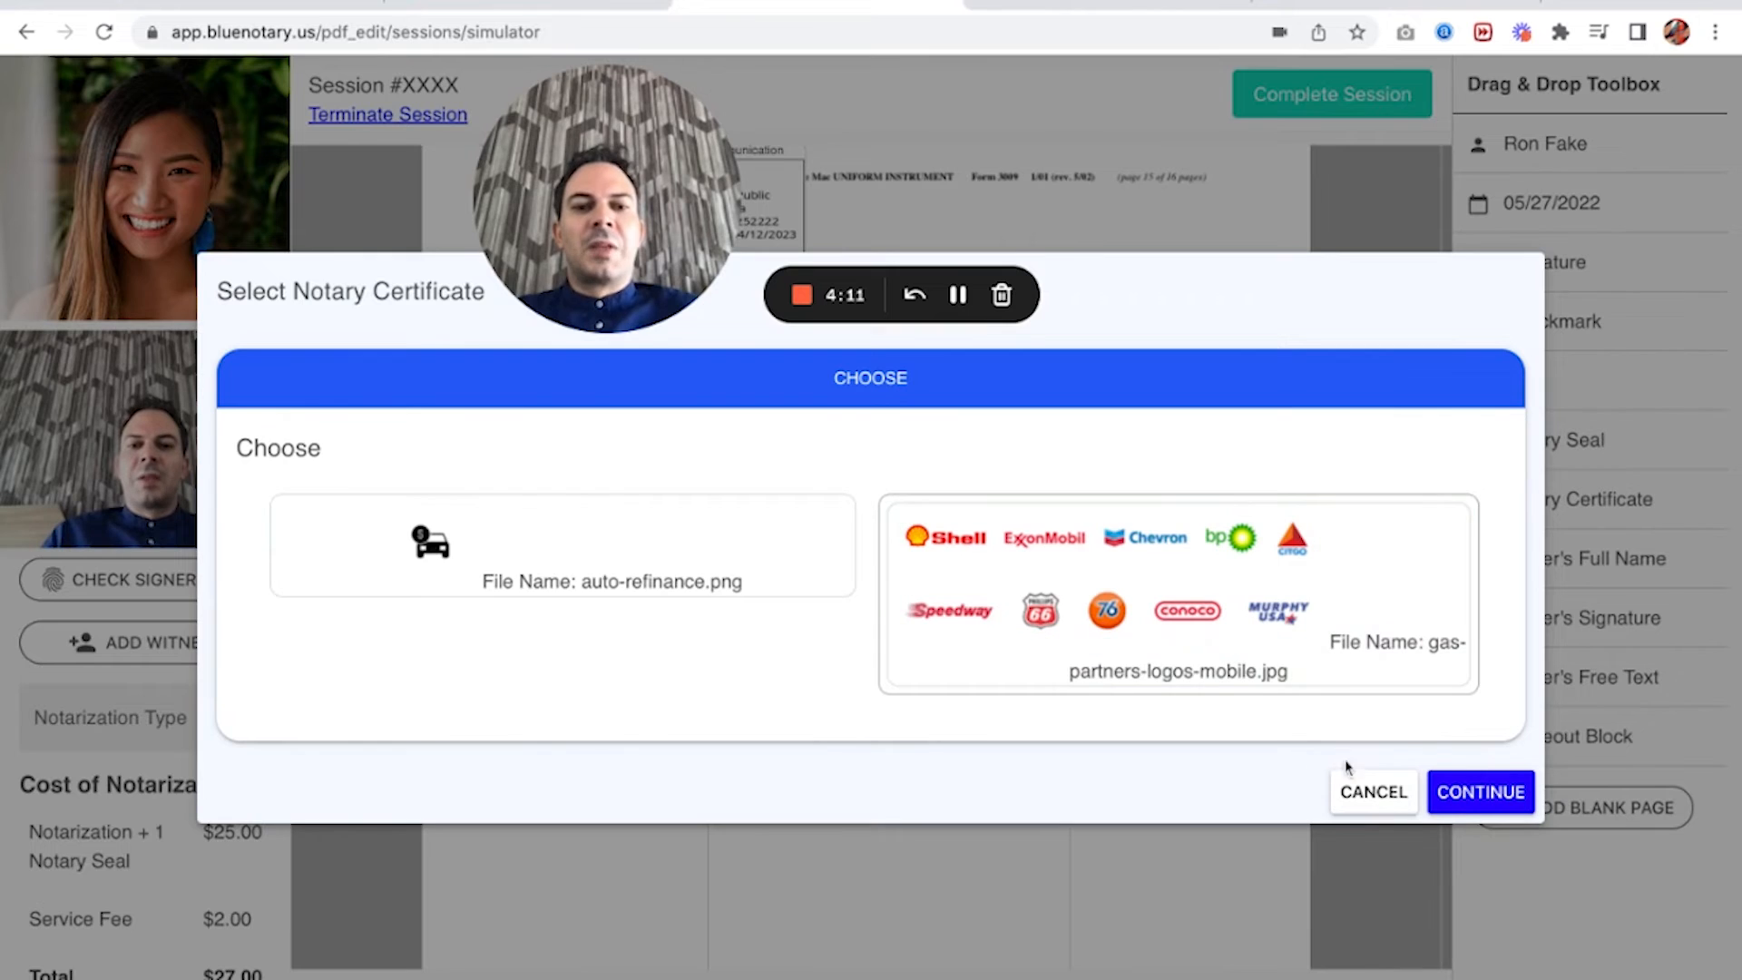
pyautogui.click(1480, 792)
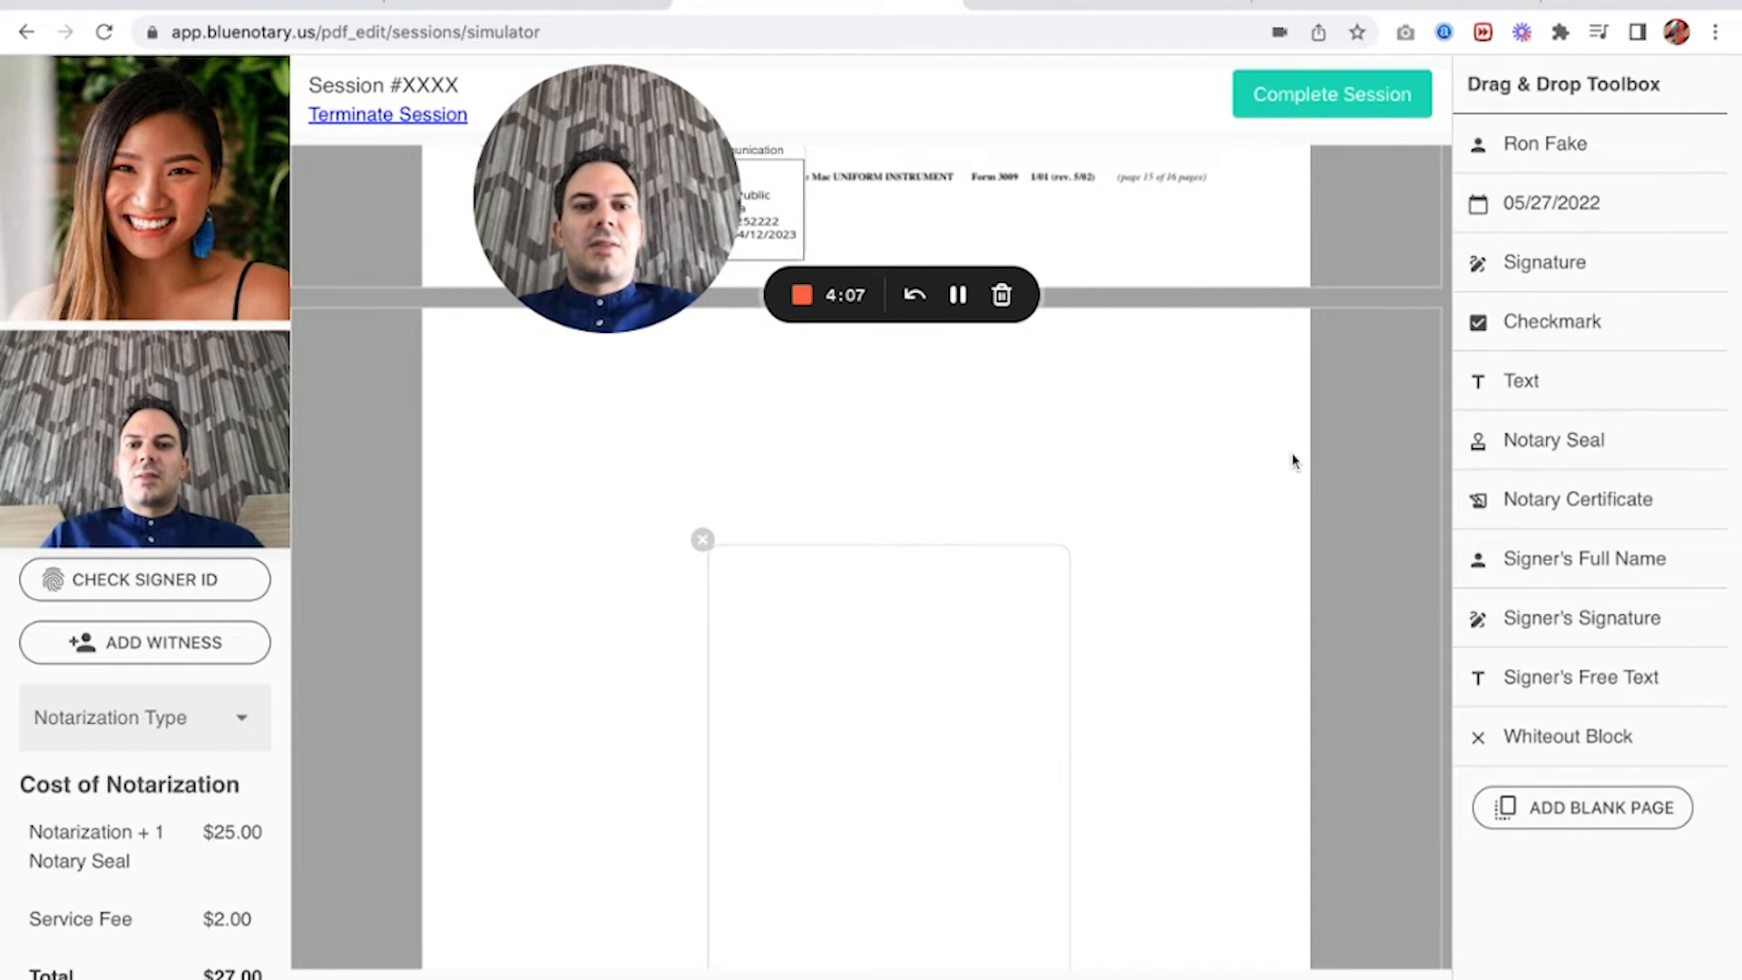
pyautogui.moveTo(1074, 494)
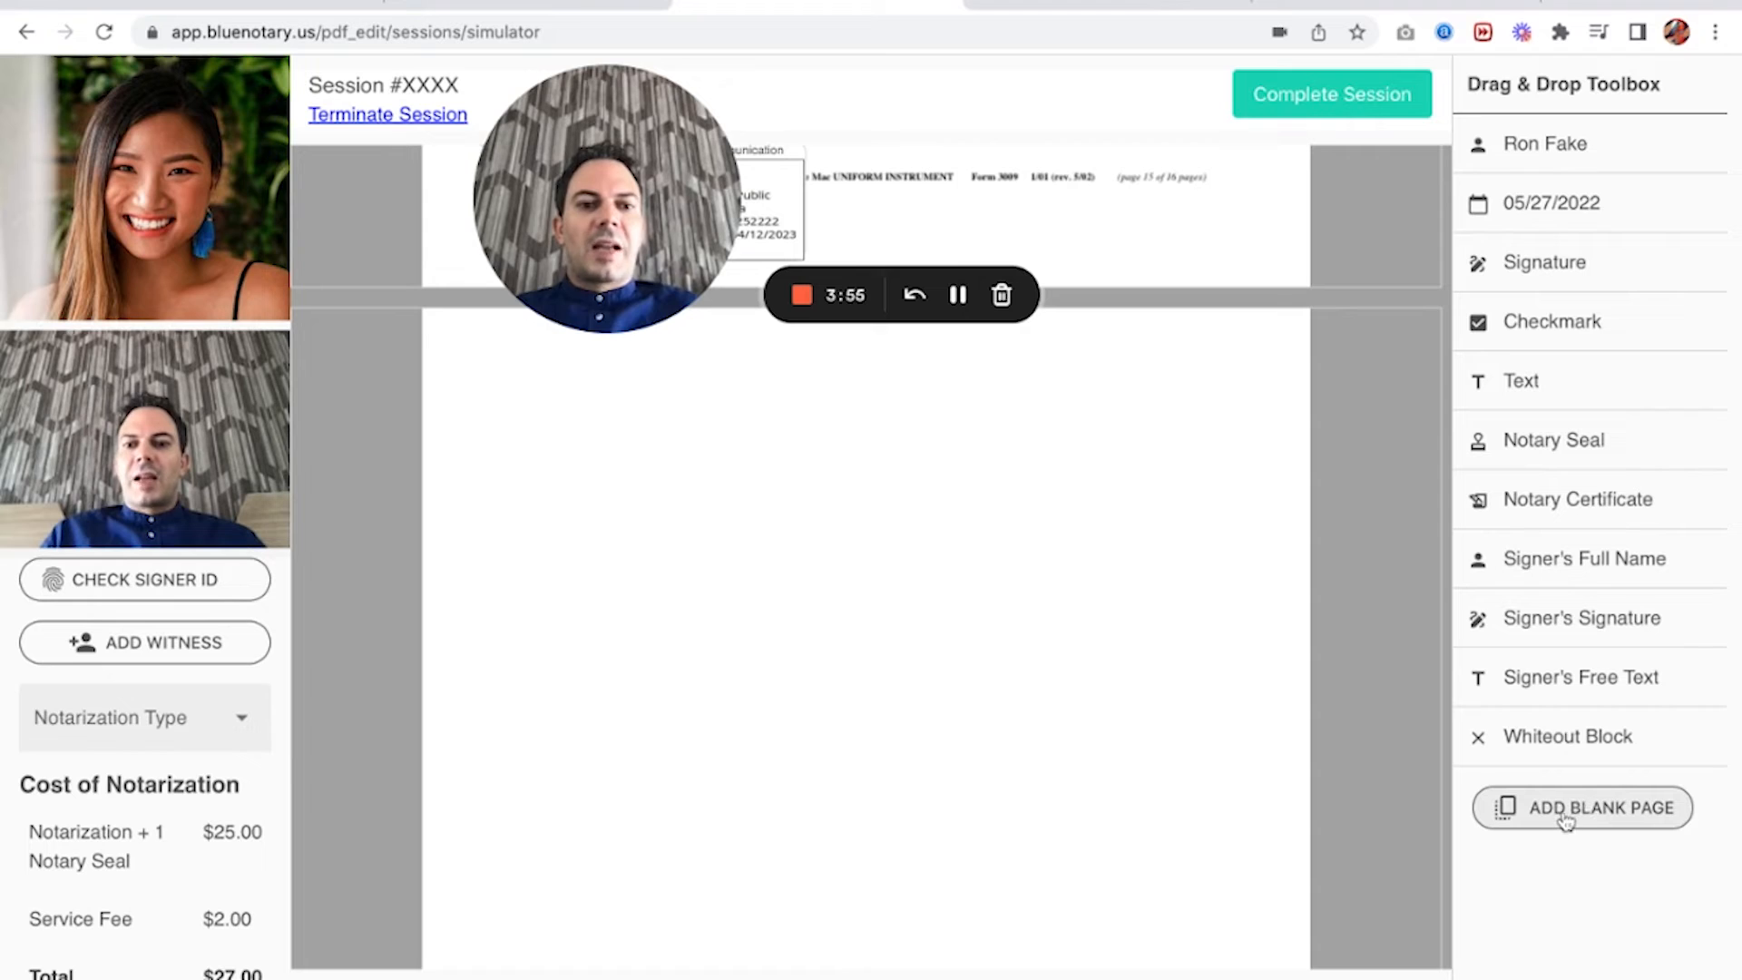
# Add a blank page at the end of the deed PDF.
pyautogui.click(1584, 808)
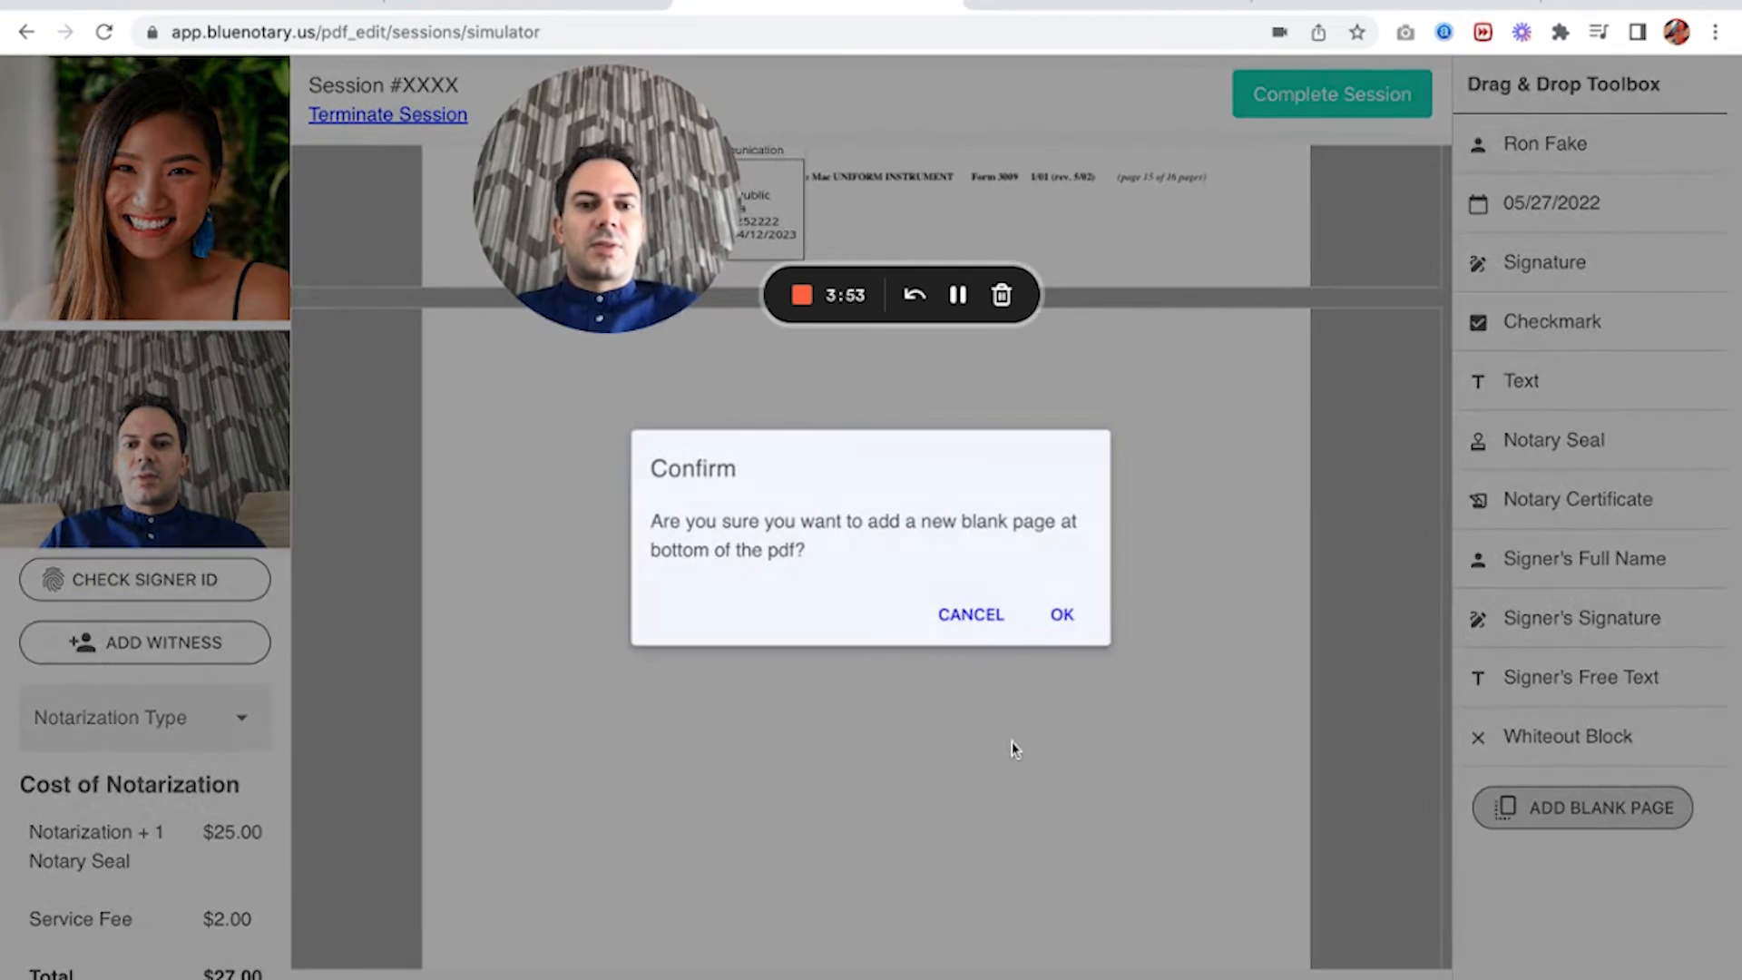
pyautogui.click(1059, 614)
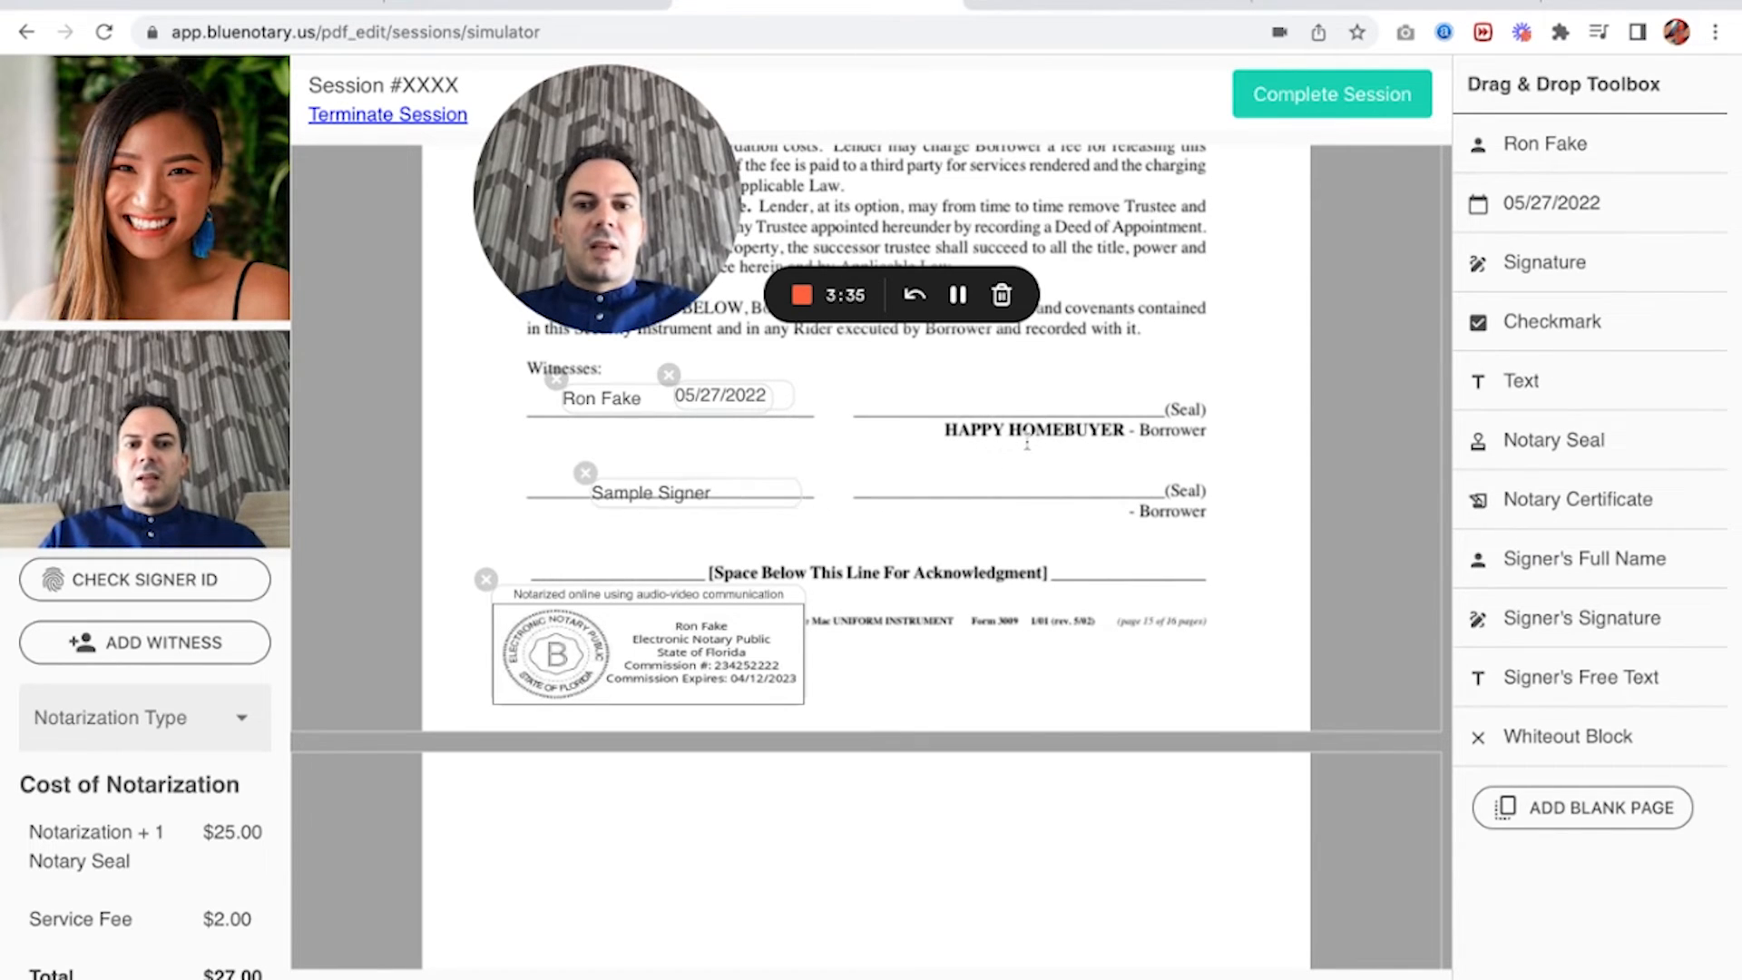
# Position the signer name, signer signature and signer free-text fields by the borrower lines.
pyautogui.moveTo(653, 492); pyautogui.dragTo(604, 481)
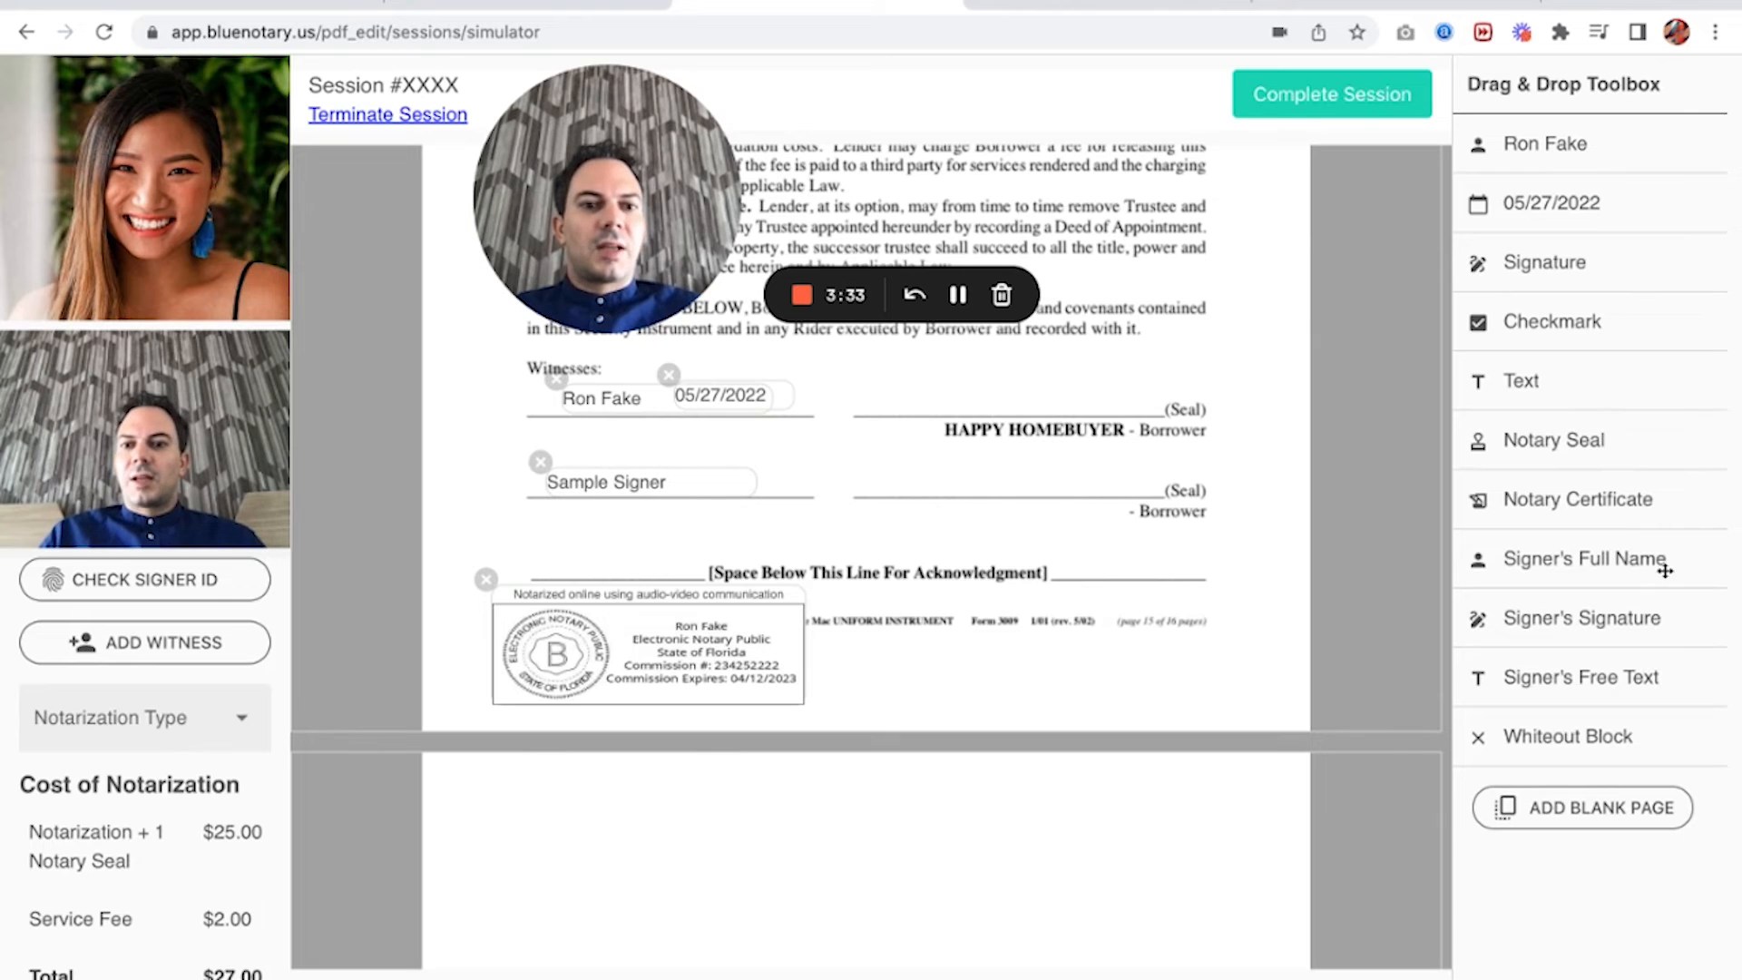
pyautogui.moveTo(1581, 618); pyautogui.dragTo(960, 541)
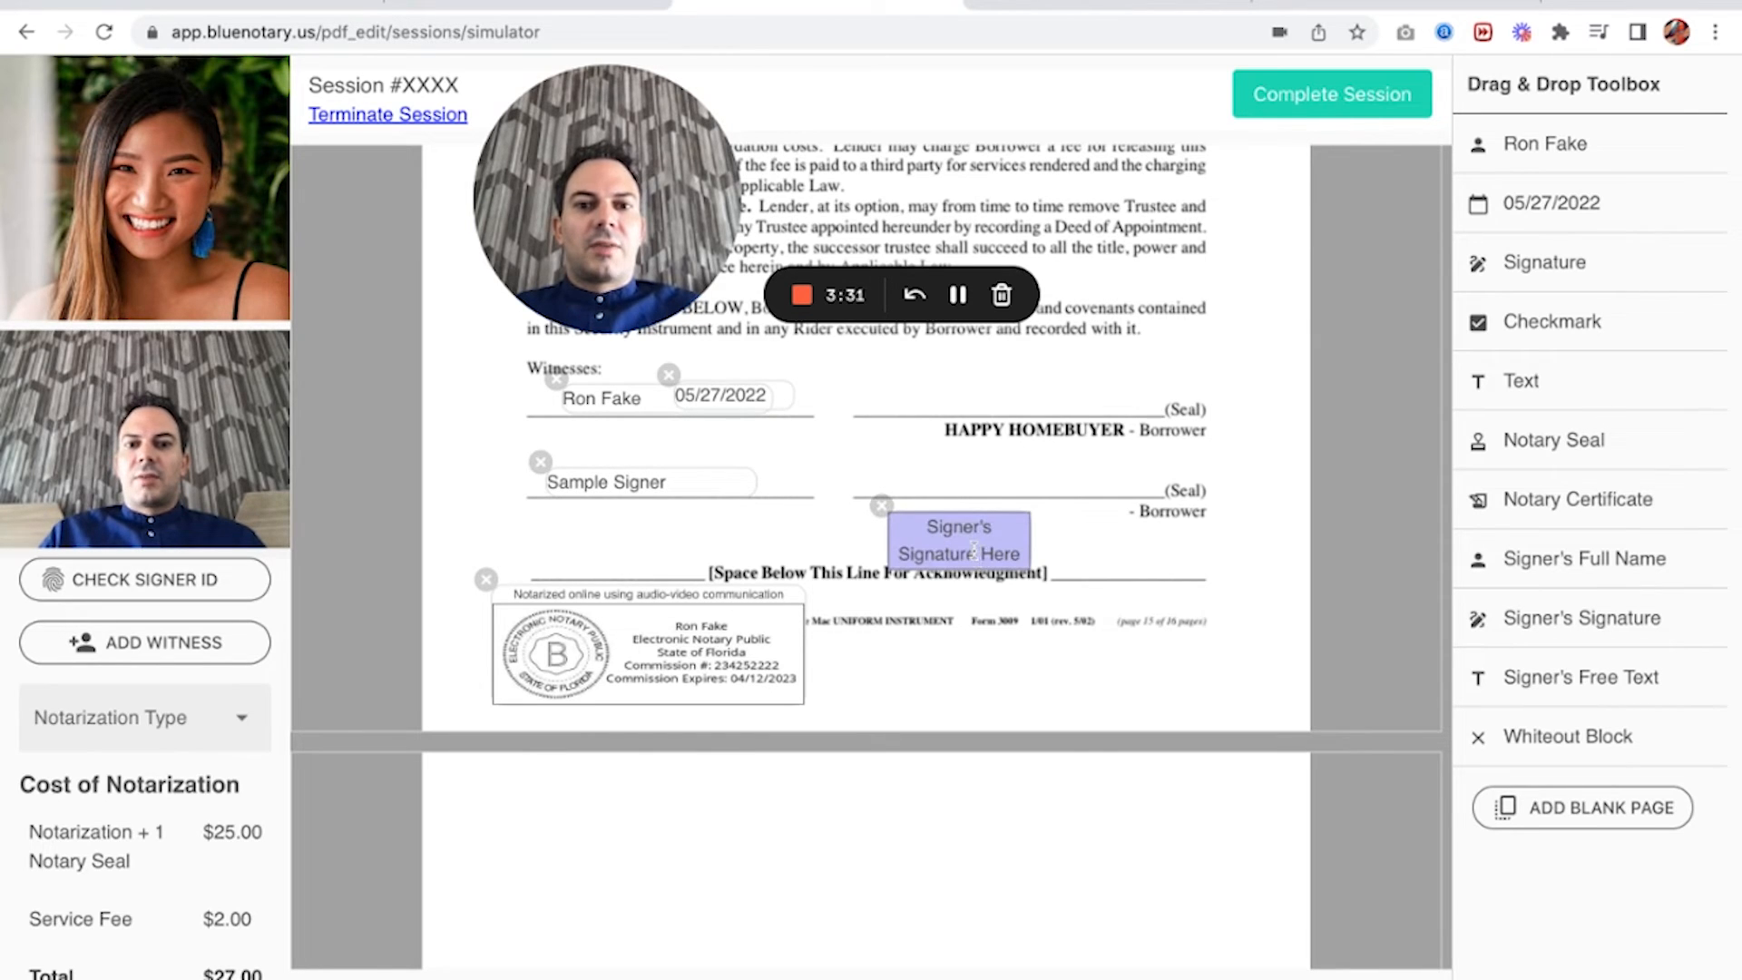
pyautogui.moveTo(958, 540); pyautogui.dragTo(966, 468)
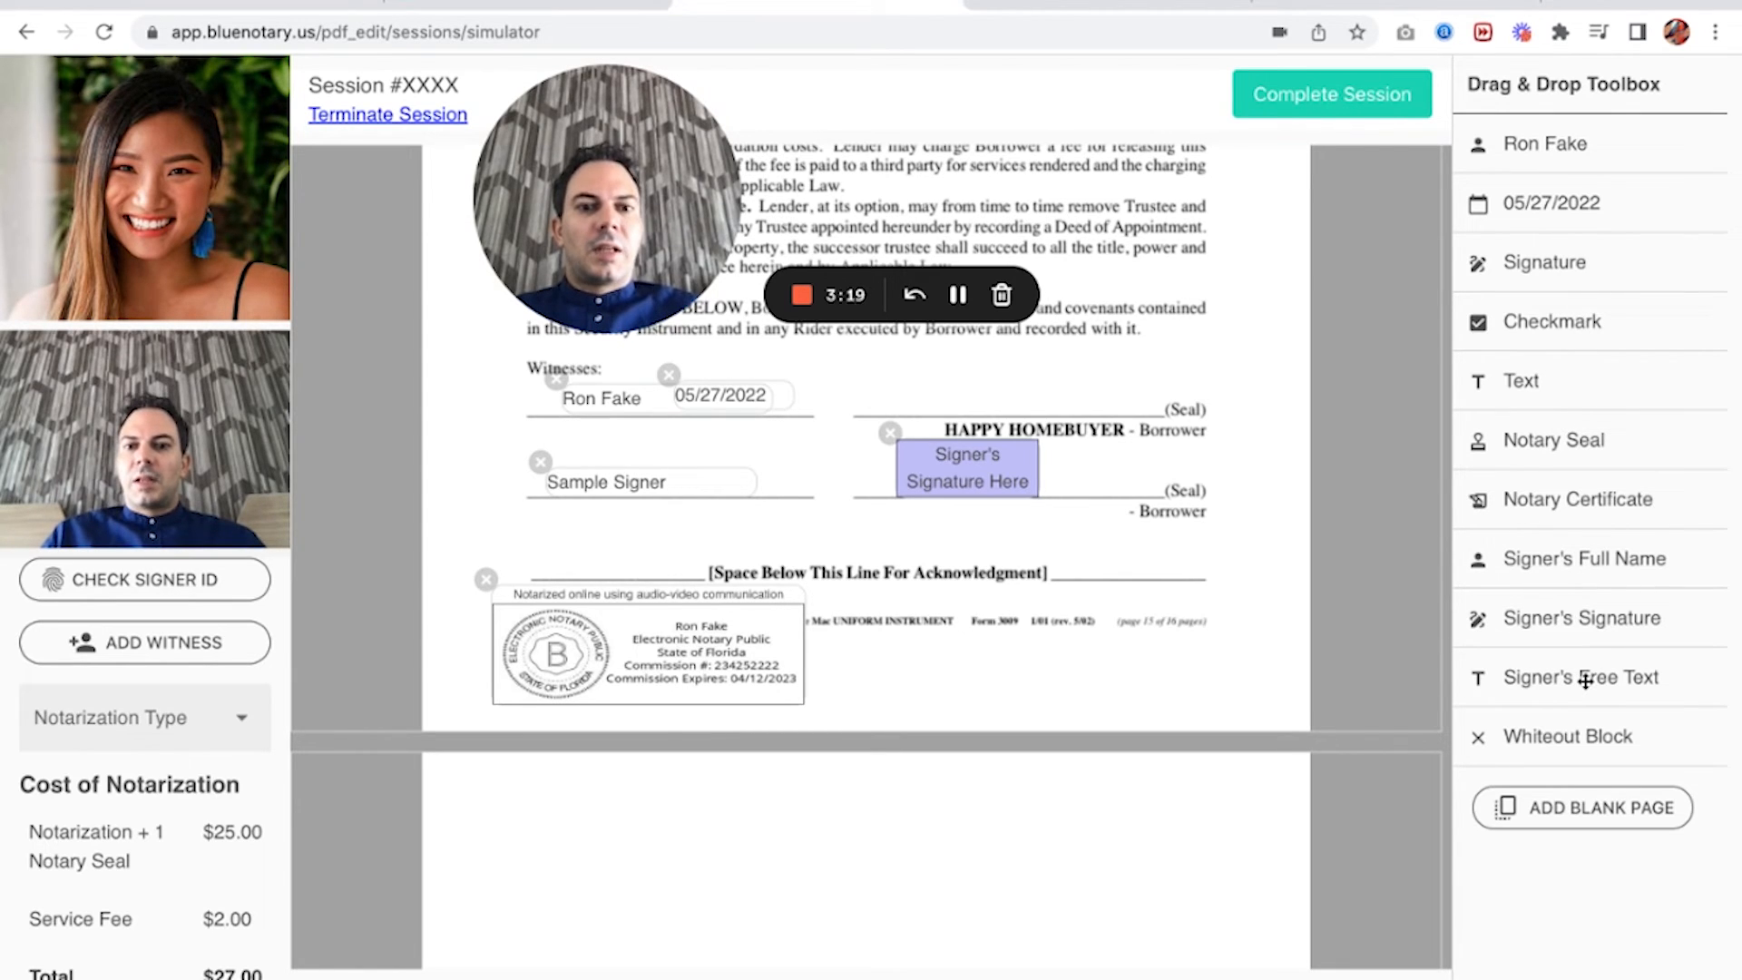
pyautogui.moveTo(1579, 677); pyautogui.dragTo(1108, 543)
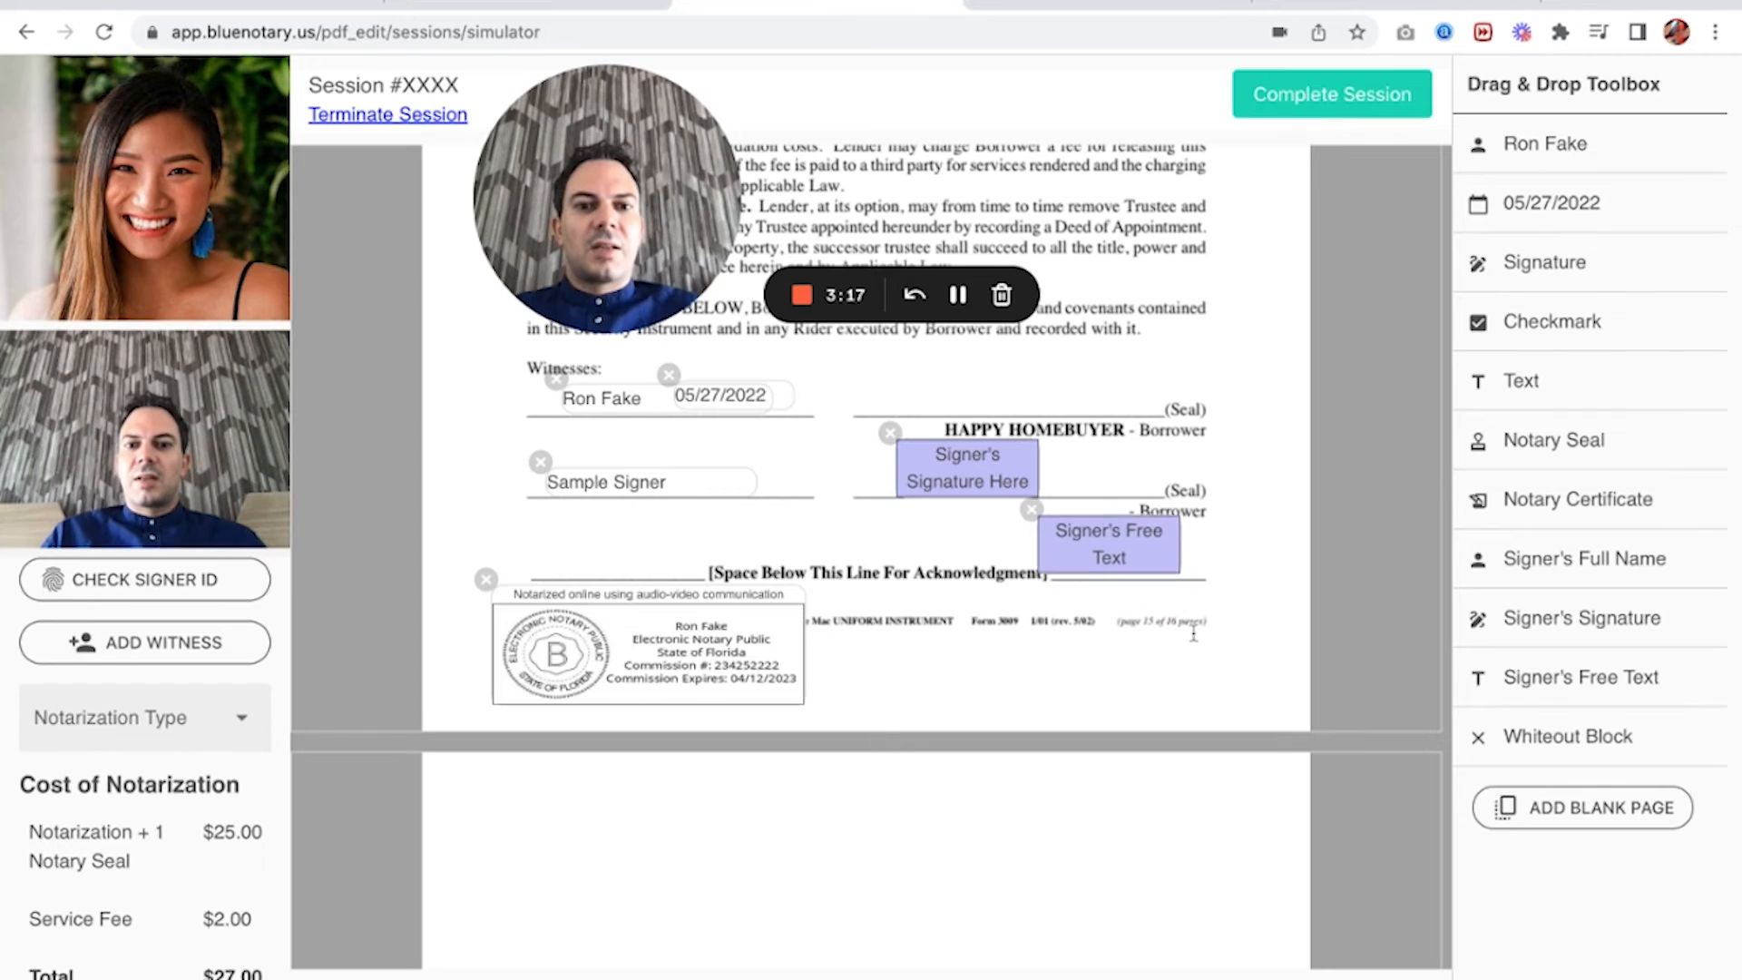
pyautogui.moveTo(1108, 543); pyautogui.dragTo(1122, 549)
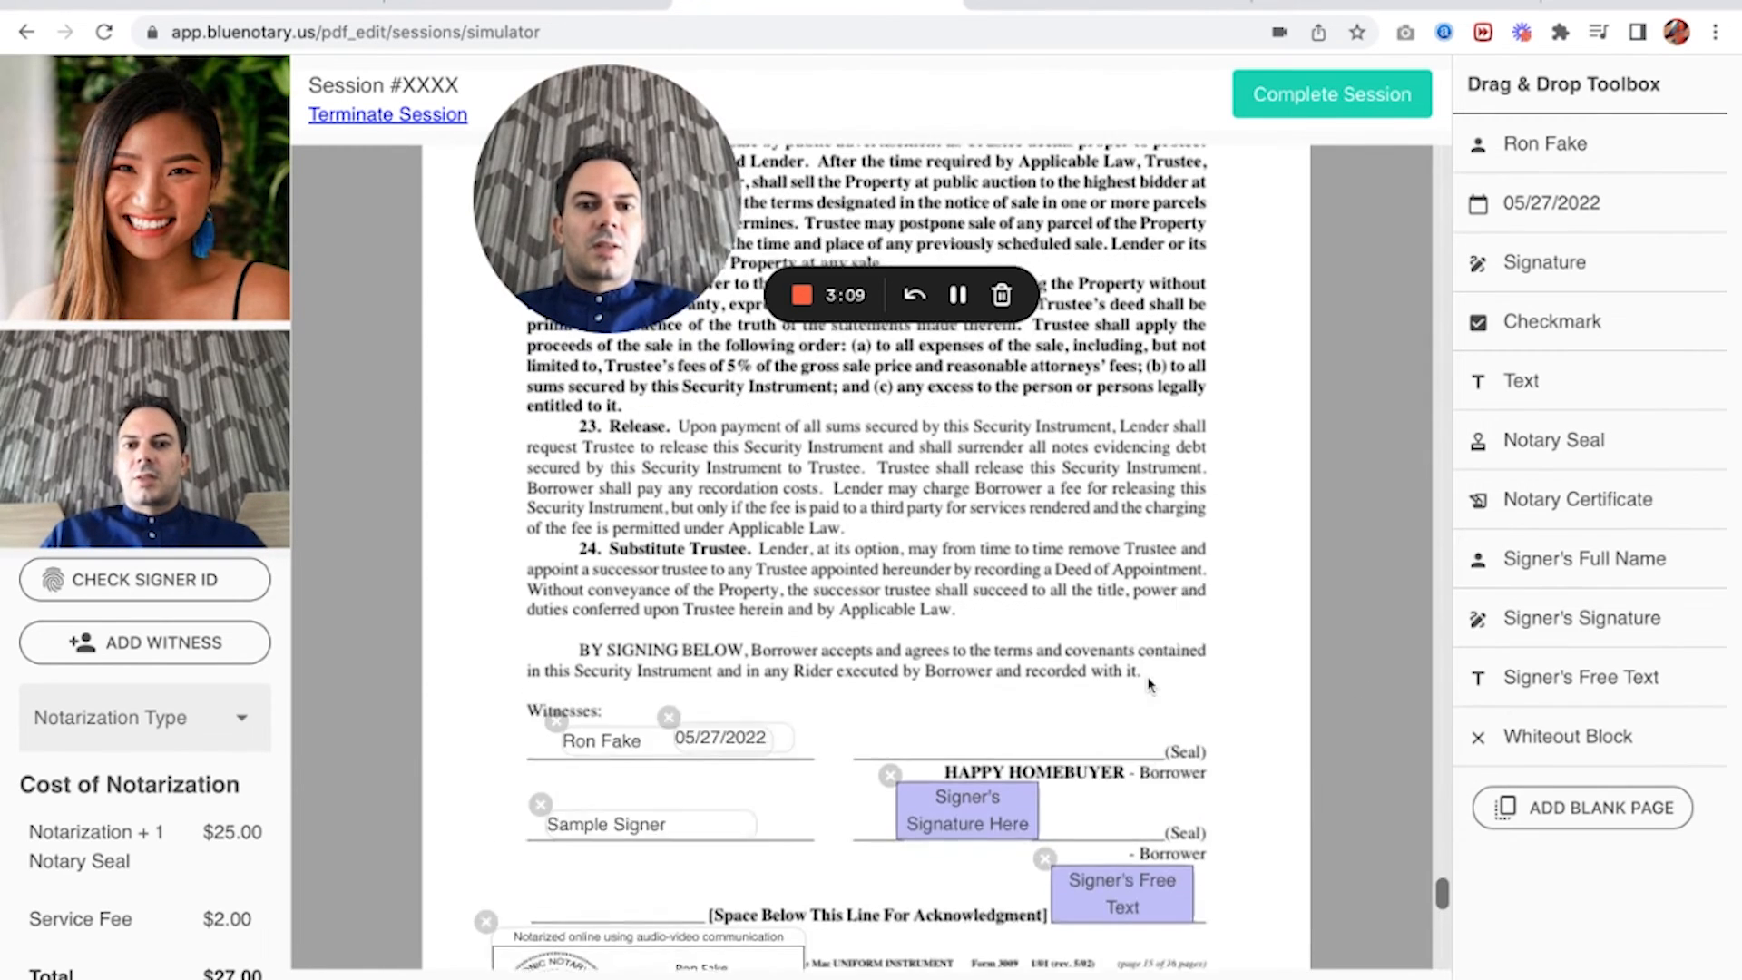
# Scroll down to review the signature page with the whiteout block over Section 24.
pyautogui.scroll(-3)
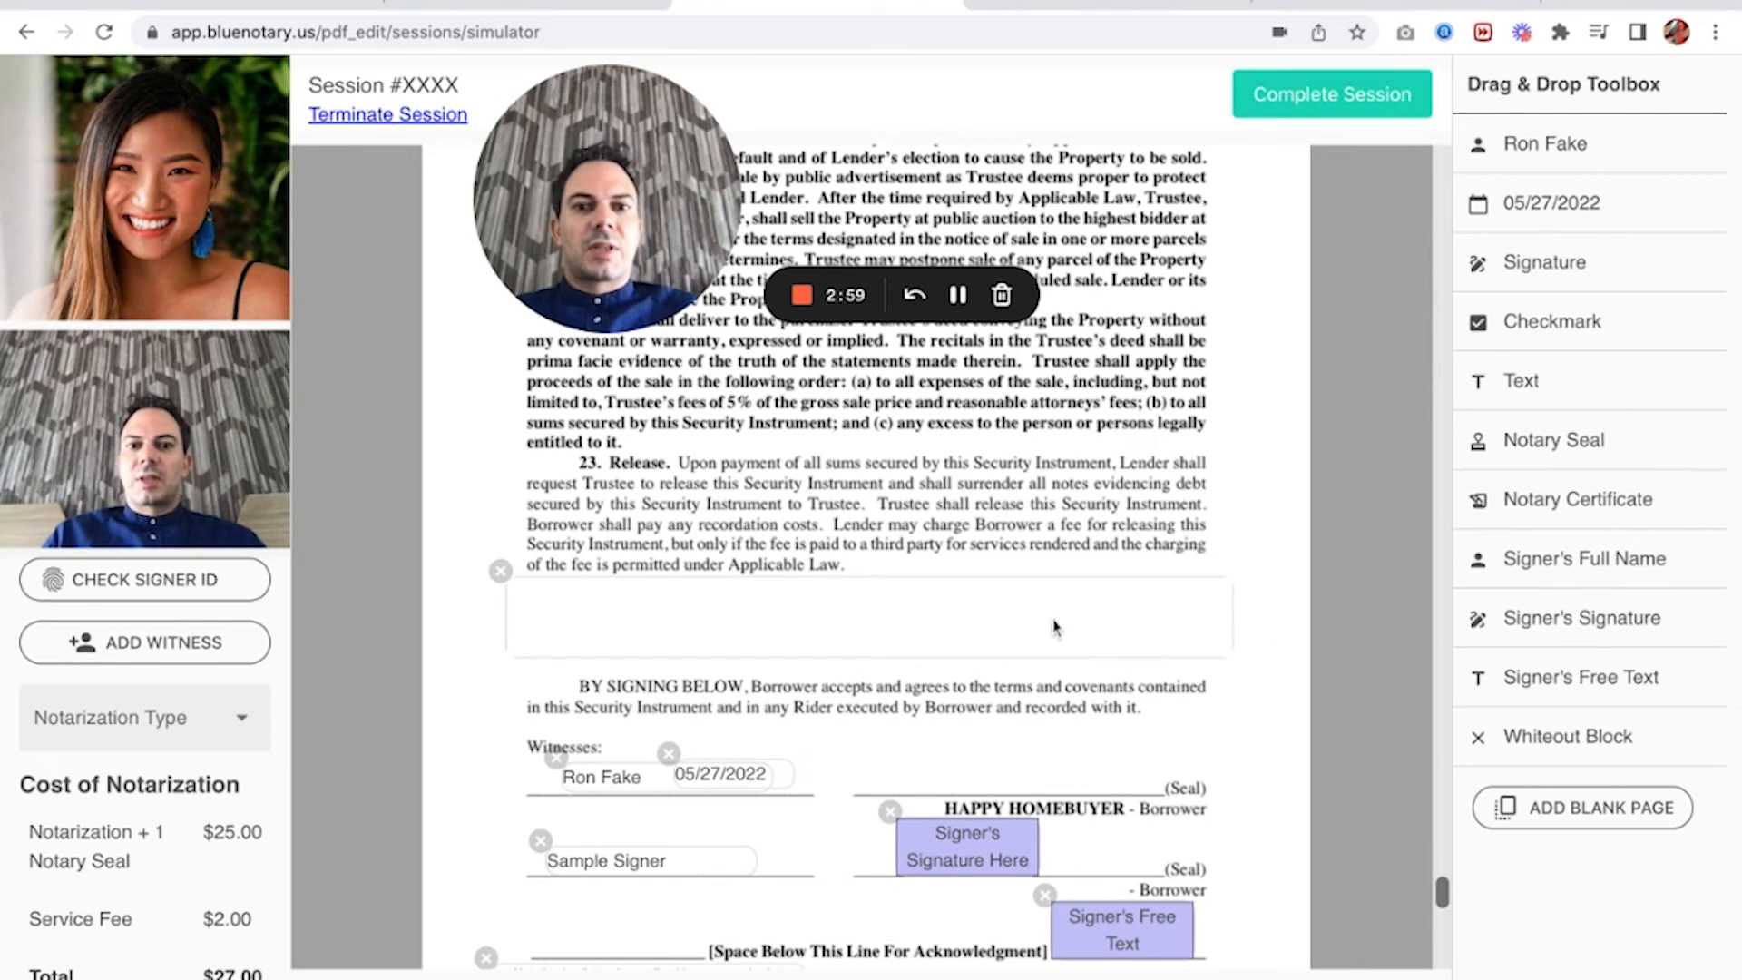
pyautogui.scroll(-3)
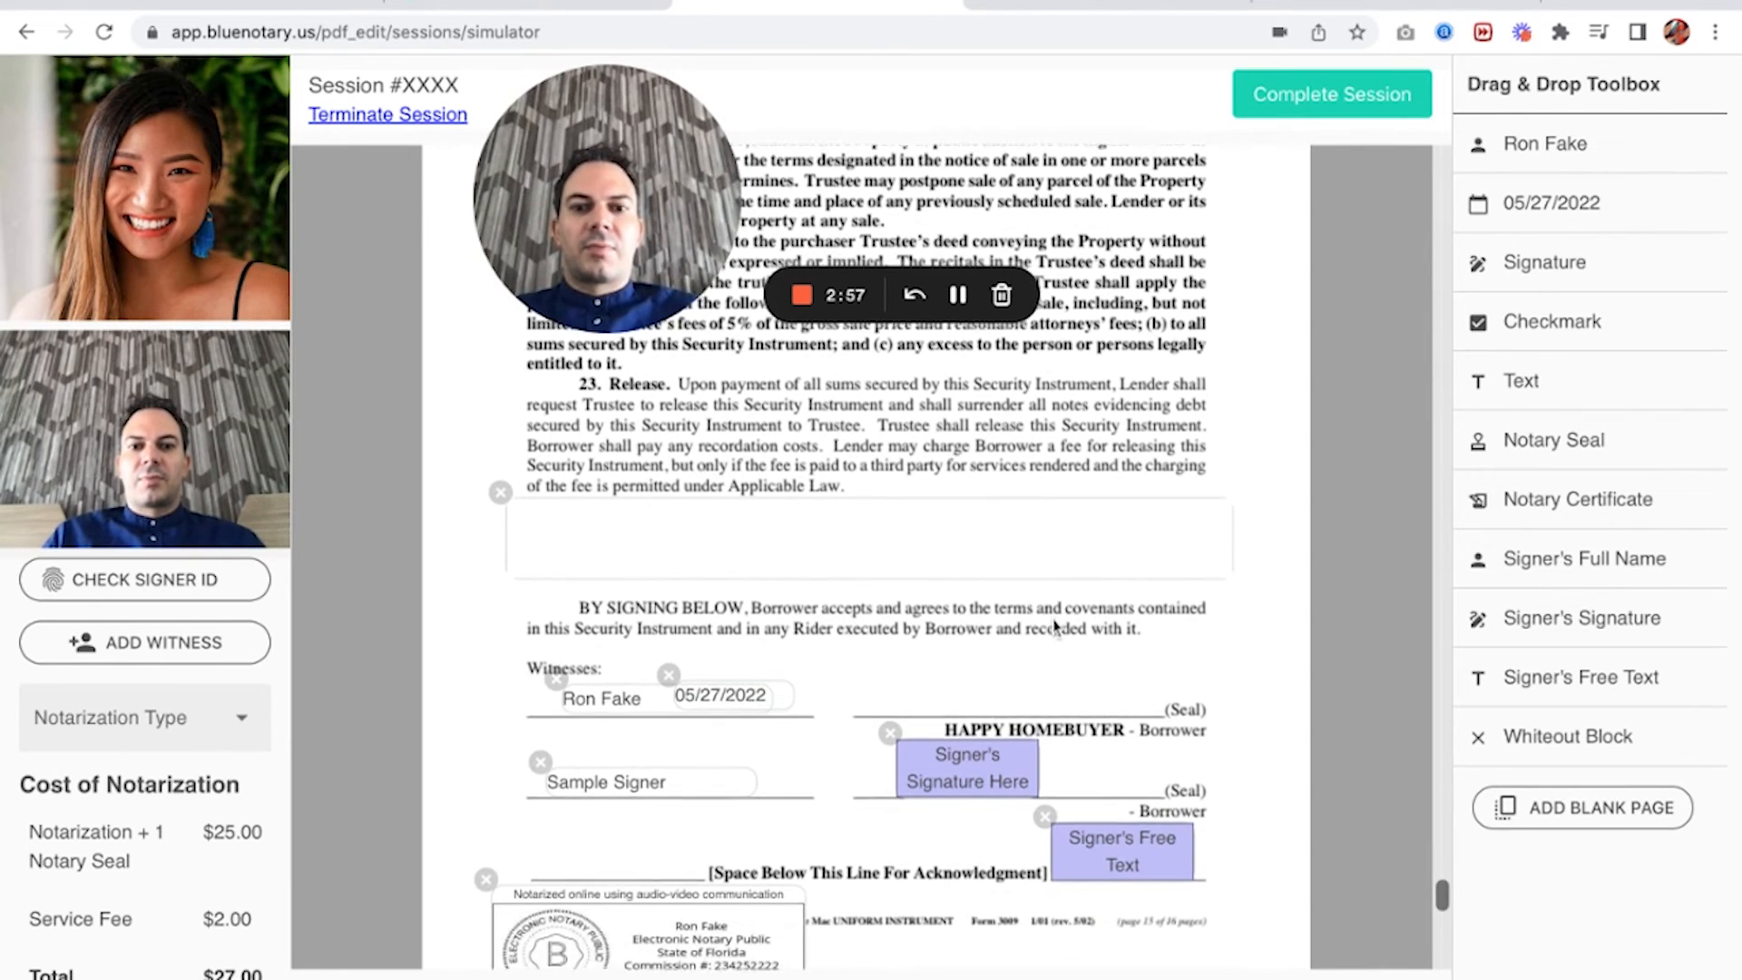
pyautogui.scroll(-3)
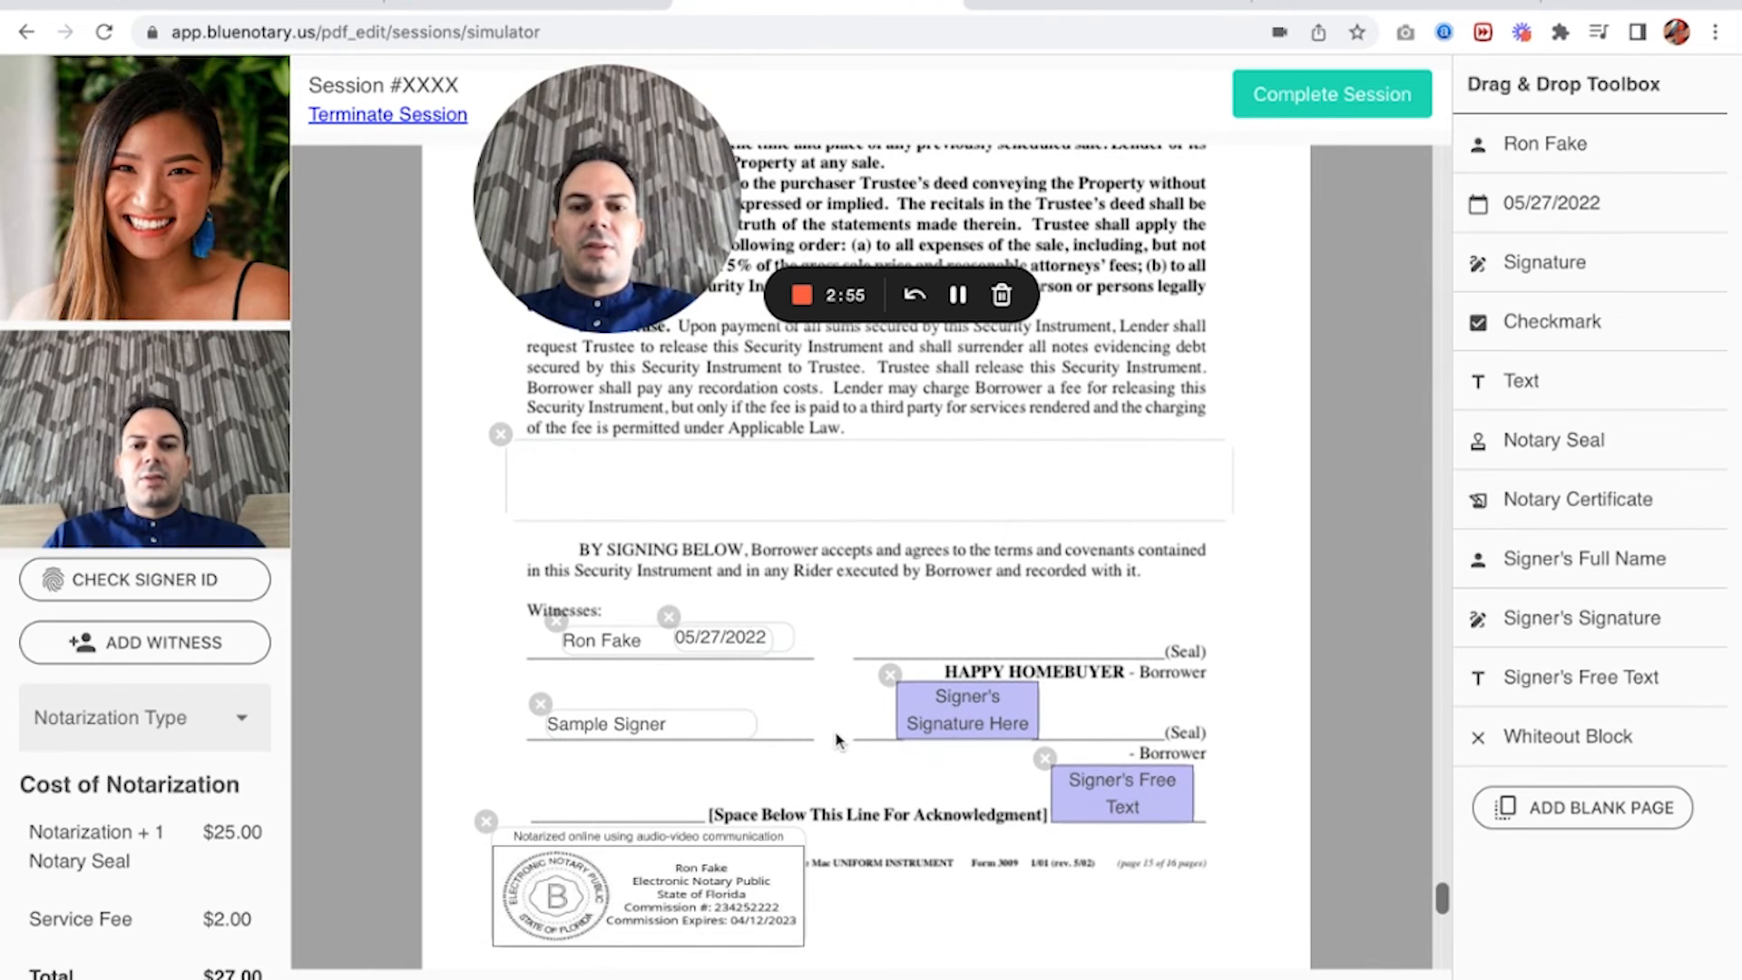
pyautogui.scroll(-3)
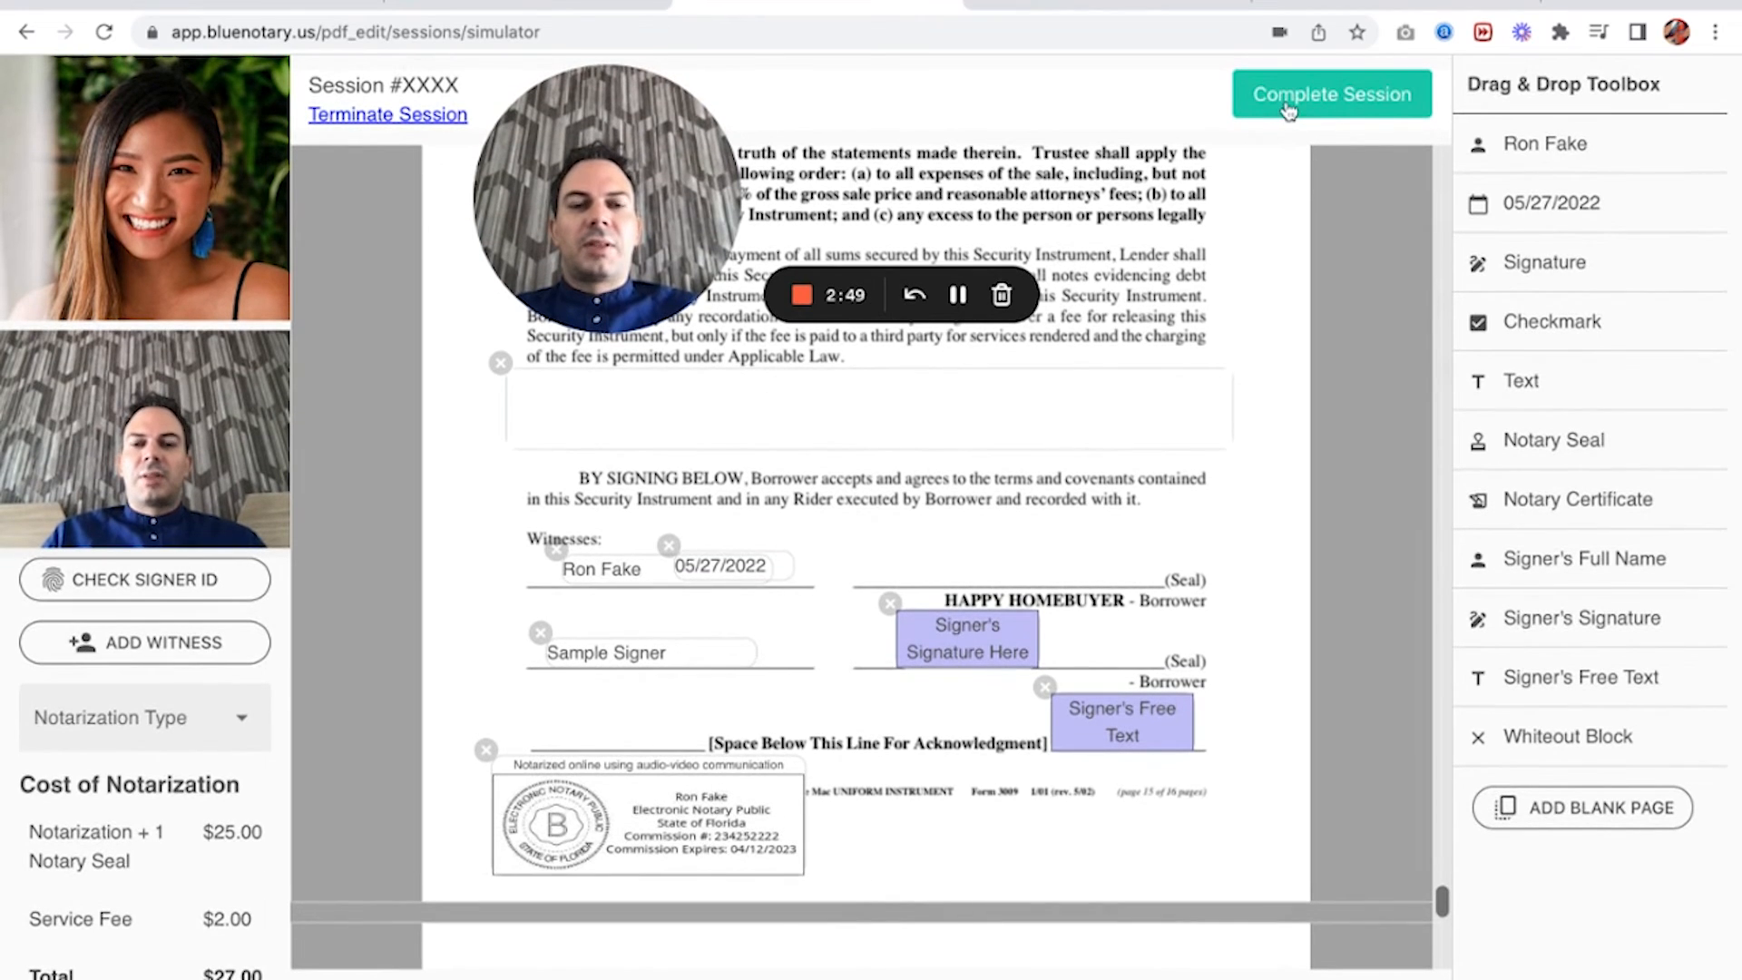
# Complete the simulated session and confirm, returning to the notary dashboard.
pyautogui.scroll(-3)
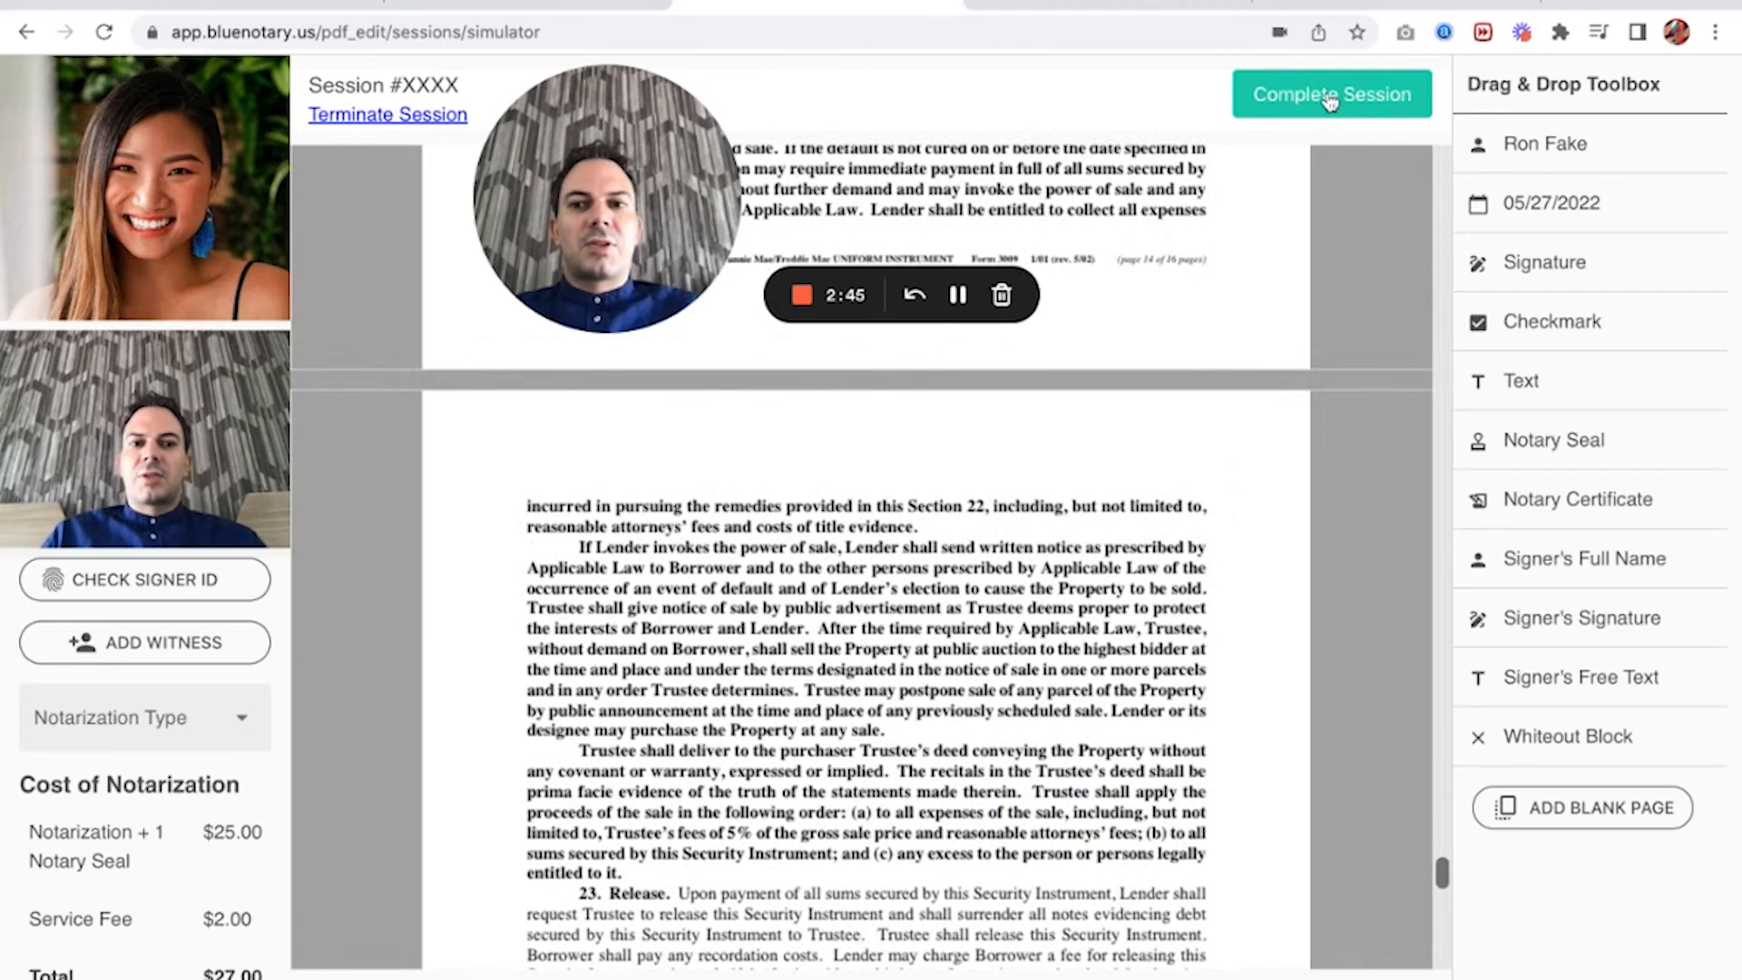
pyautogui.click(1331, 94)
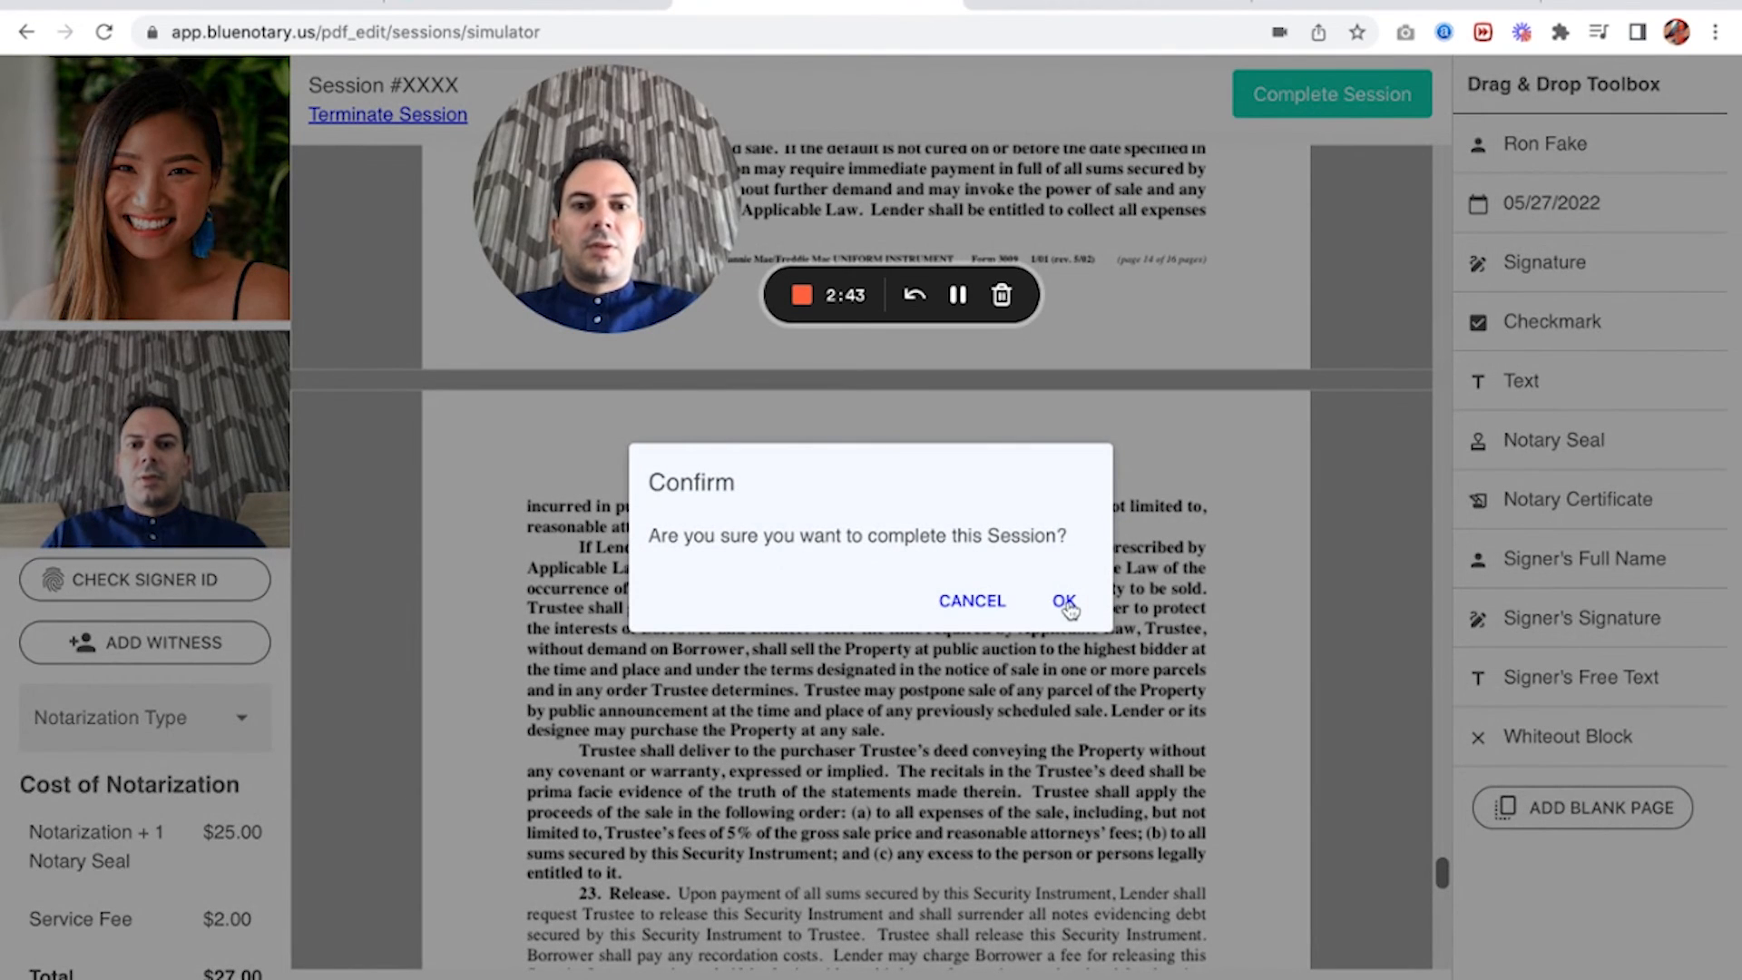
pyautogui.click(1064, 600)
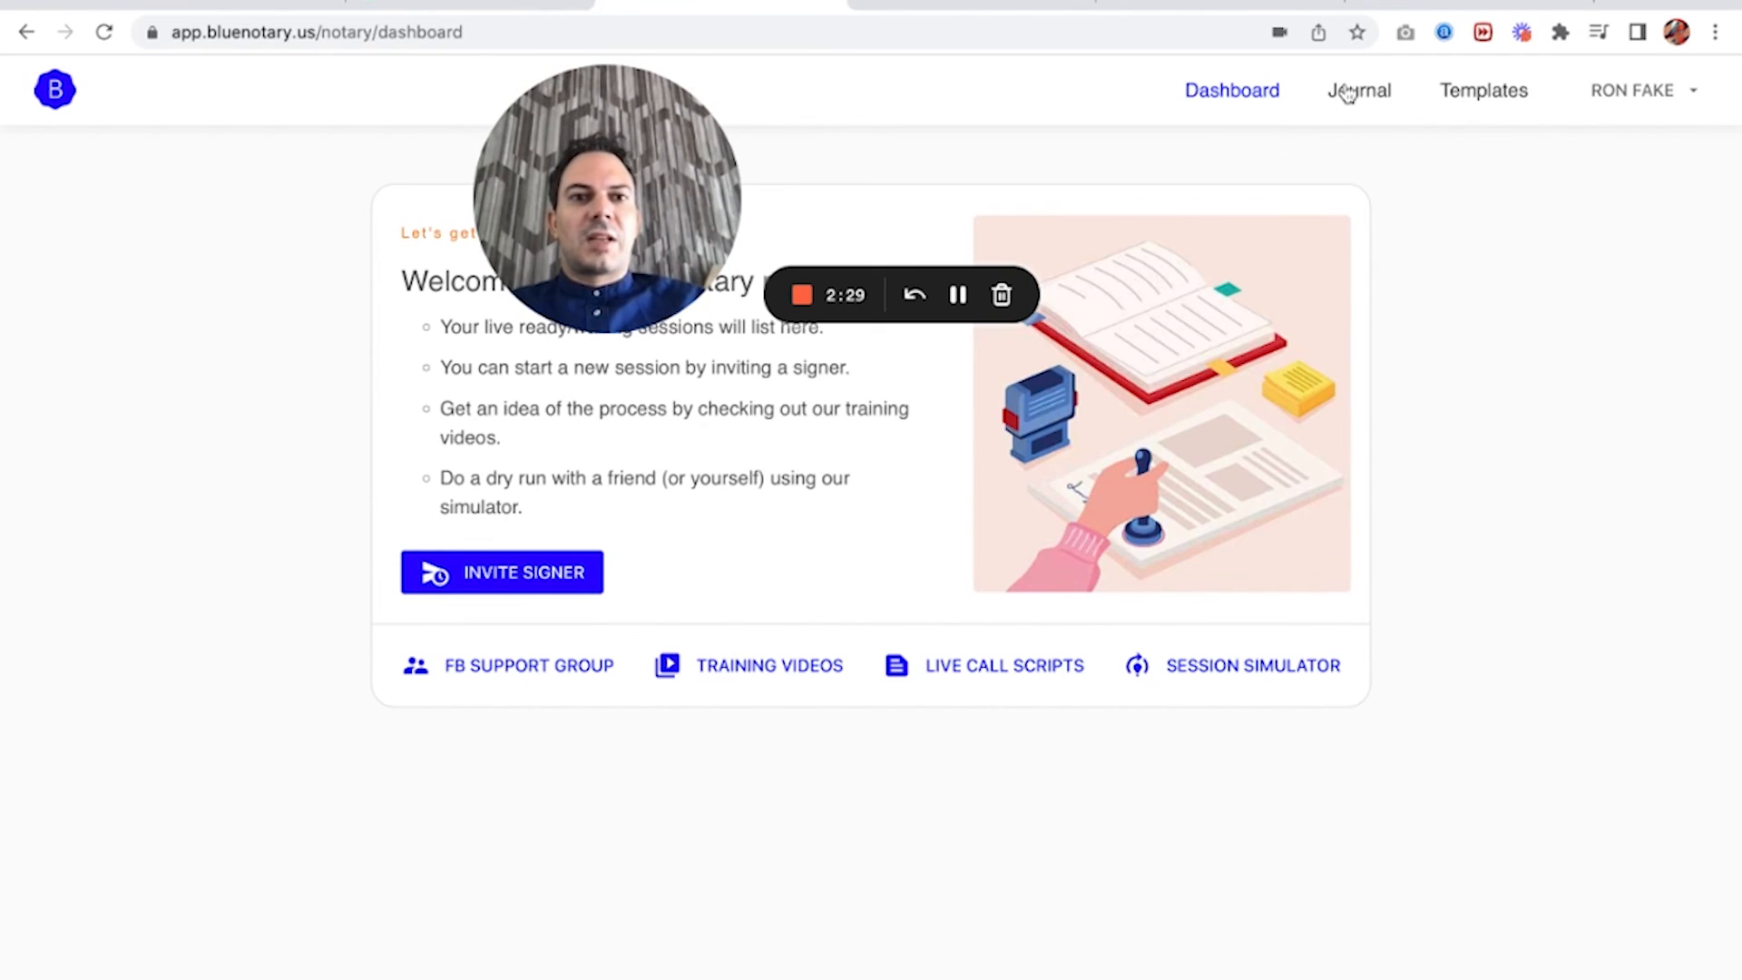
# Review session 24658 in the Journal: Acknowledgement act, usps-1583.pdf original, no final document.
pyautogui.click(1359, 90)
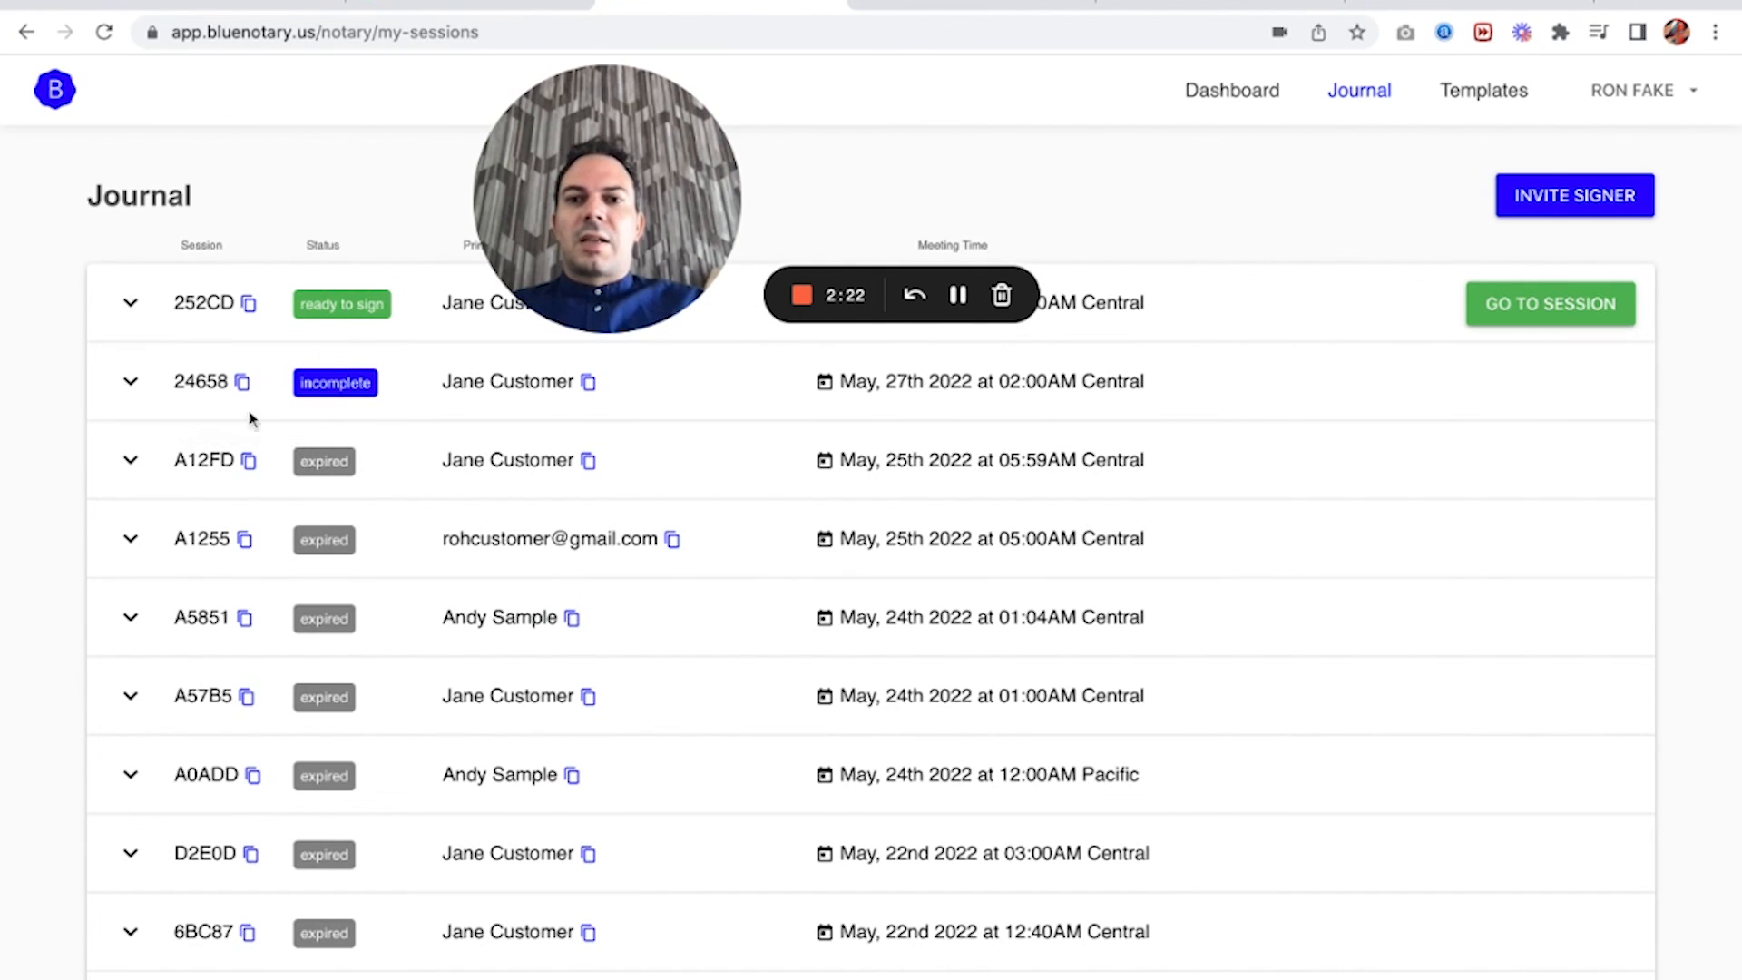
pyautogui.click(129, 381)
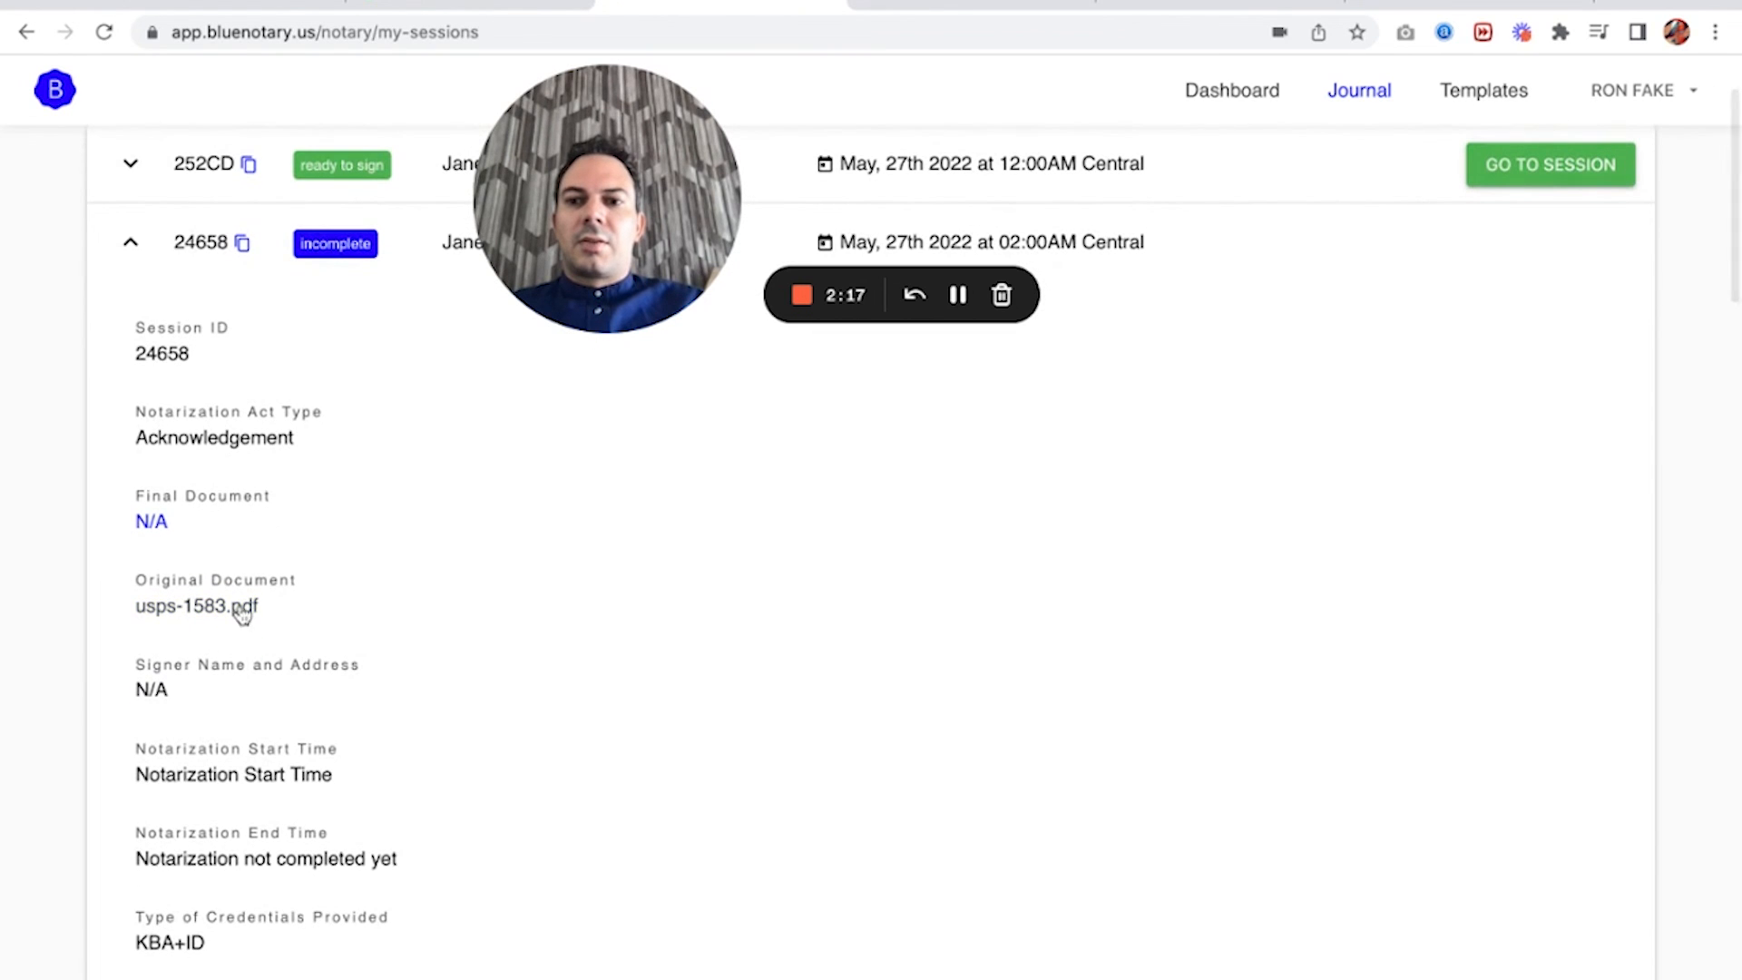
pyautogui.scroll(-3)
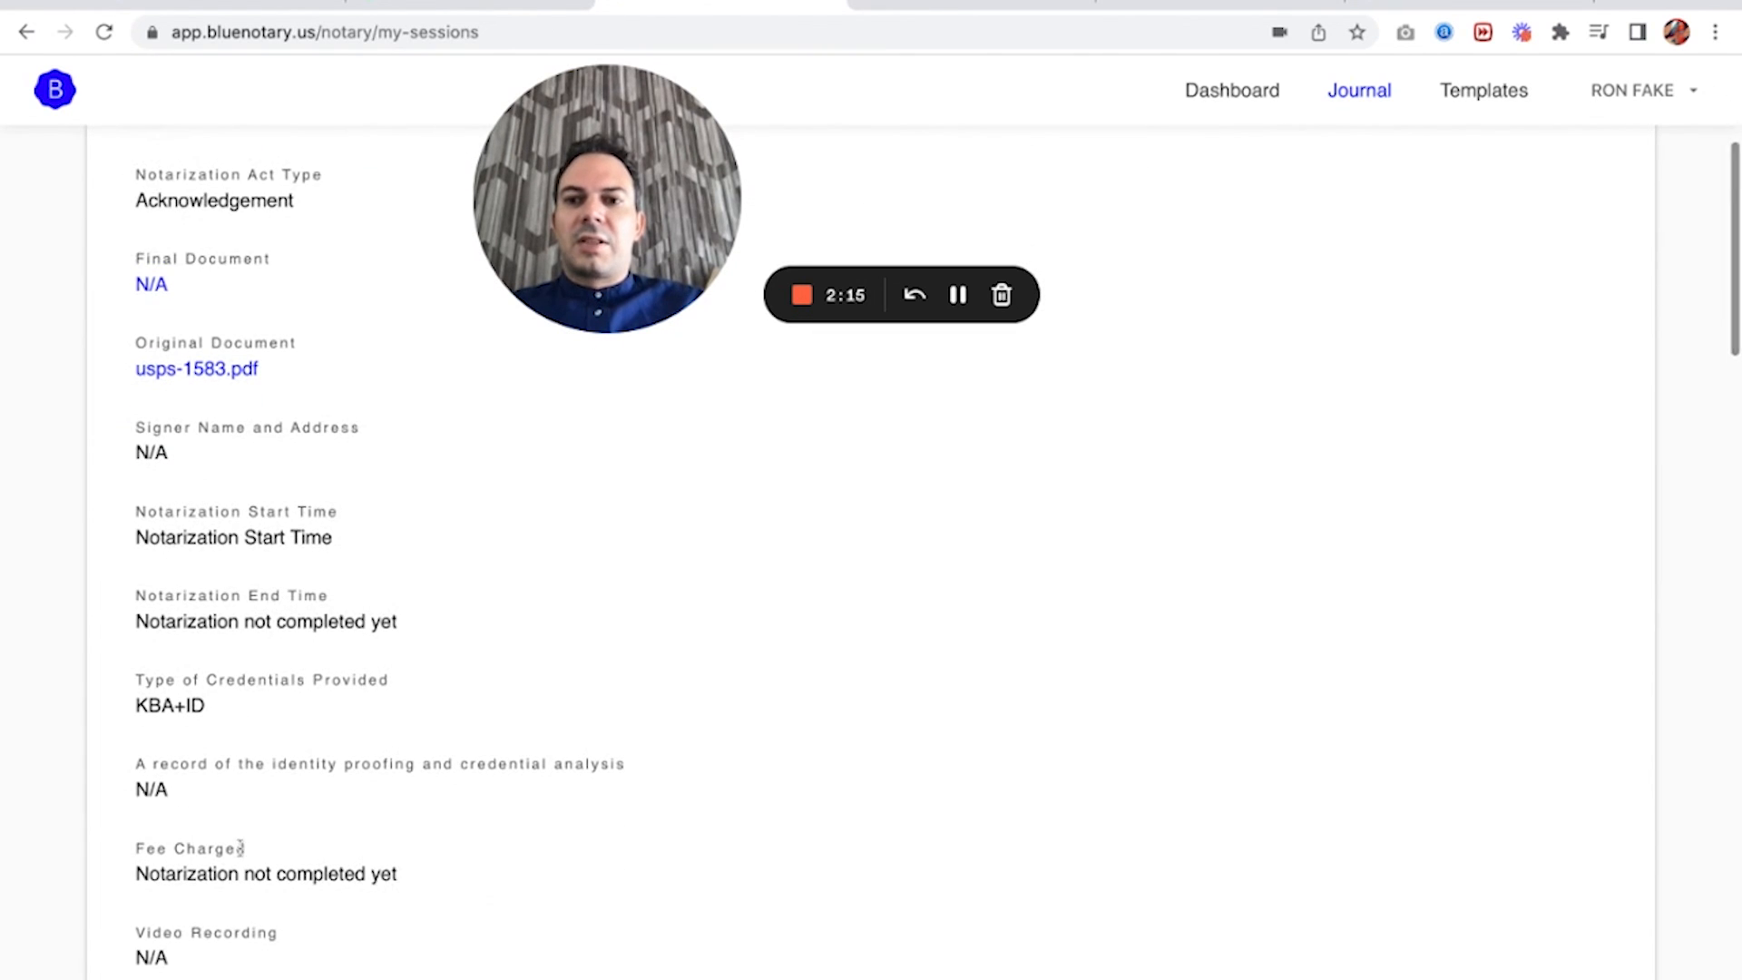
pyautogui.scroll(-3)
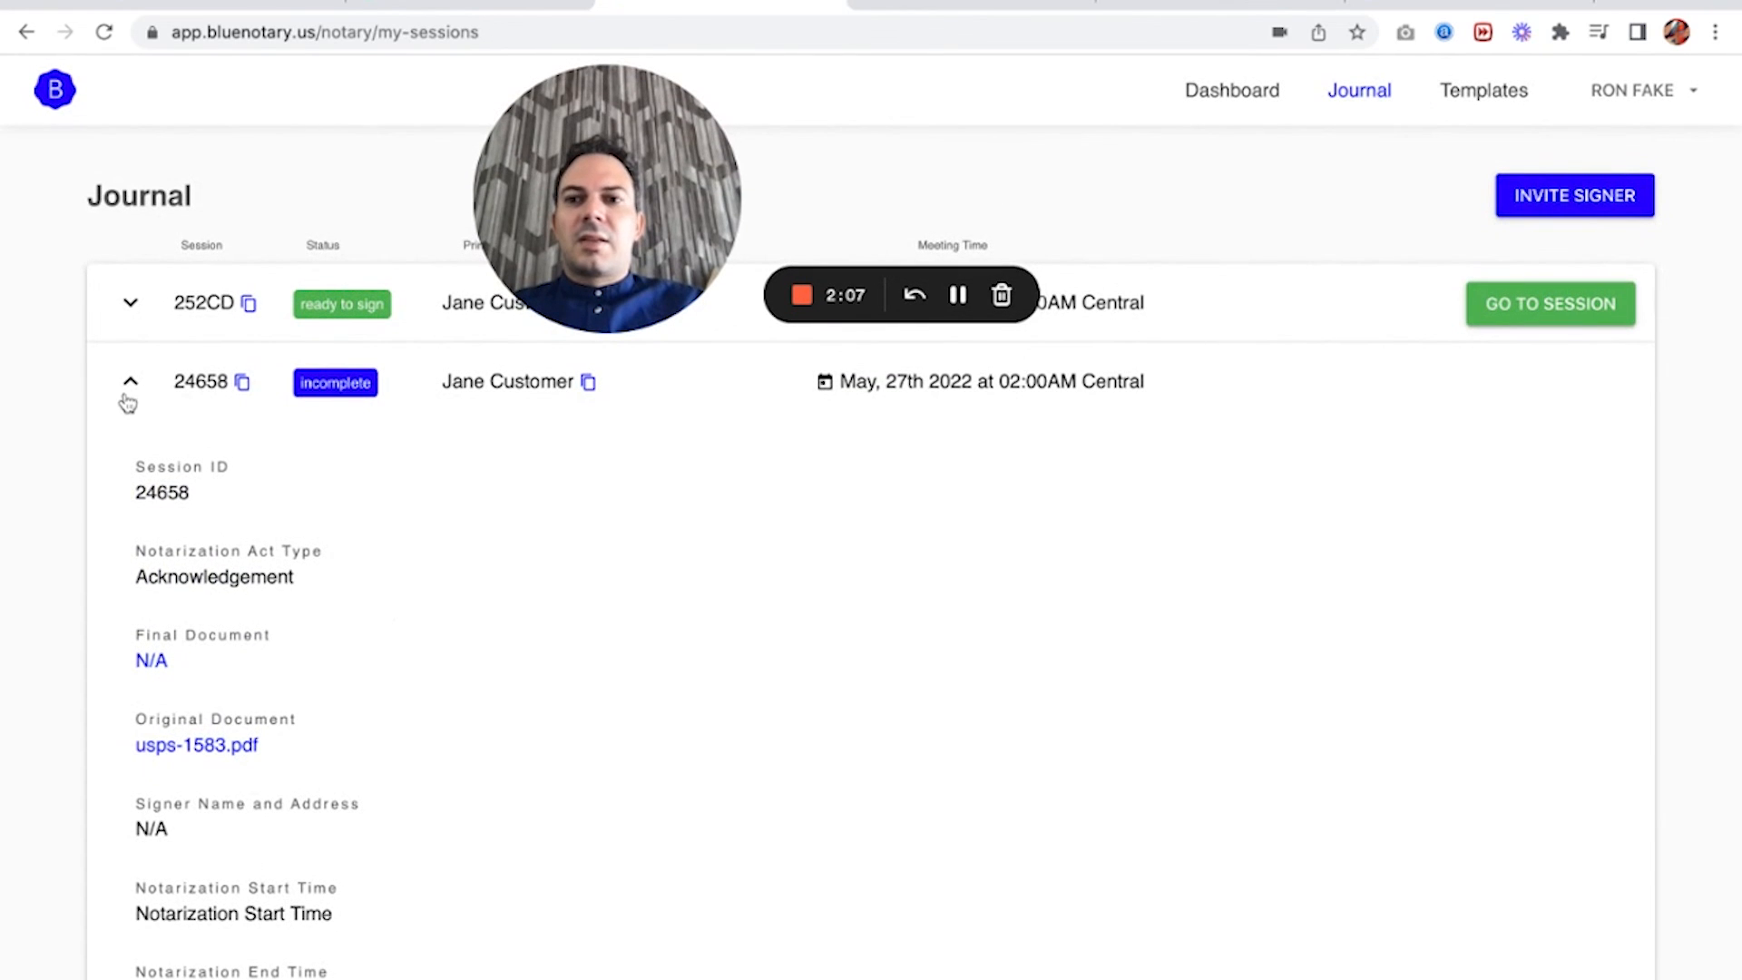
# Collapse session 24658's details back to the session list.
pyautogui.click(129, 382)
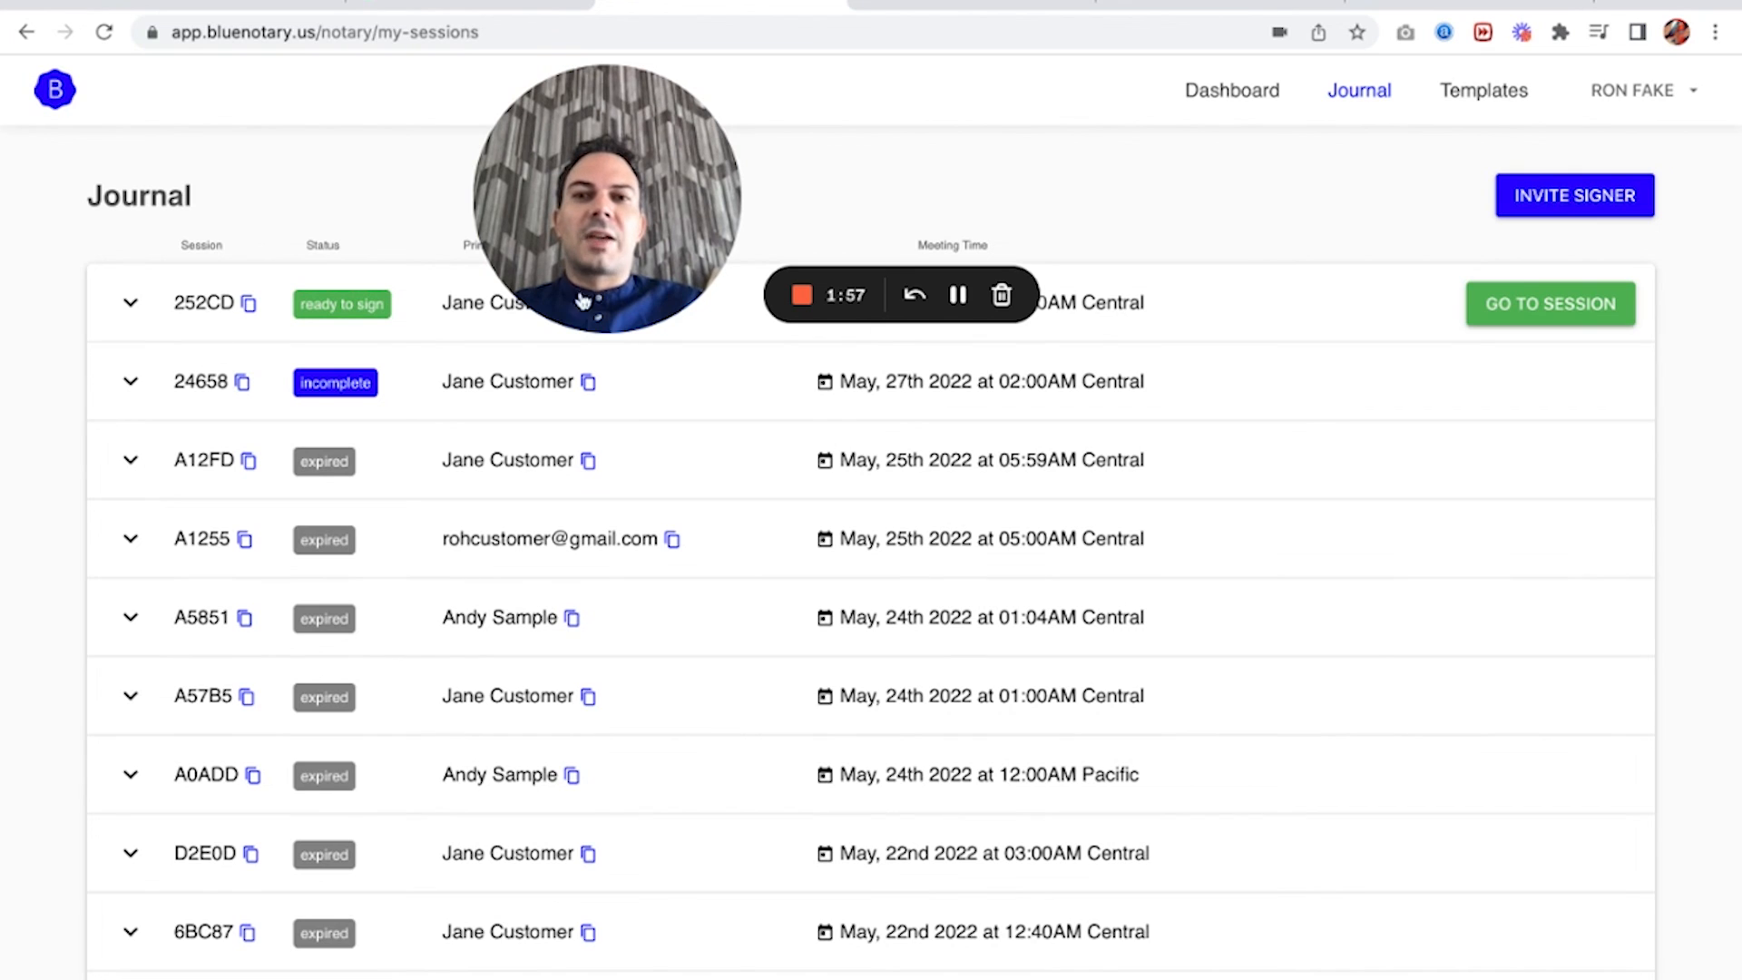
pyautogui.moveTo(802, 294)
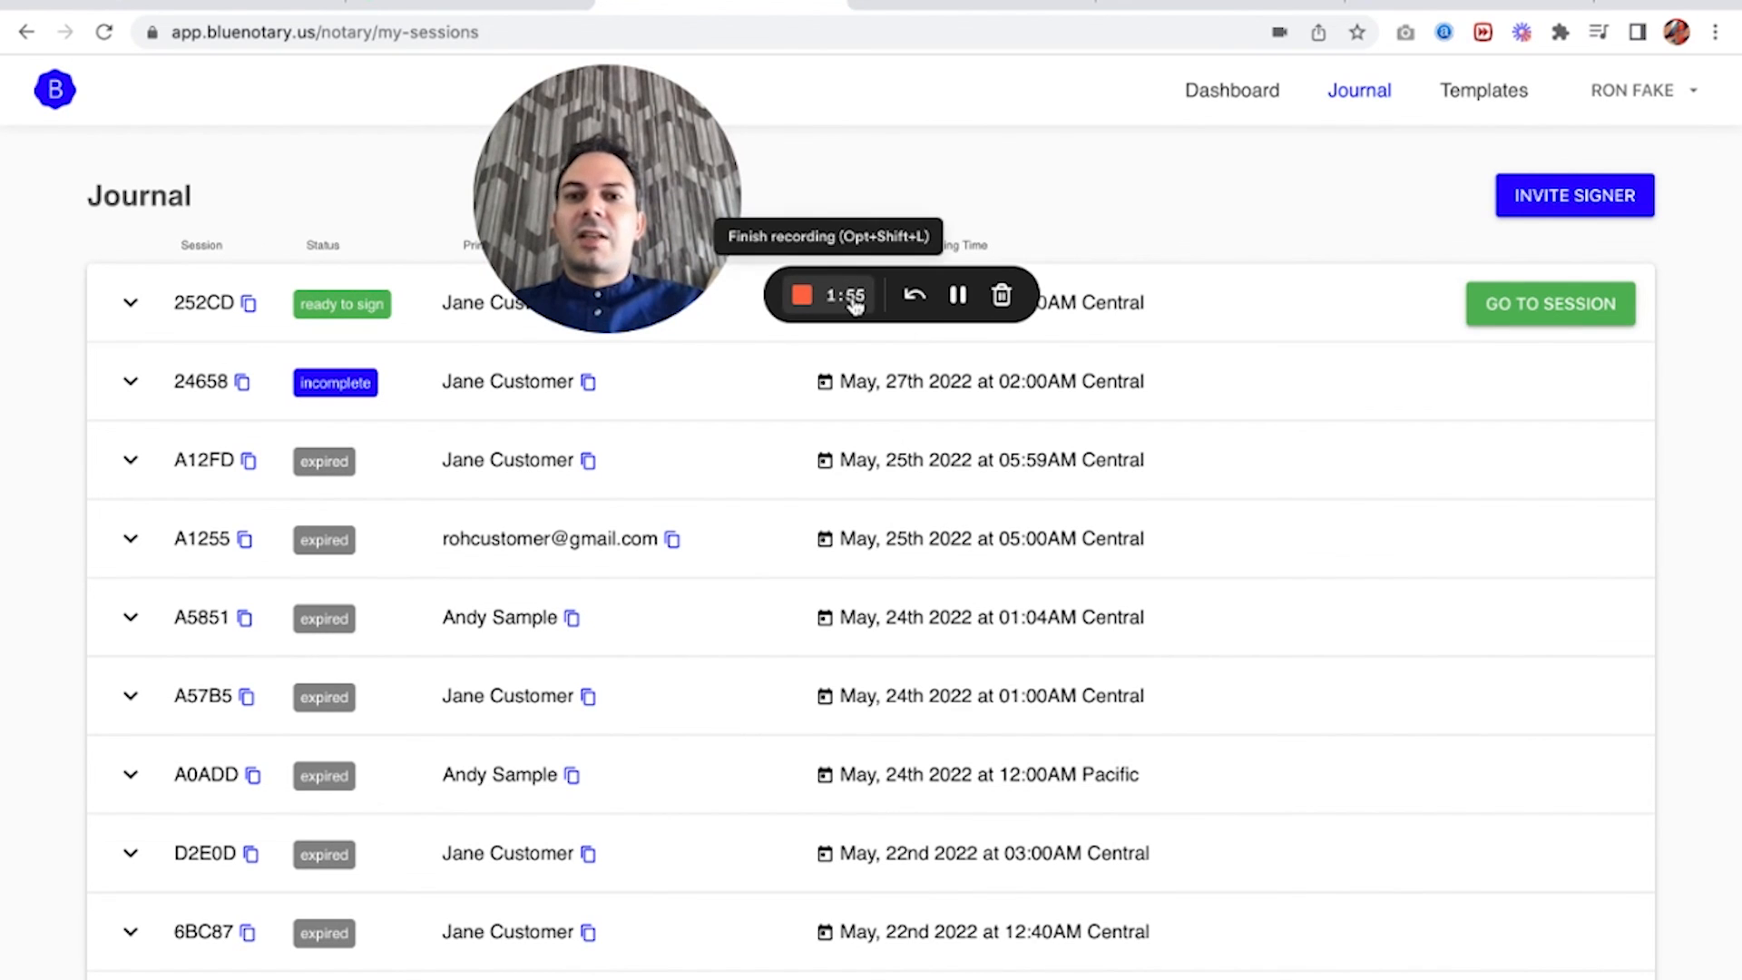